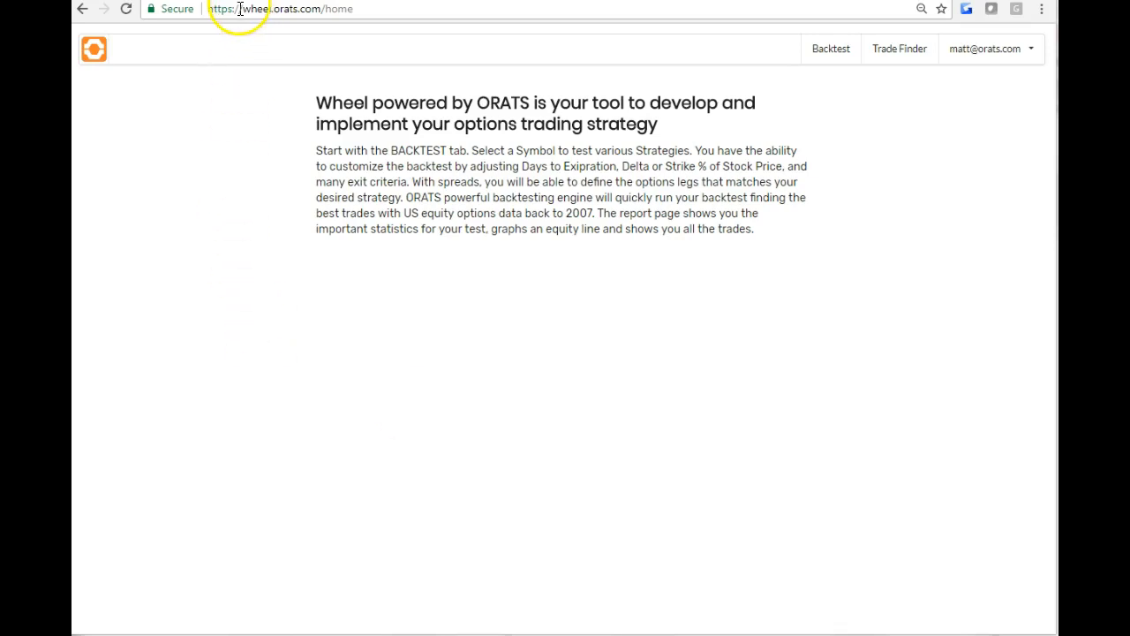
# Show the Backtest page listing completed backtests with annual returns and Sharpe ratios.
pyautogui.doubleClick(256, 9)
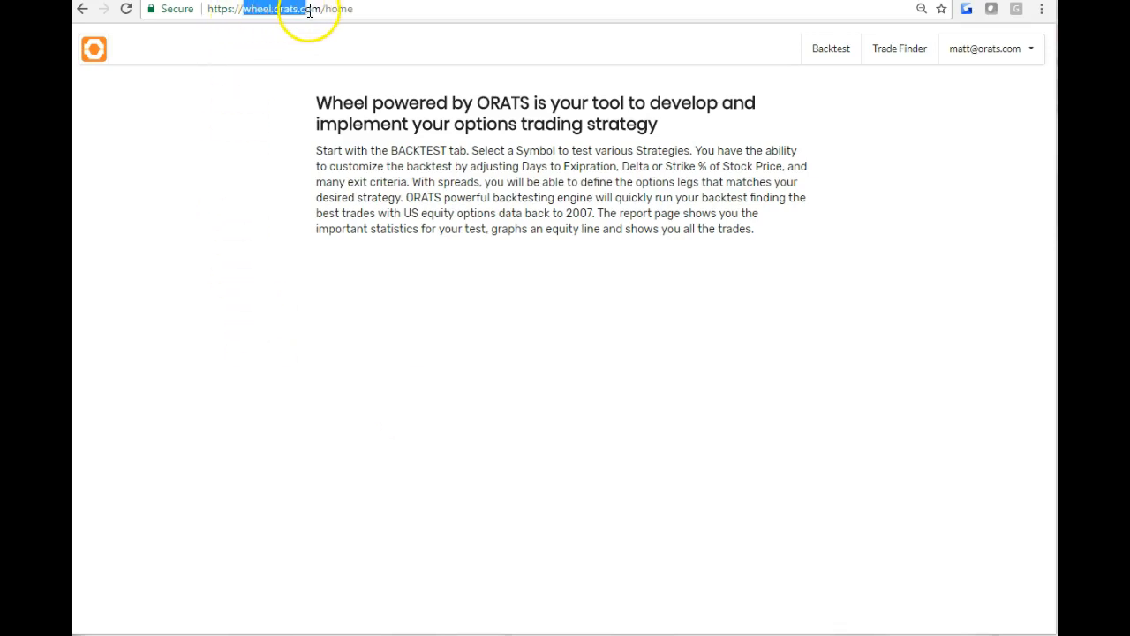
pyautogui.moveTo(572, 142)
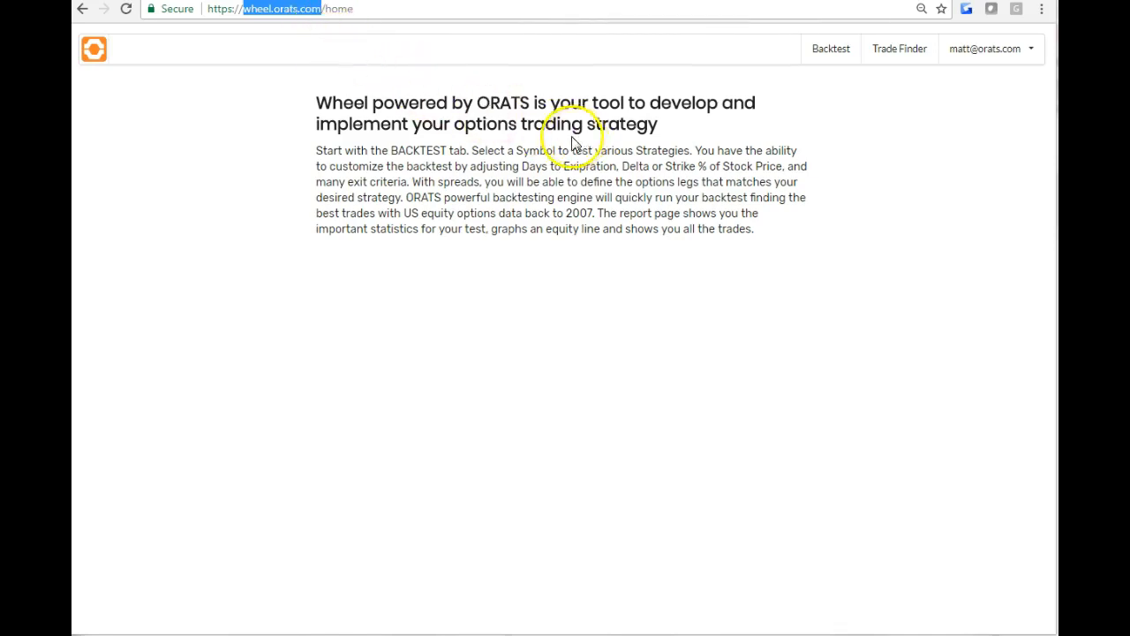
pyautogui.click(830, 48)
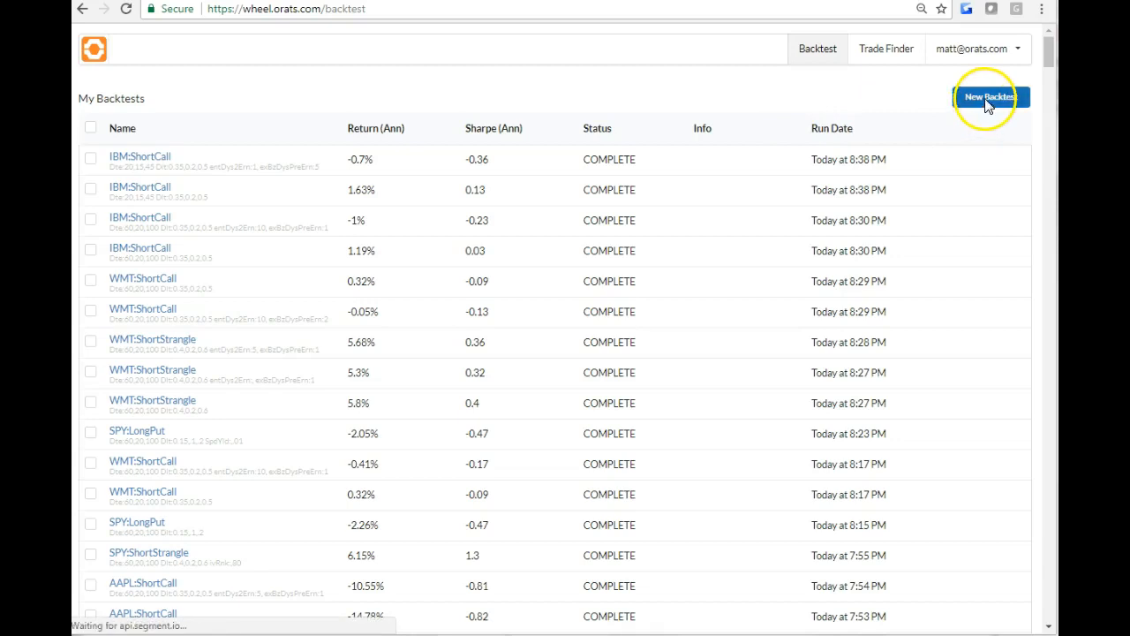
# Create a new backtest (IBM long call by default) and add the IV Rank filter.
pyautogui.click(988, 97)
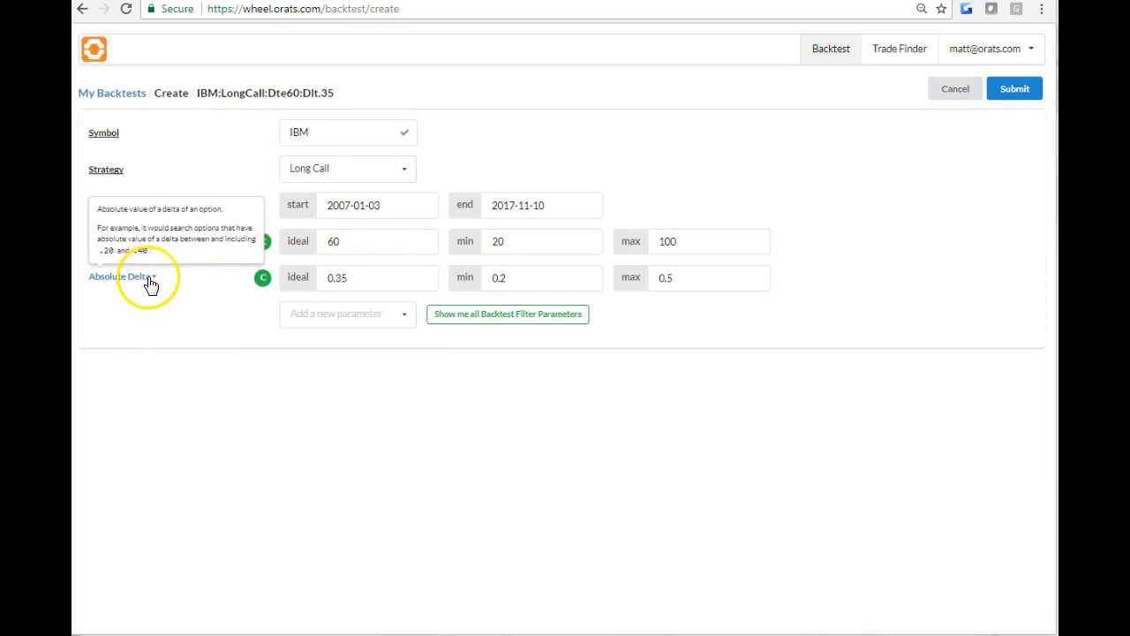
pyautogui.click(122, 276)
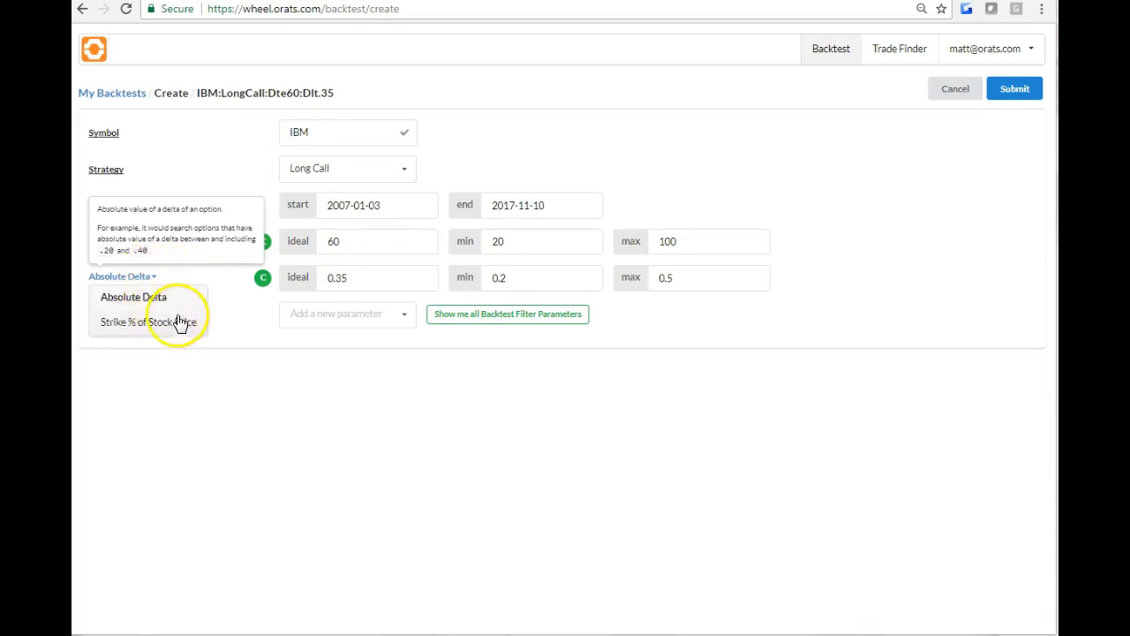
pyautogui.click(507, 313)
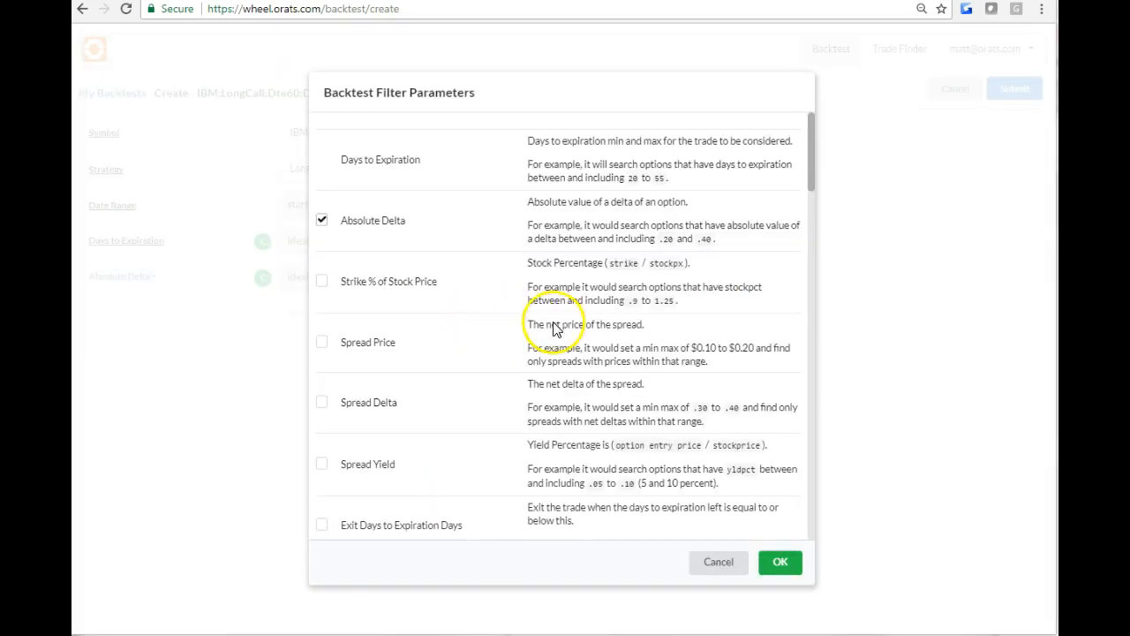
pyautogui.scroll(-3)
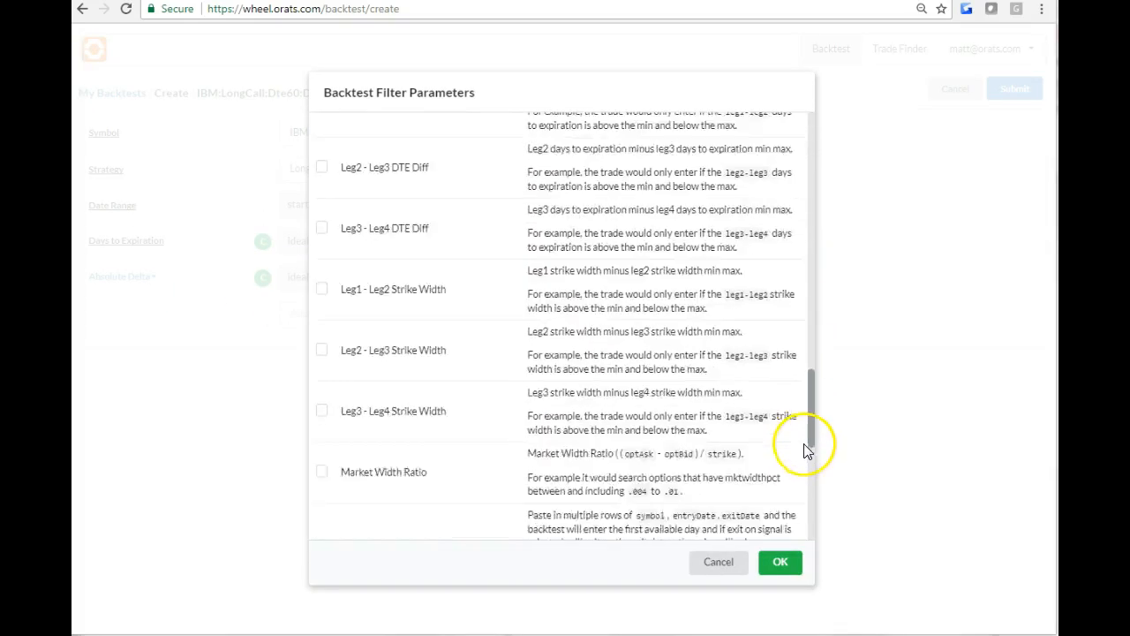
pyautogui.scroll(-3)
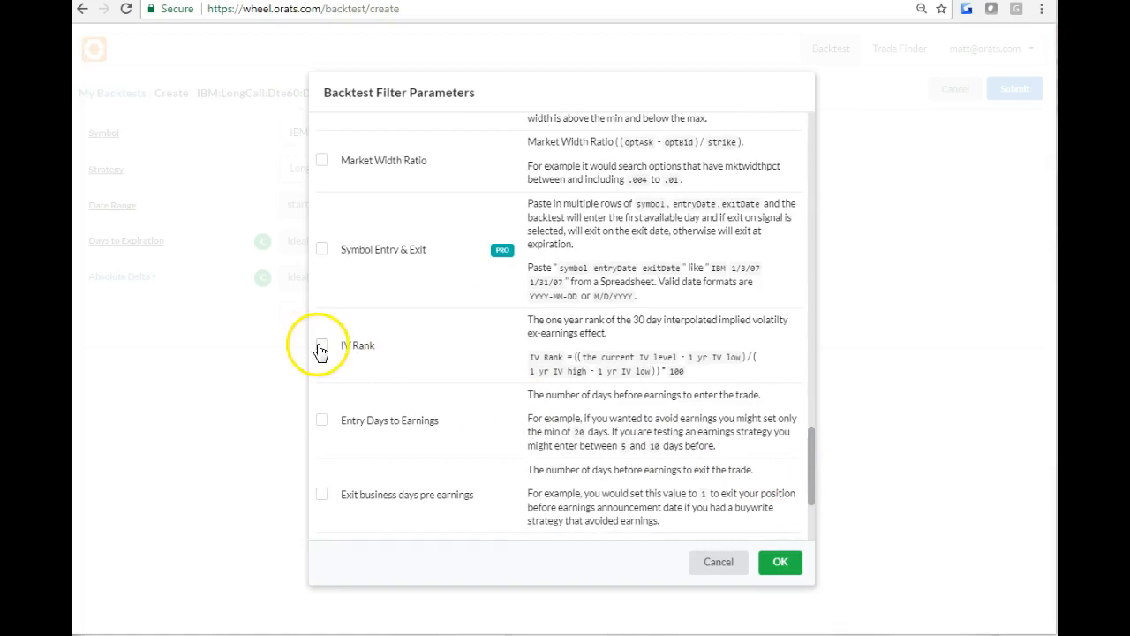
pyautogui.click(321, 345)
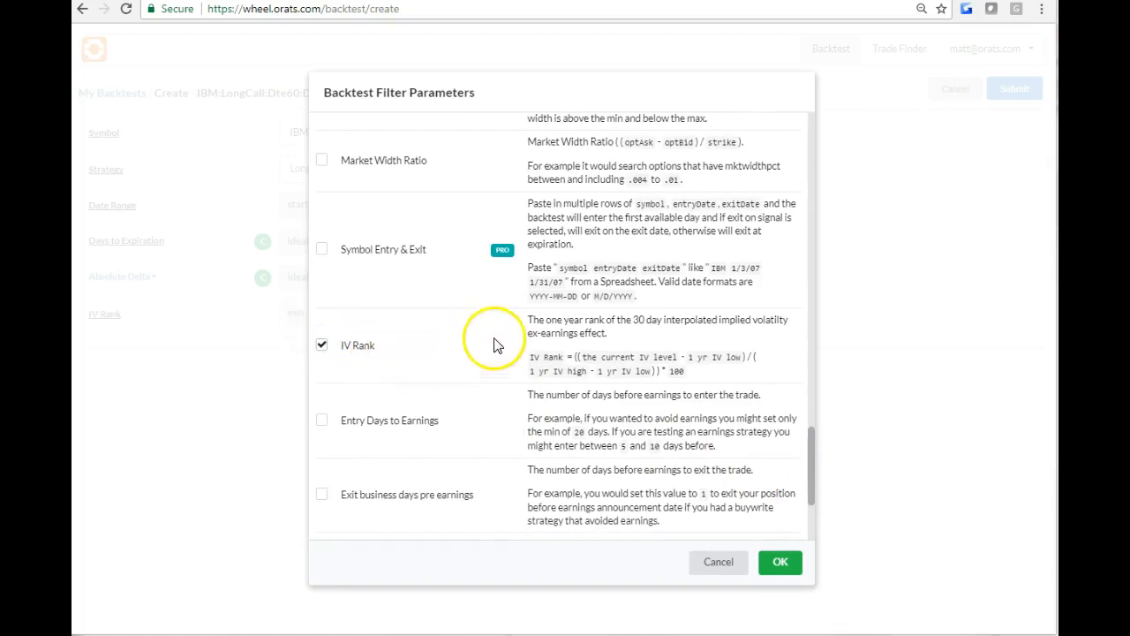
pyautogui.moveTo(574, 371)
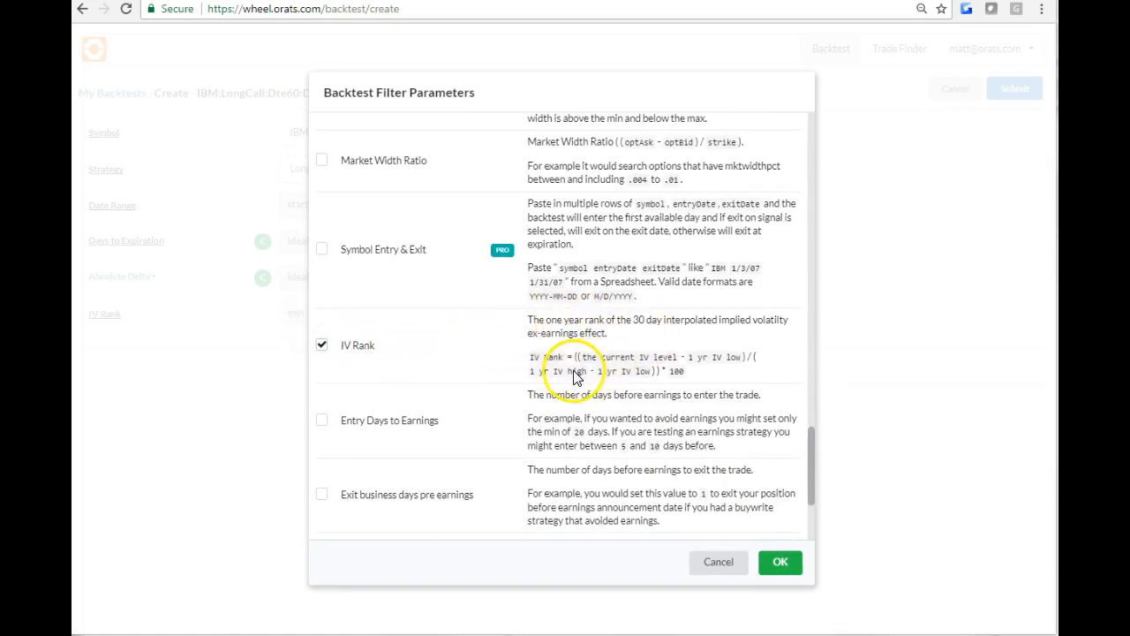
pyautogui.moveTo(640, 378)
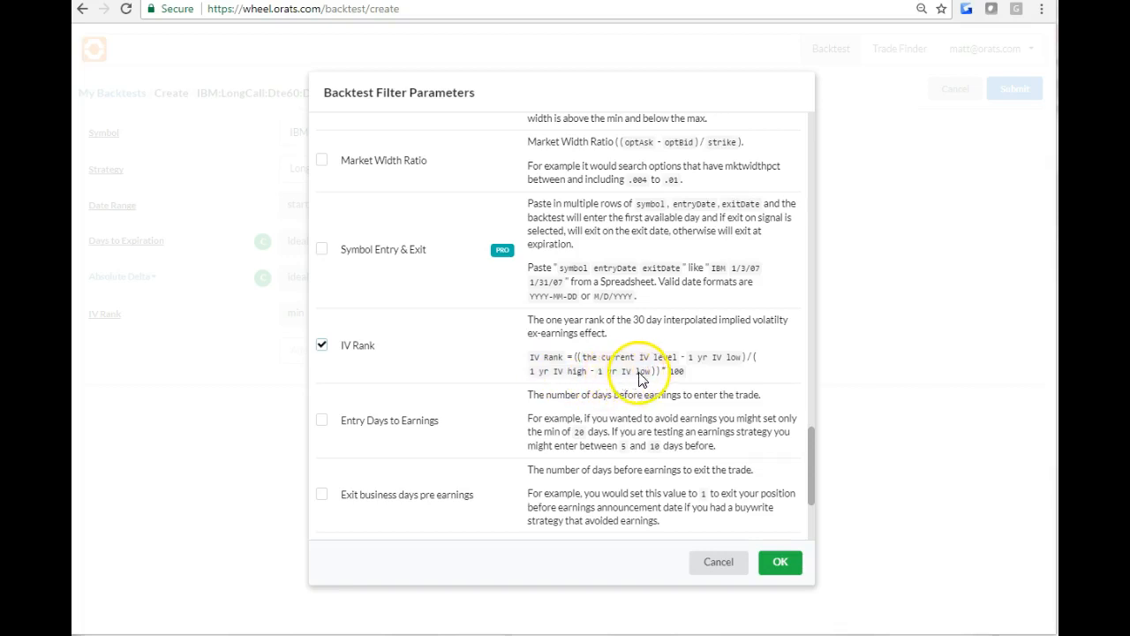
pyautogui.moveTo(627, 362)
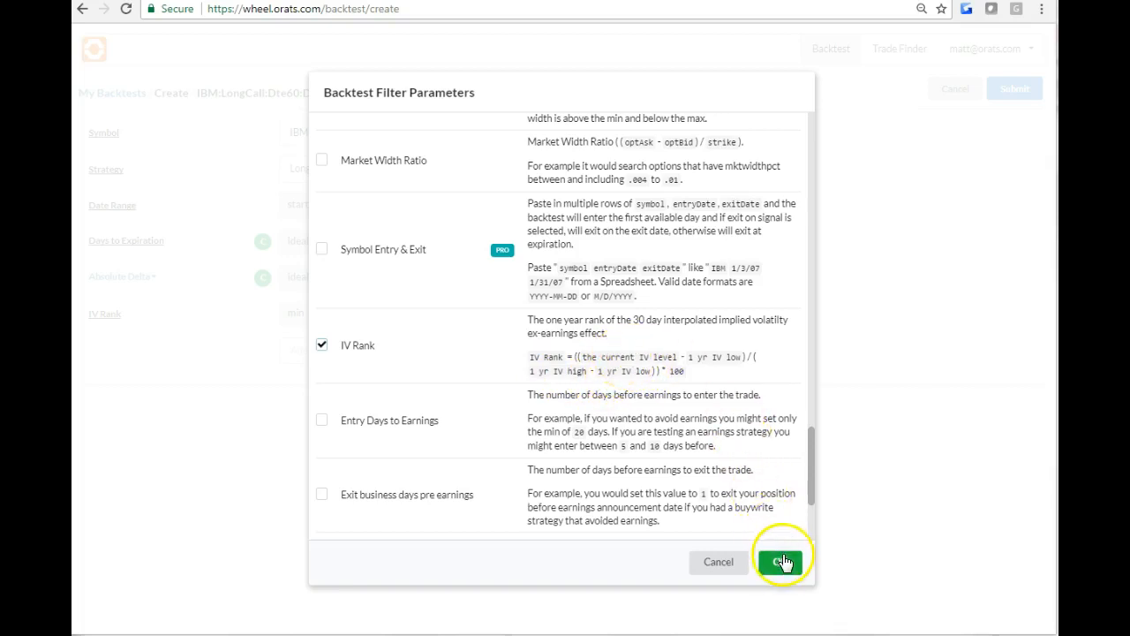
pyautogui.click(779, 561)
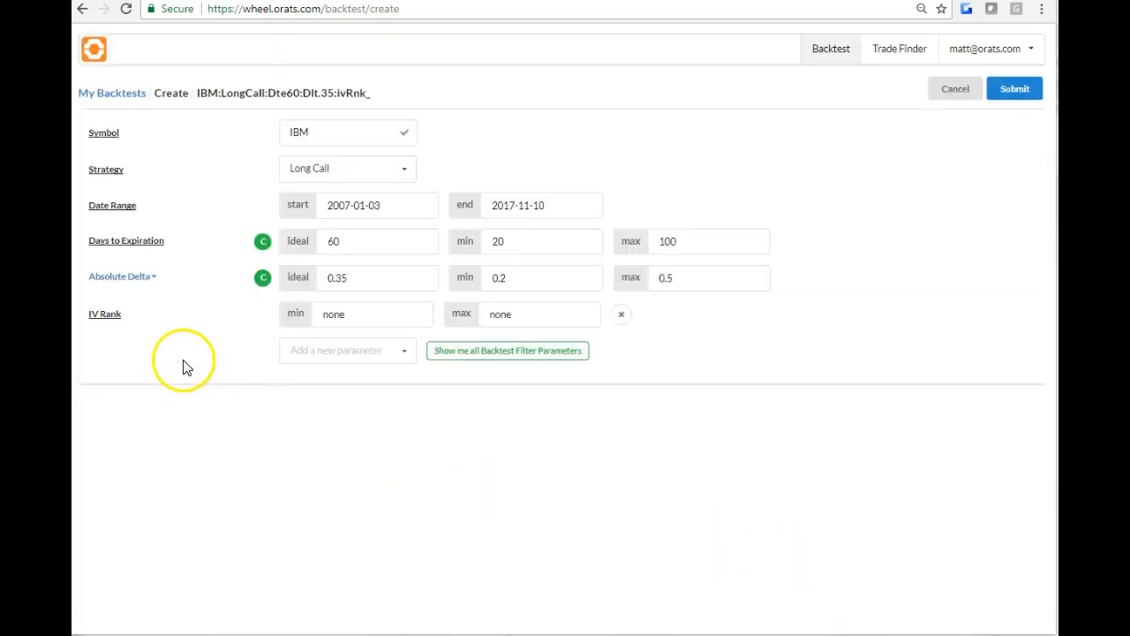
# Change the symbol to SPY and the strategy to Short Strangle, then submit the backtest.
pyautogui.click(344, 131)
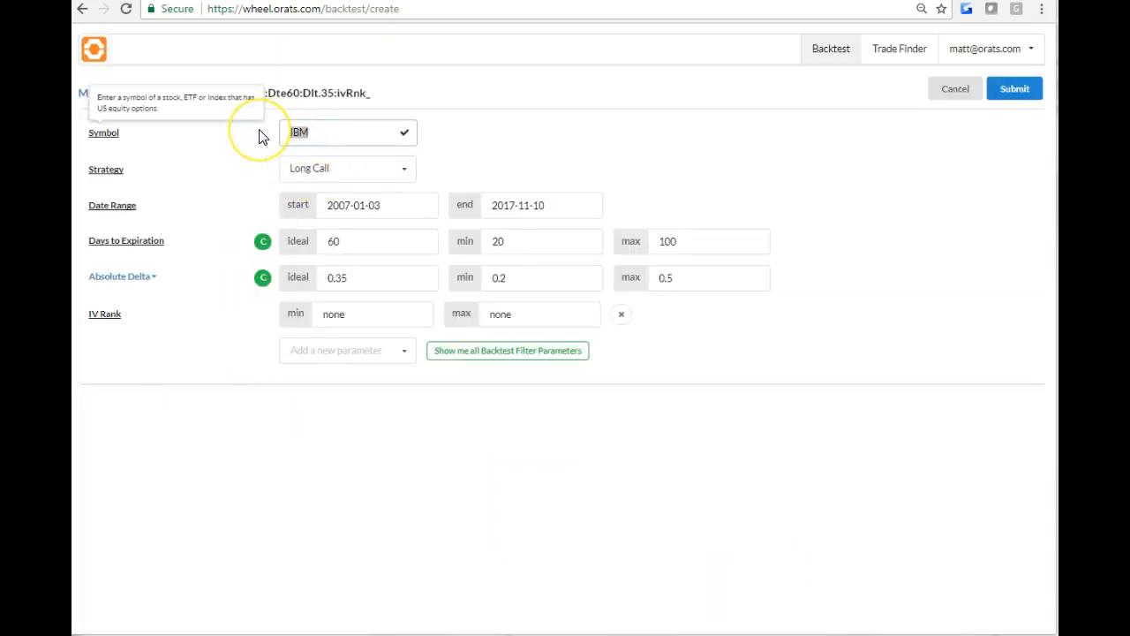
pyautogui.write('SPY')
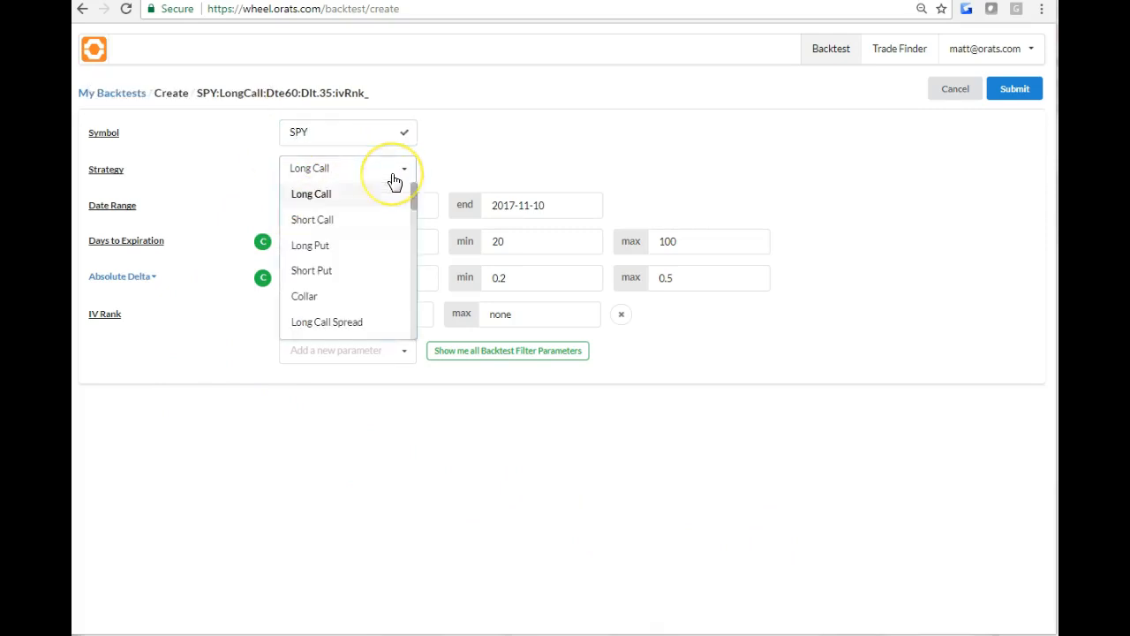
pyautogui.scroll(-3)
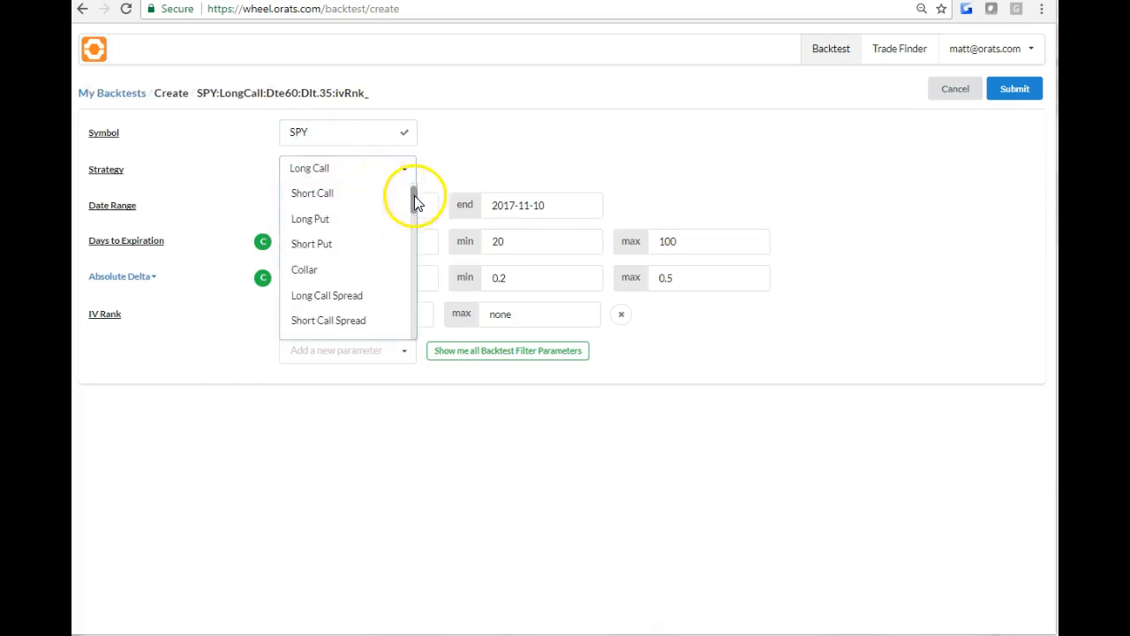
pyautogui.scroll(-3)
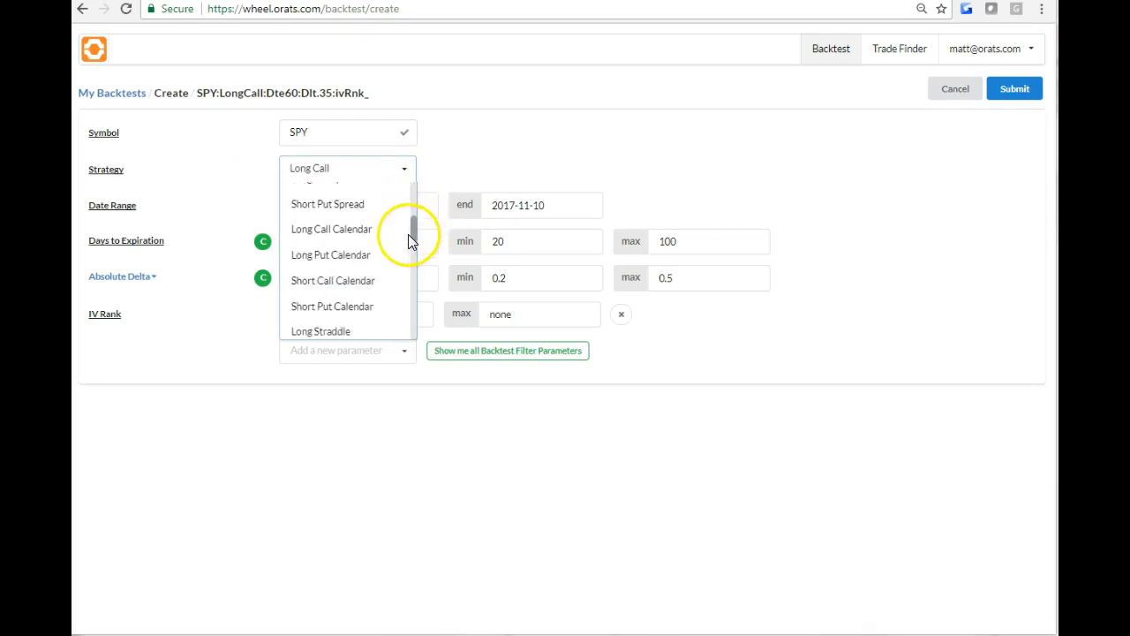
pyautogui.scroll(-3)
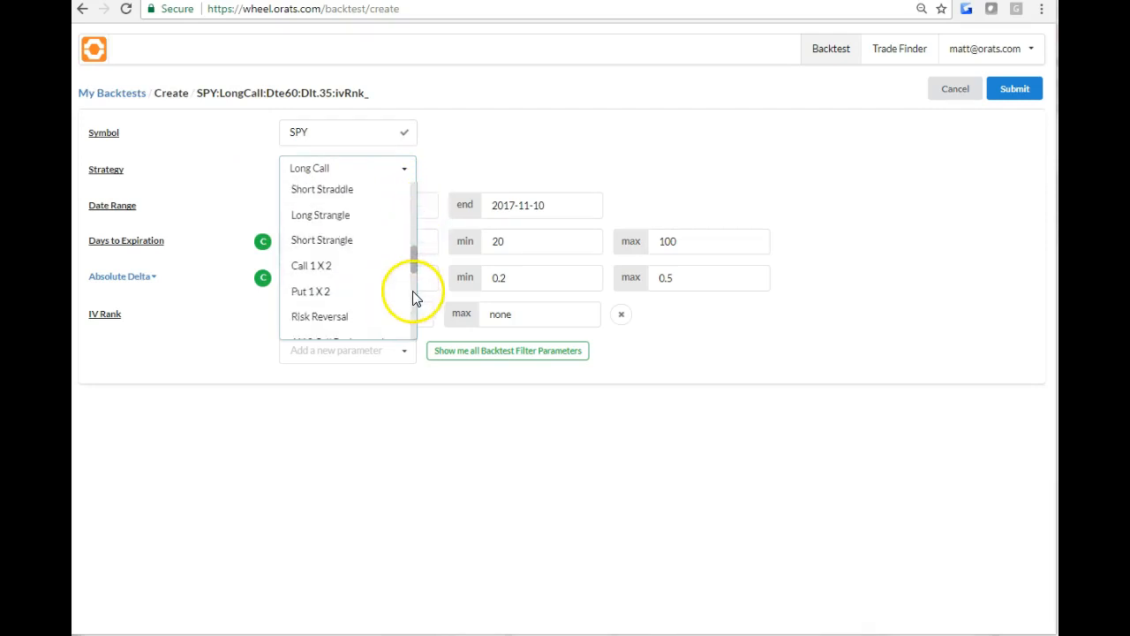
pyautogui.click(321, 239)
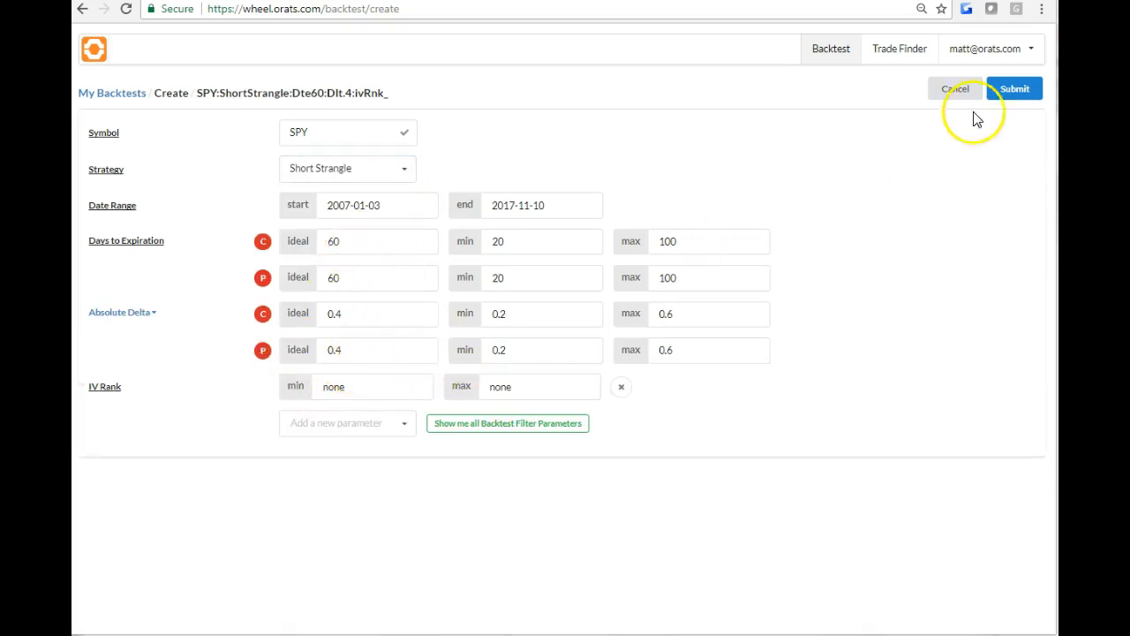
pyautogui.click(1014, 88)
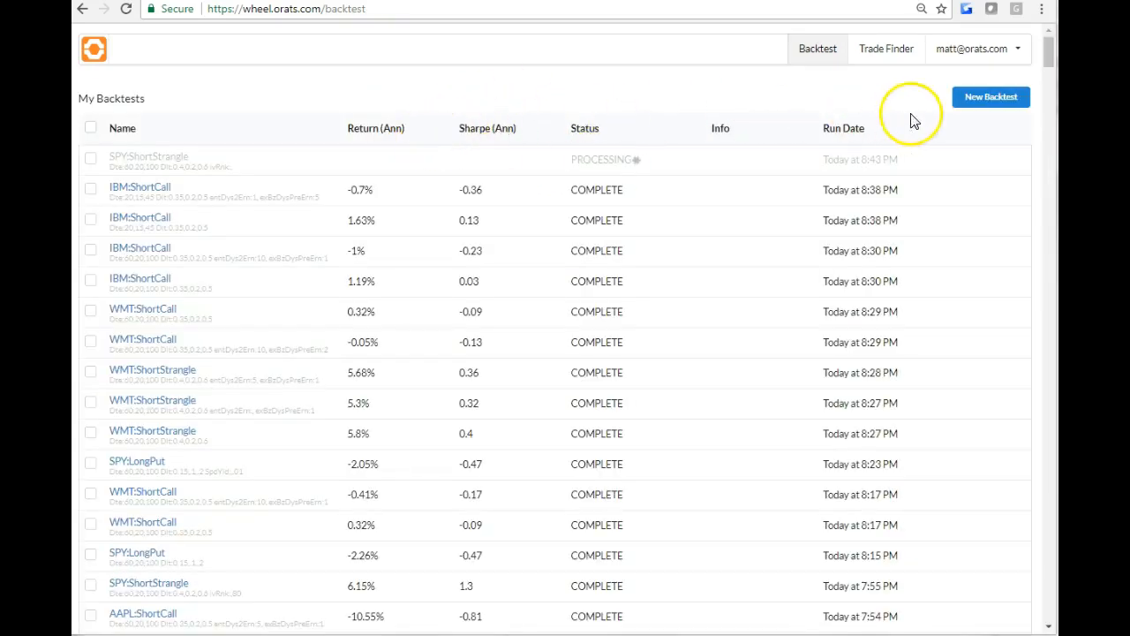
pyautogui.moveTo(543, 176)
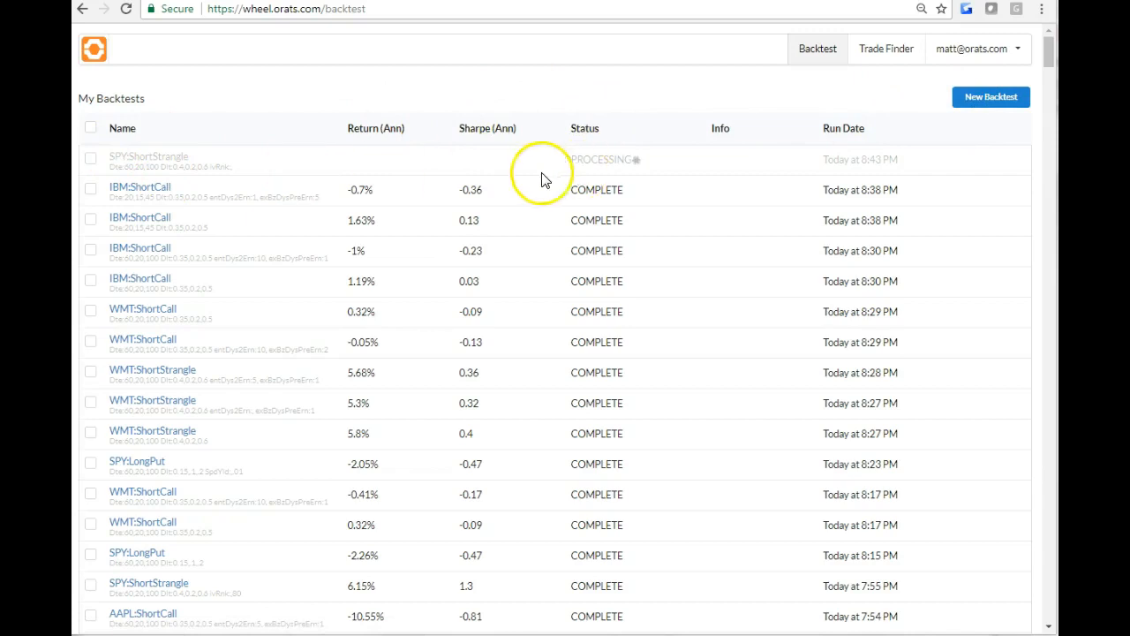
# Start another new backtest with symbol SPY and the Short Strangle strategy.
pyautogui.click(991, 96)
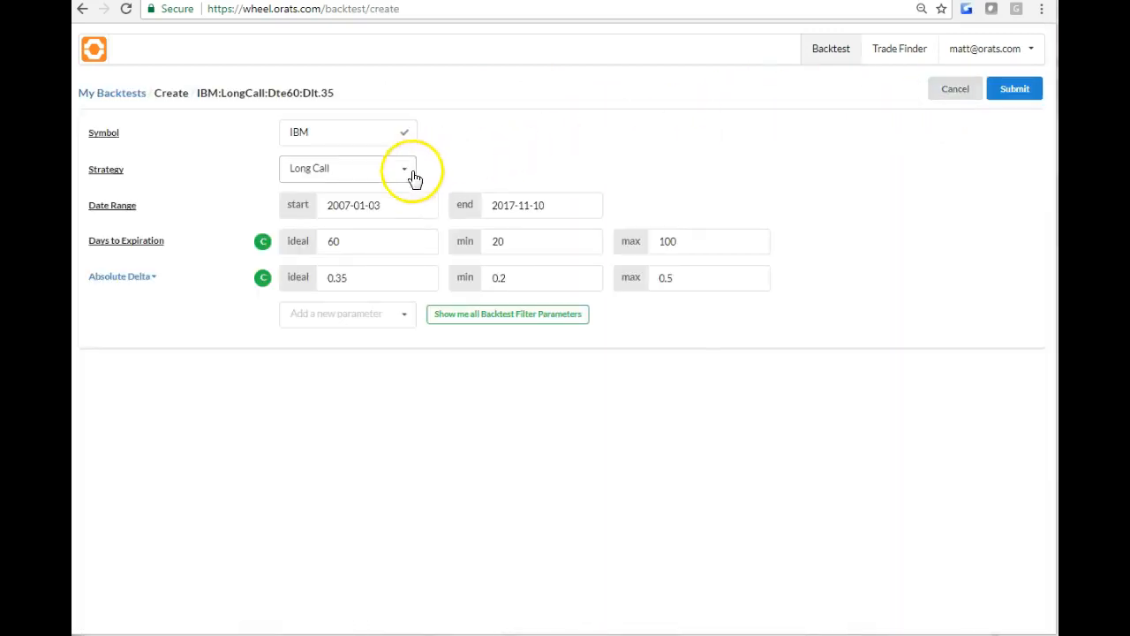
pyautogui.write('SP')
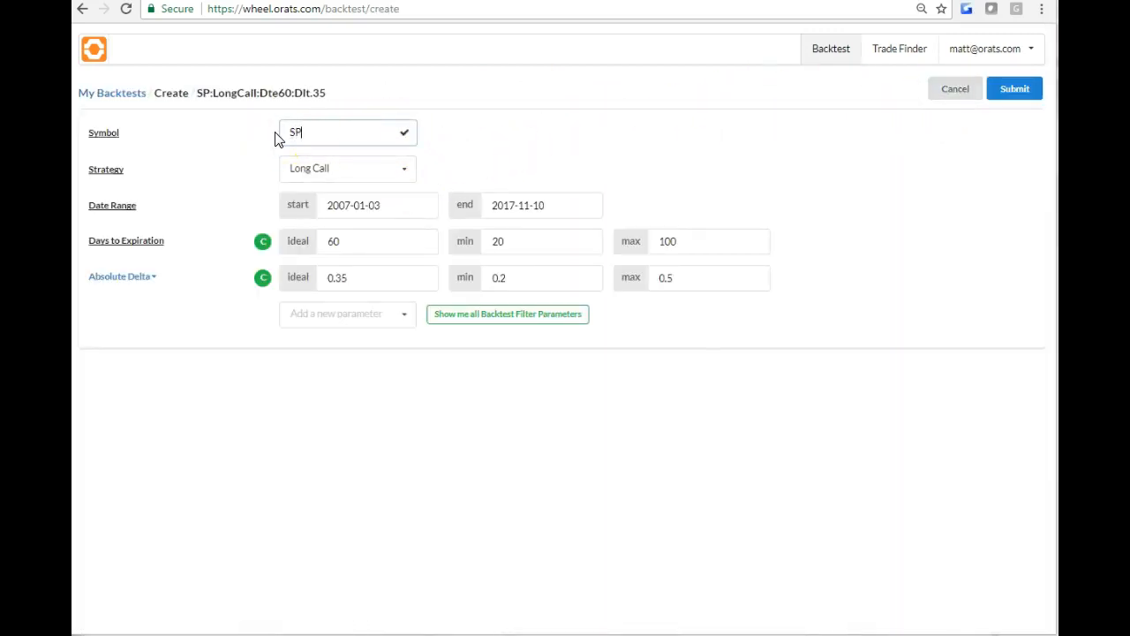
pyautogui.write('Y')
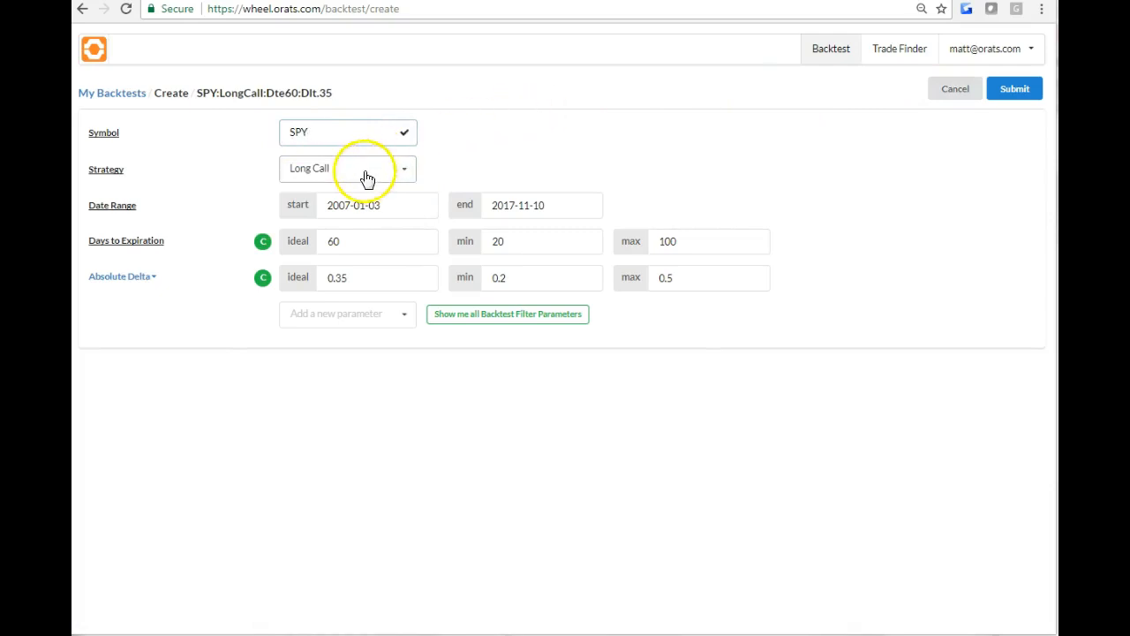
pyautogui.click(347, 168)
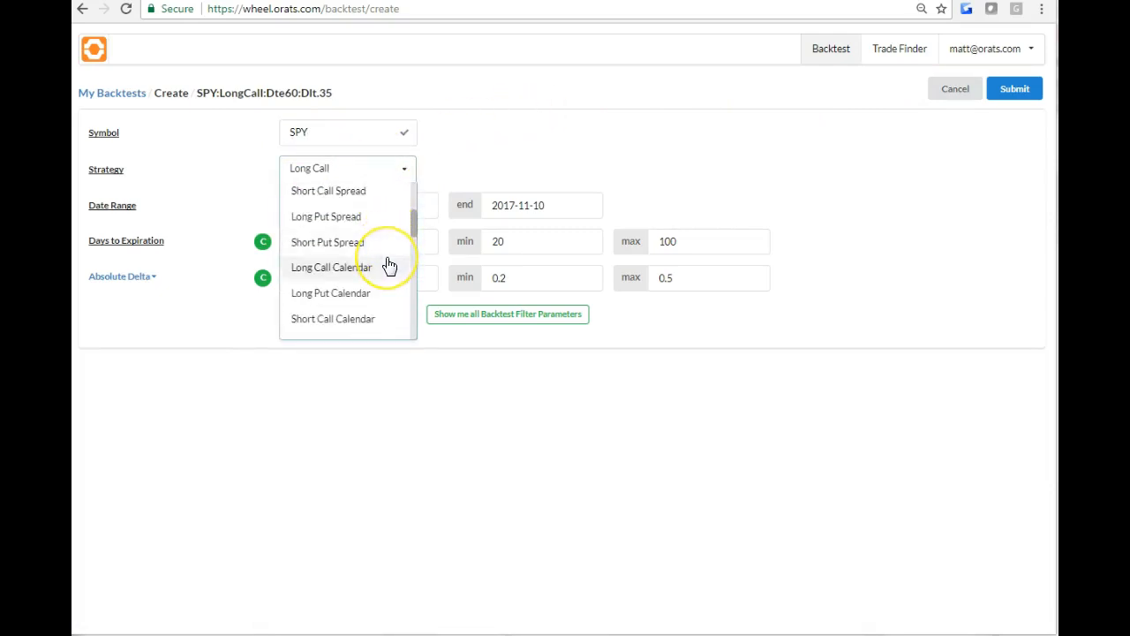
pyautogui.scroll(-3)
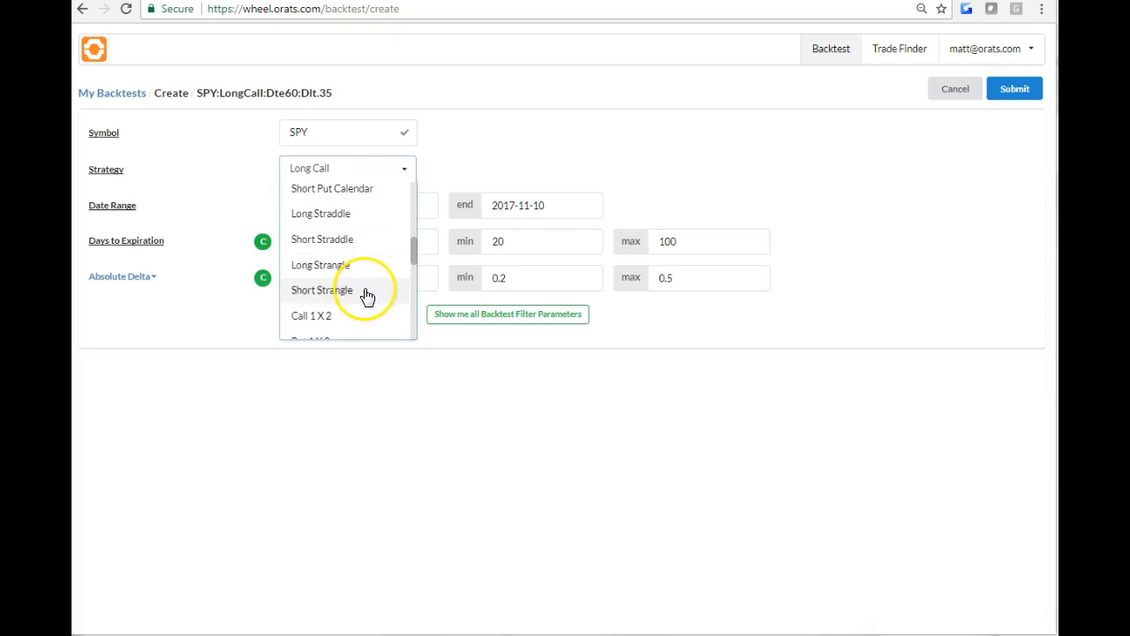
pyautogui.click(507, 314)
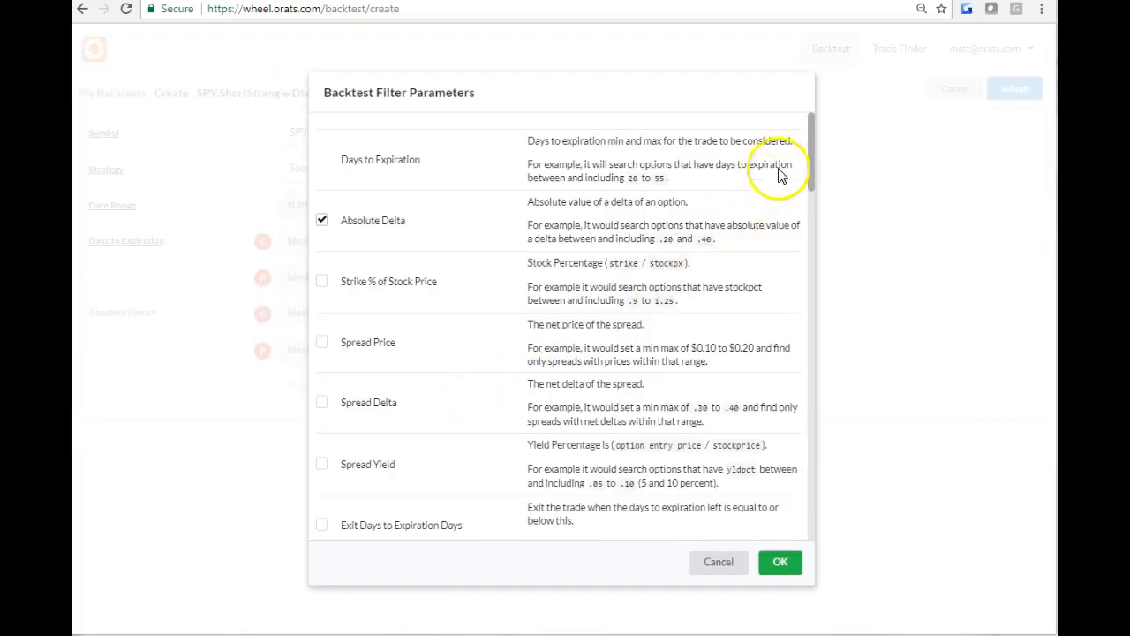
# Add IV Rank to this backtest's filter parameters.
pyautogui.scroll(-3)
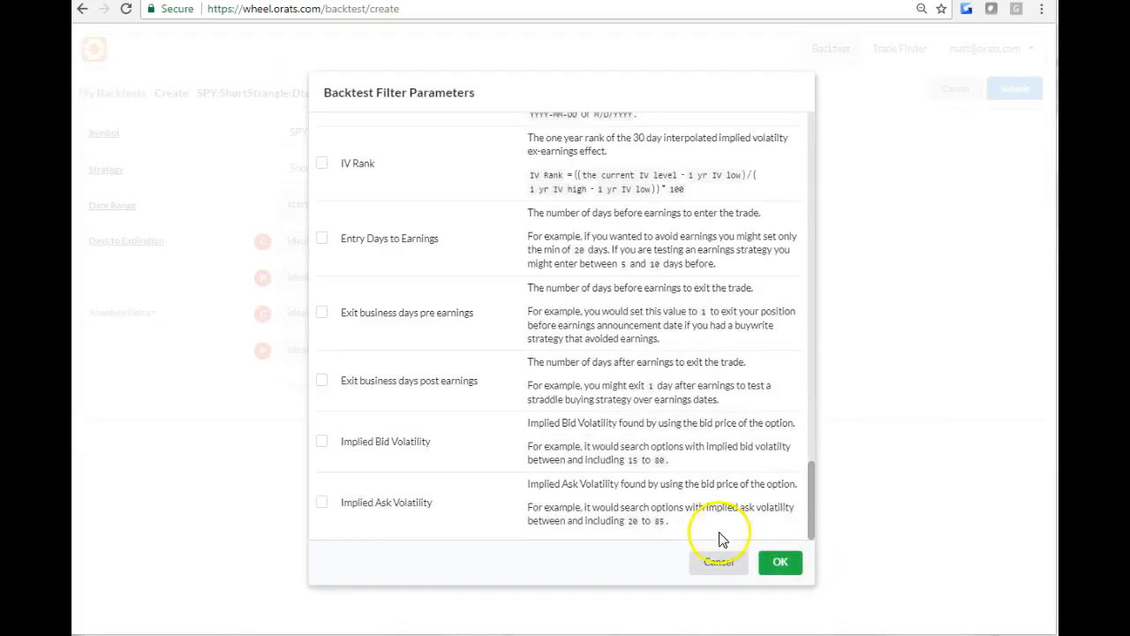
pyautogui.click(321, 162)
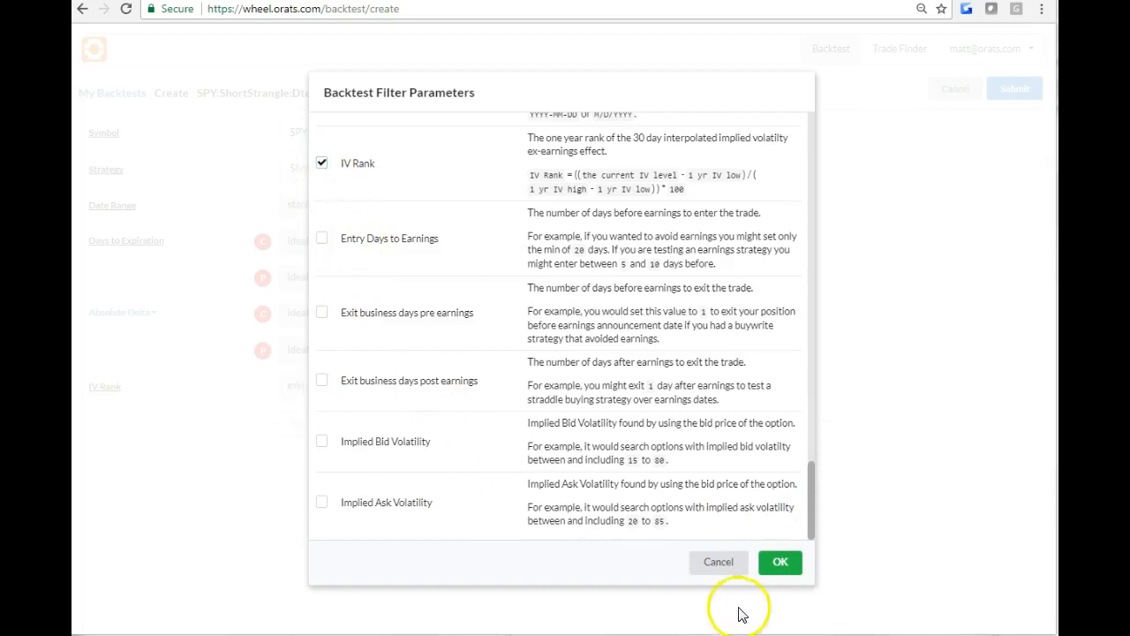
pyautogui.click(780, 562)
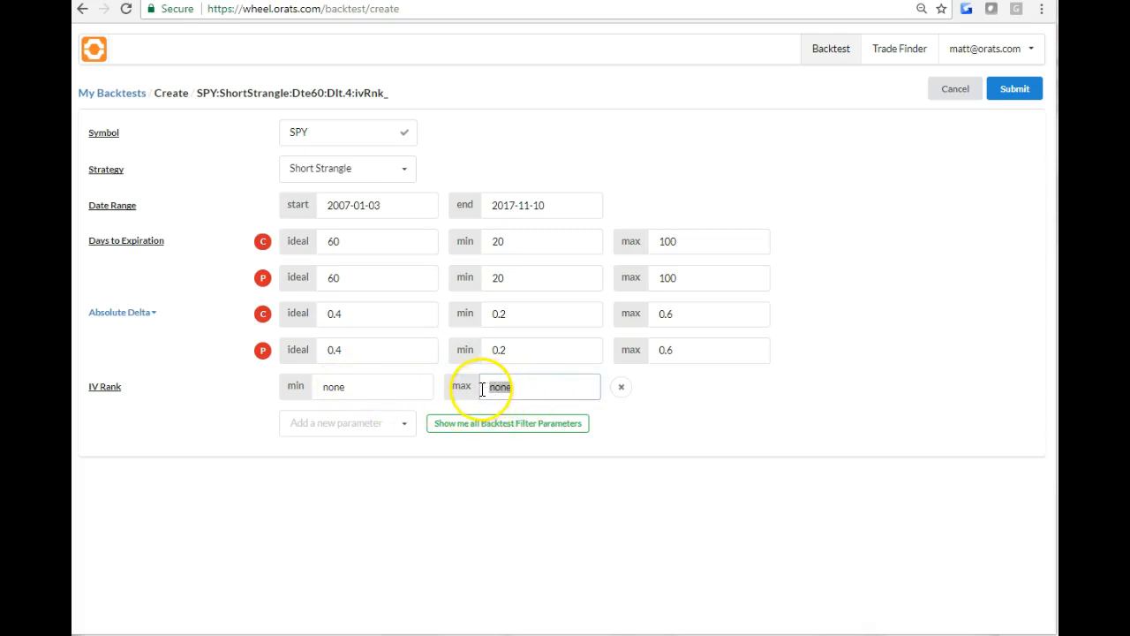
# Enter 80 as the IV Rank max and submit the SPY short strangle backtest.
pyautogui.write('80')
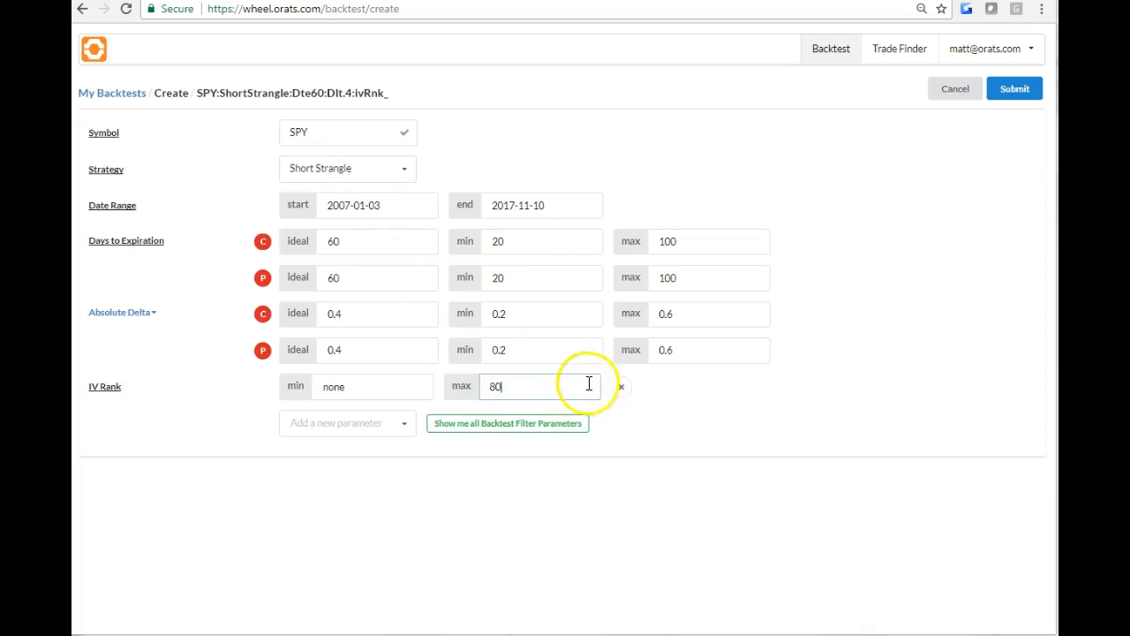
pyautogui.moveTo(845, 254)
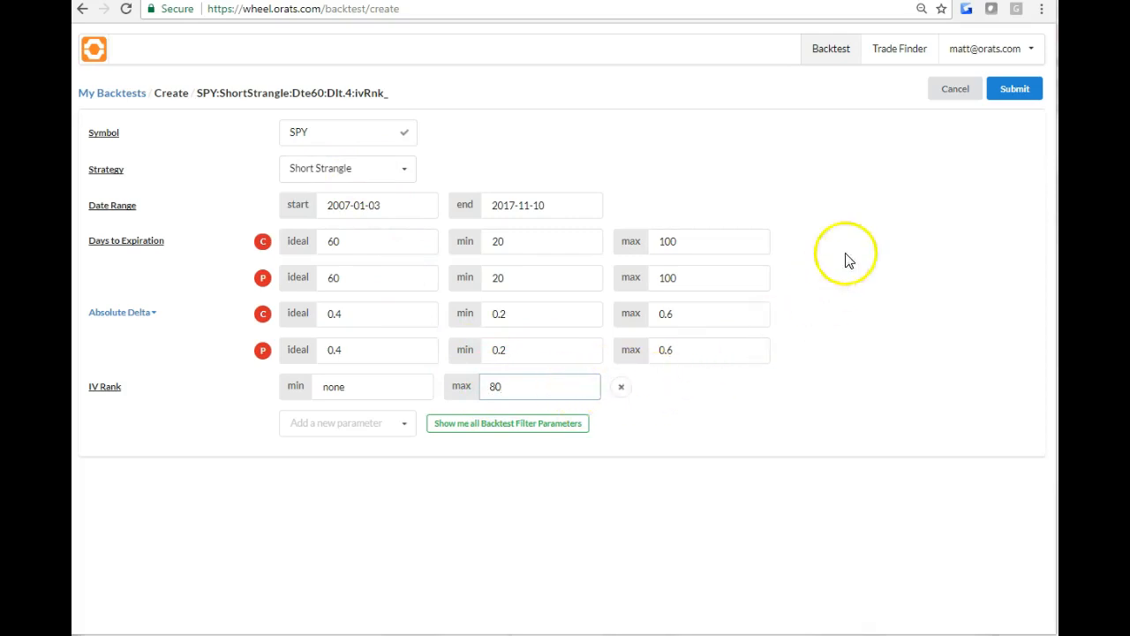
pyautogui.click(1014, 89)
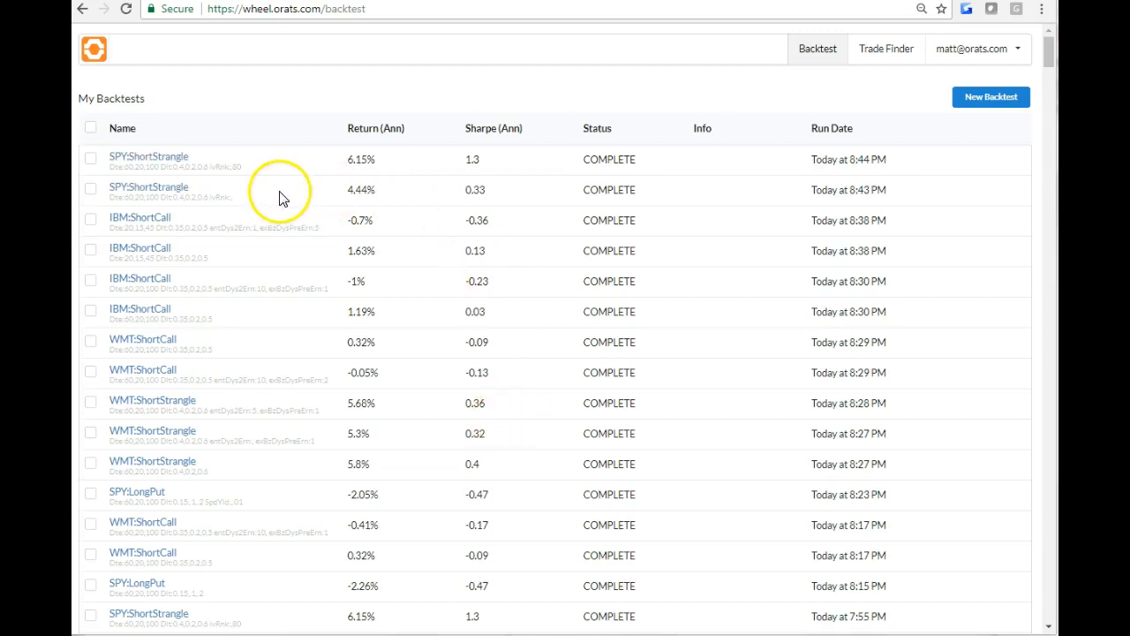
pyautogui.moveTo(186, 168)
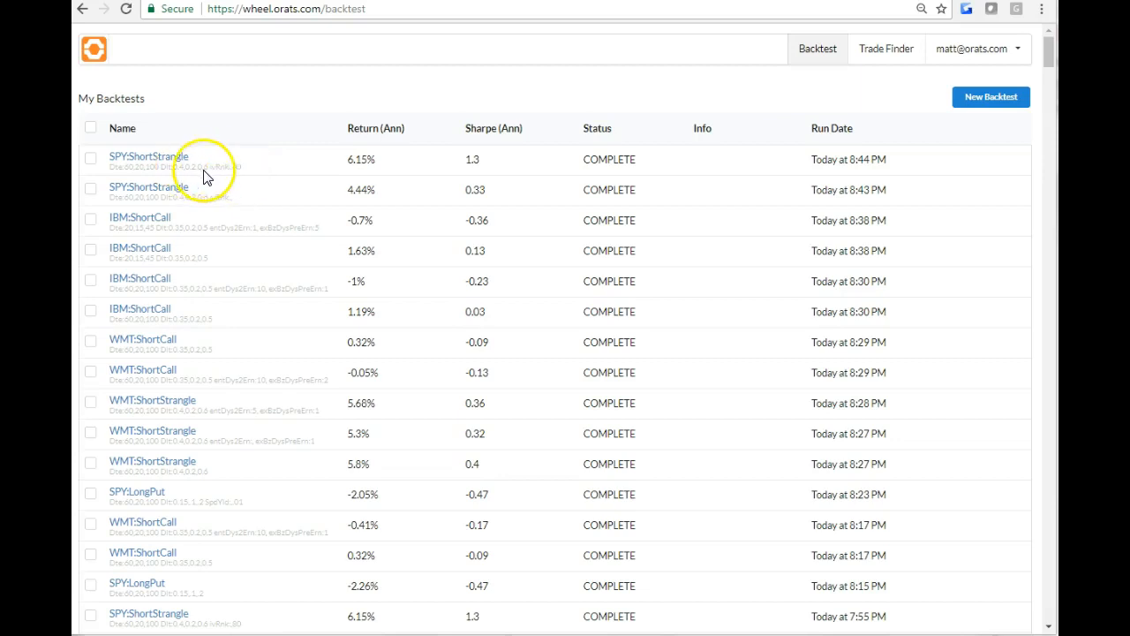
pyautogui.moveTo(379, 164)
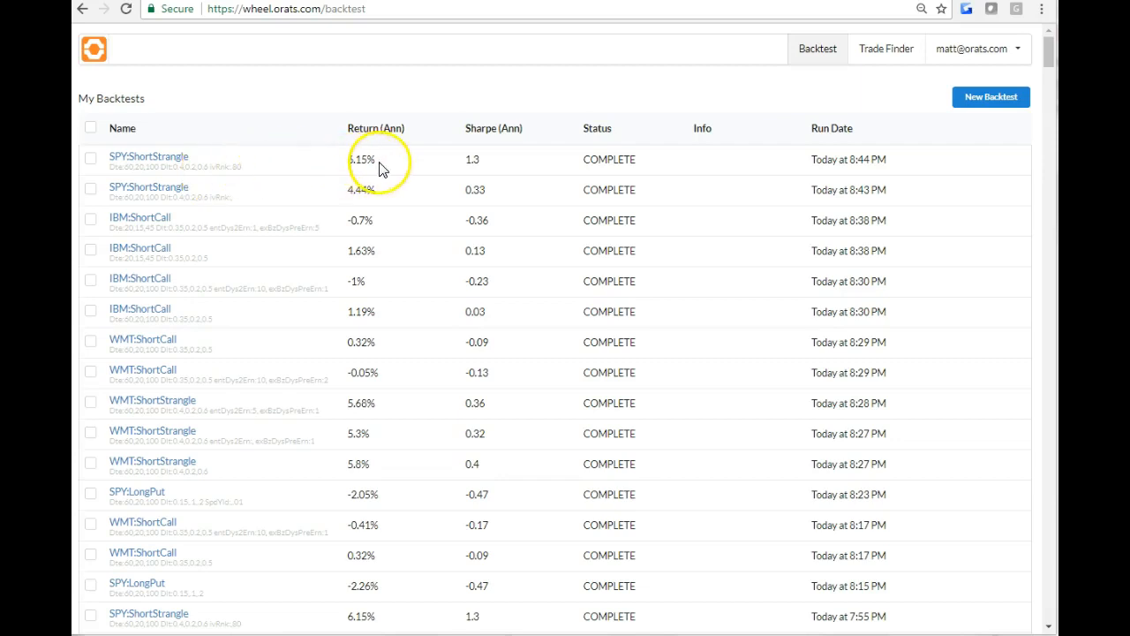
# View the IV Rank 80 strangle summary, then the uncapped run's results (4.44% return, 0.33 Sharpe).
pyautogui.click(148, 156)
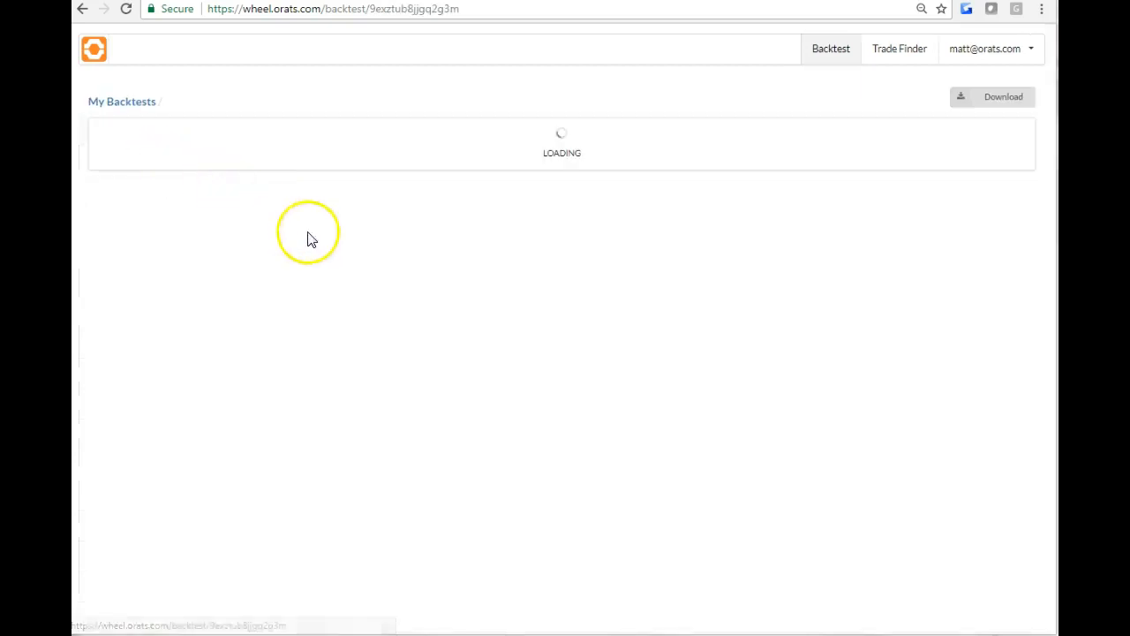
pyautogui.moveTo(441, 334)
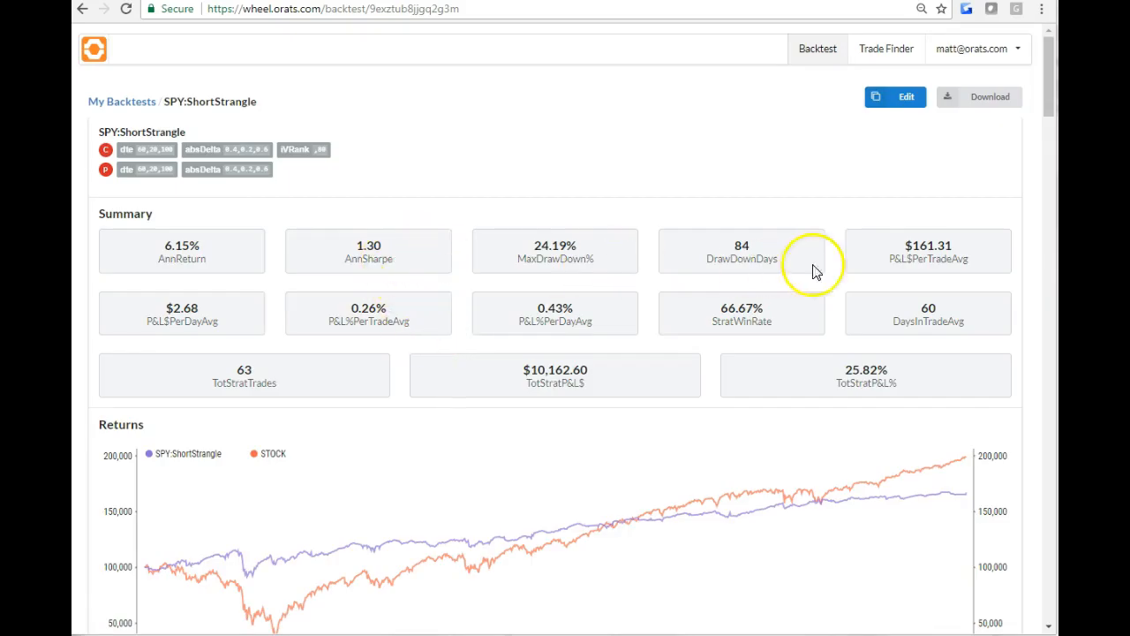
pyautogui.moveTo(965, 256)
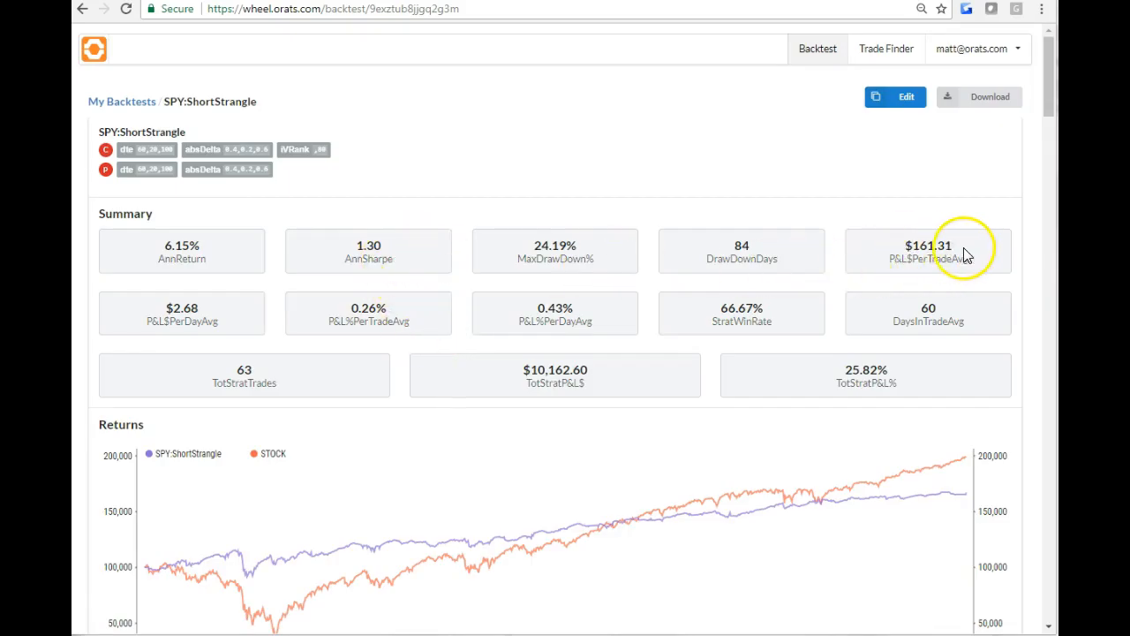
pyautogui.moveTo(299, 268)
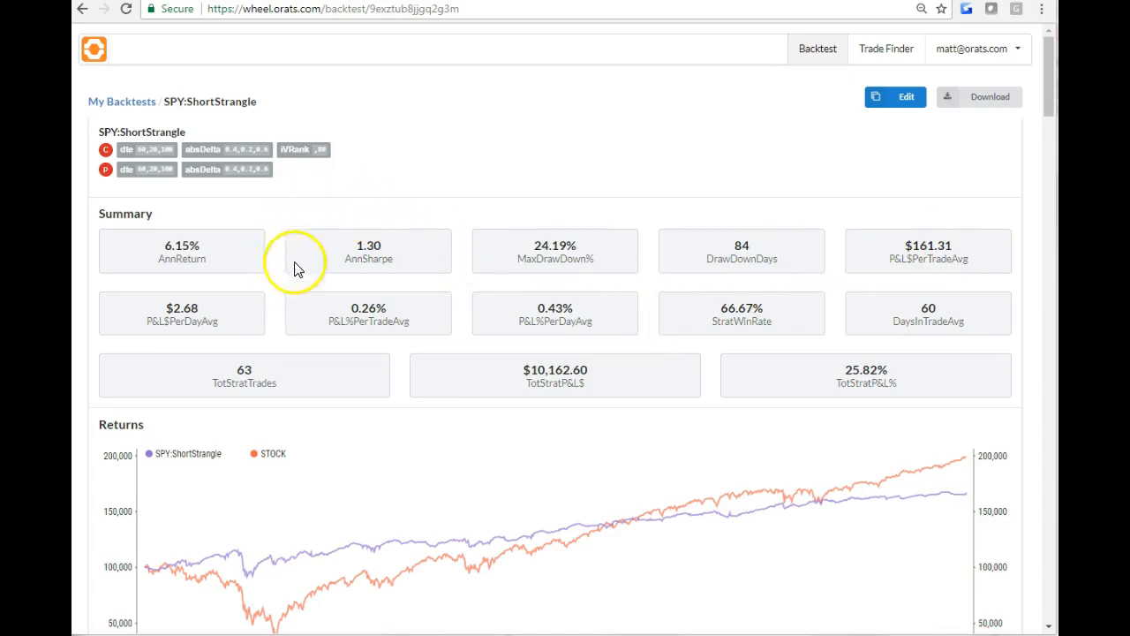
pyautogui.click(121, 100)
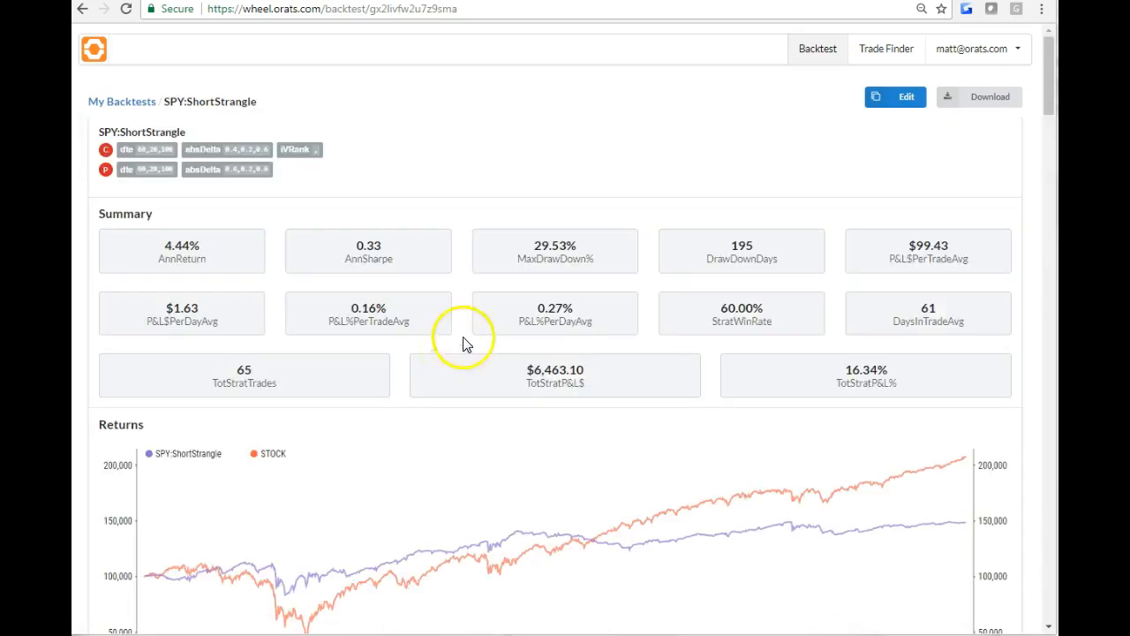
pyautogui.moveTo(746, 221)
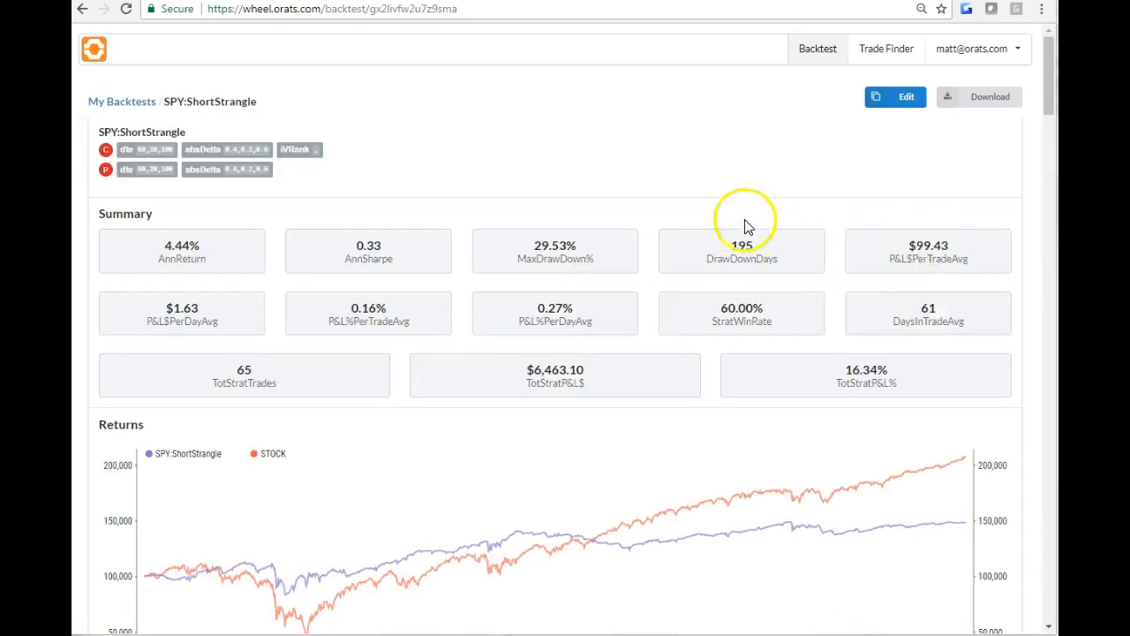
pyautogui.moveTo(152, 115)
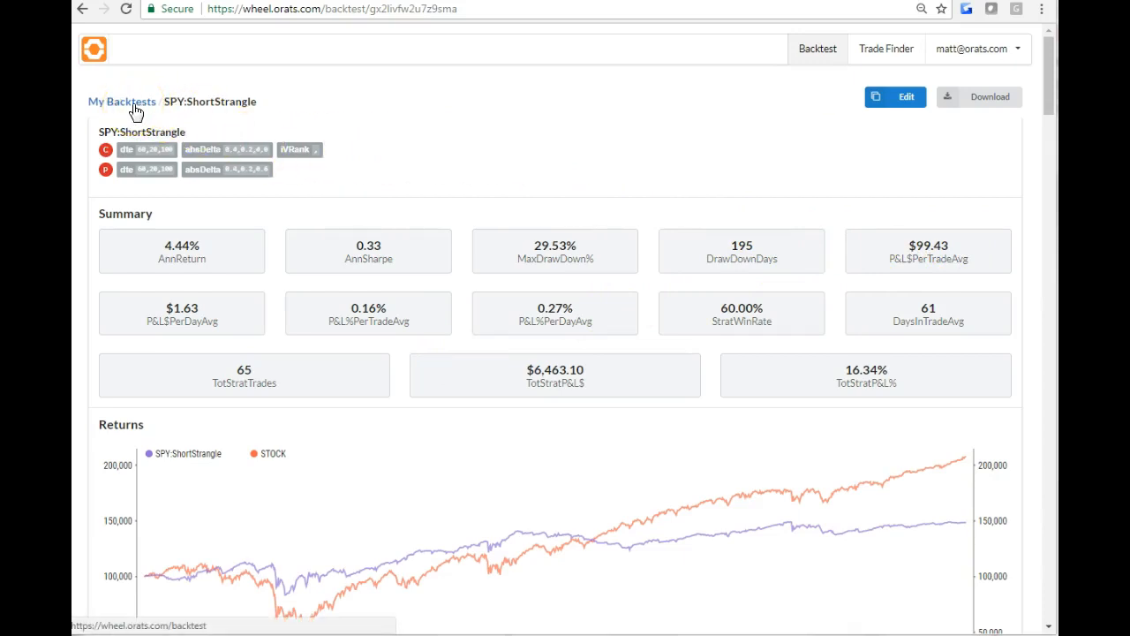
# Return to My Backtests and open a new backtest form, defaulting to IBM Long Call.
pyautogui.click(122, 101)
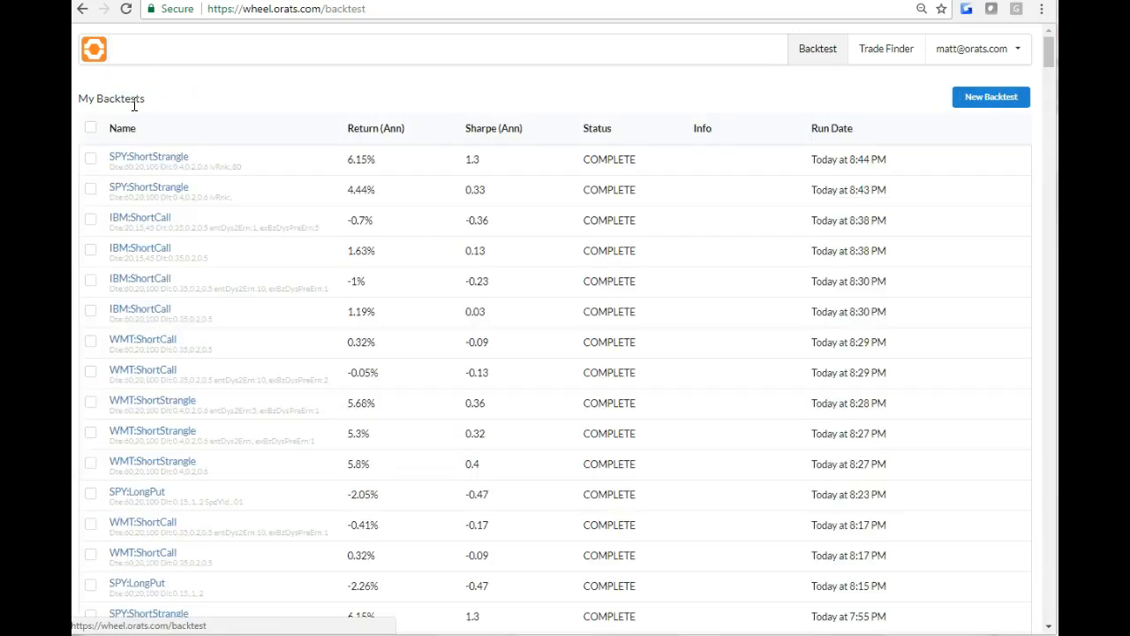
pyautogui.moveTo(688, 104)
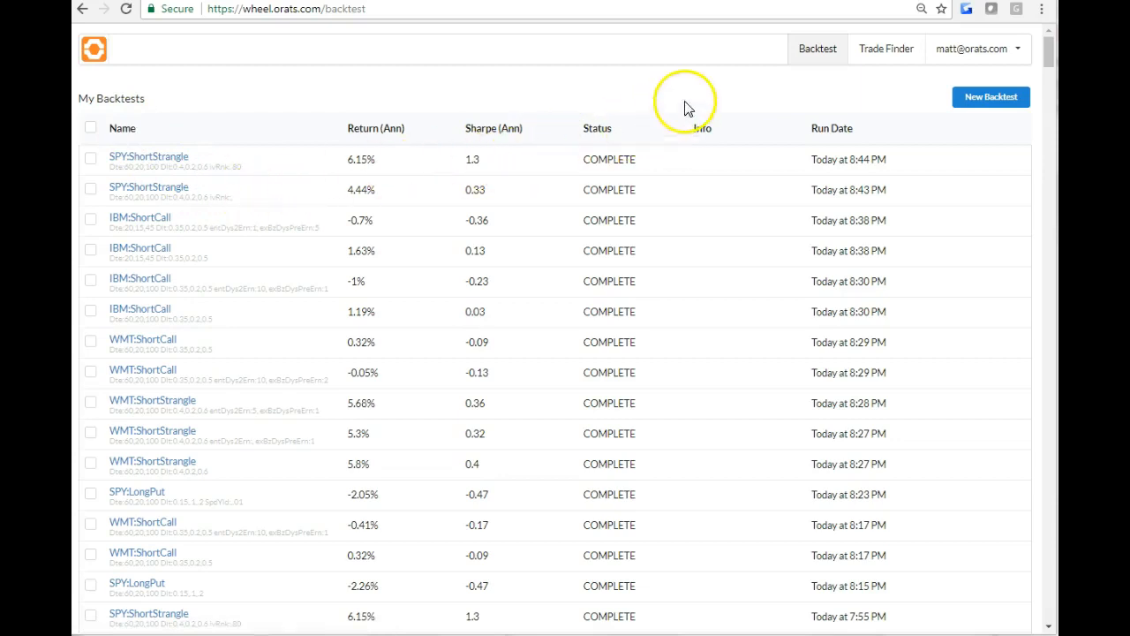
pyautogui.click(990, 96)
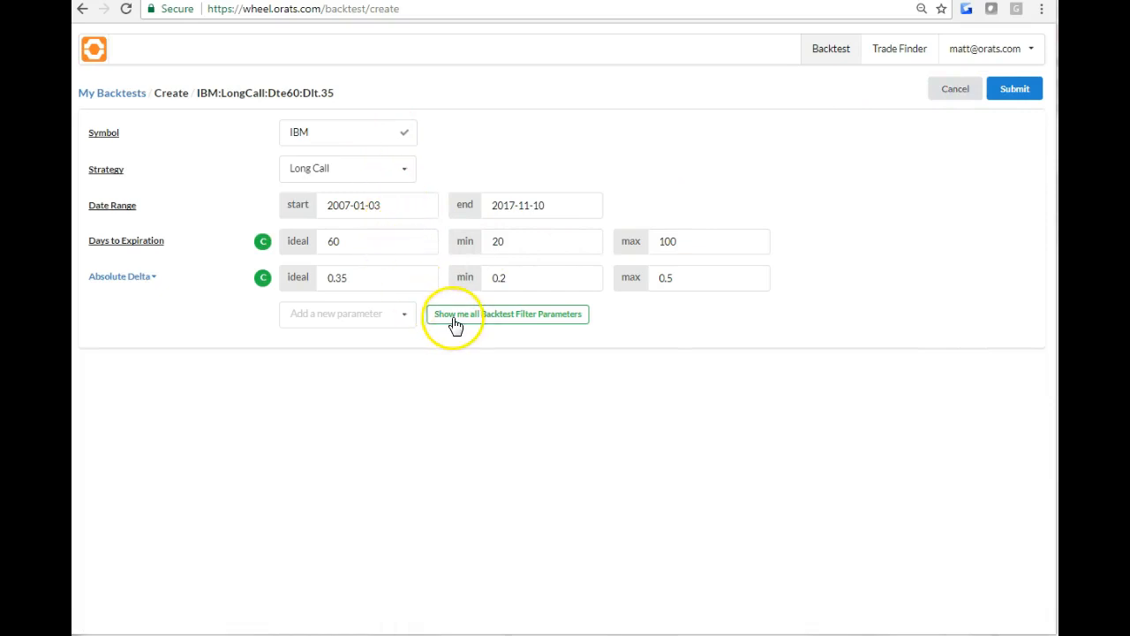
# Add Entry Days to Earnings and Exit Business Days Post-Earnings filters to the form.
pyautogui.click(507, 313)
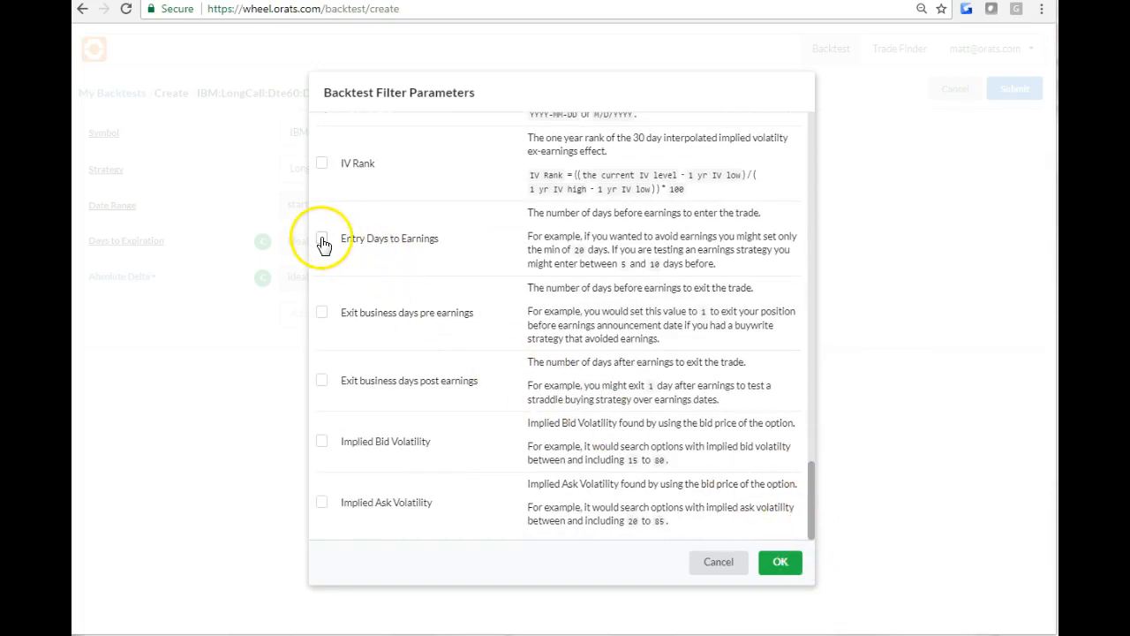
pyautogui.click(321, 237)
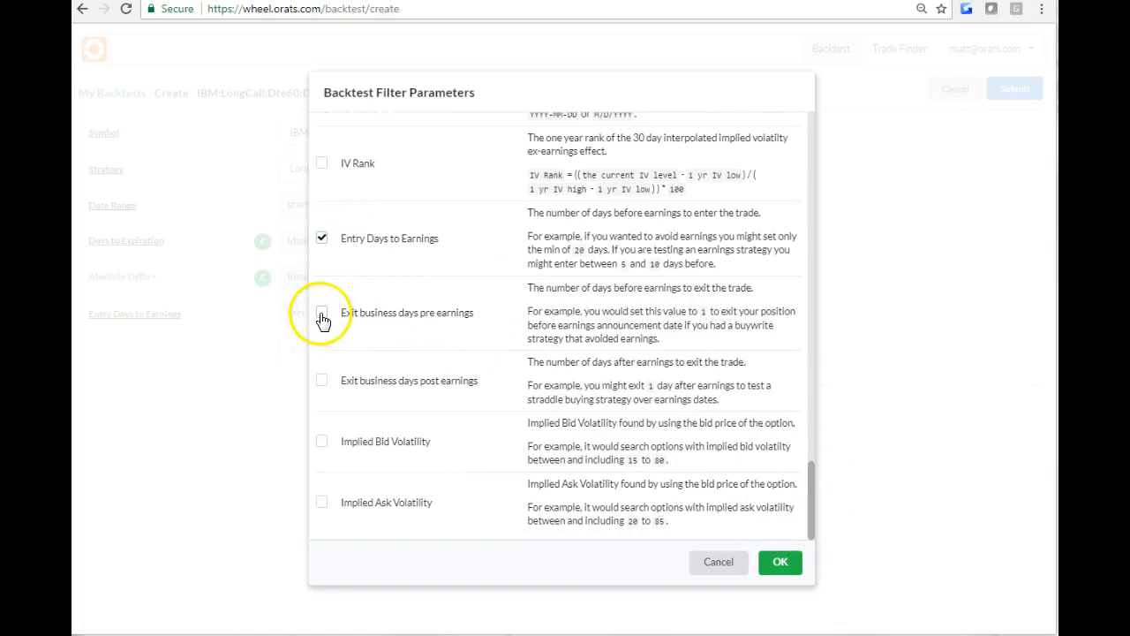
pyautogui.click(321, 311)
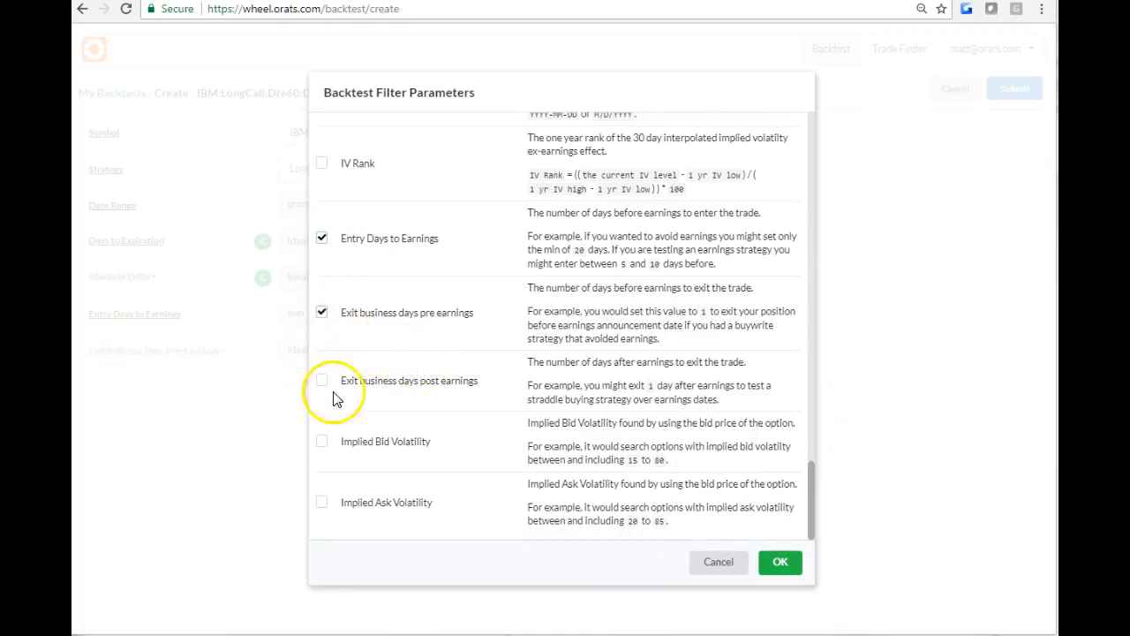
pyautogui.click(321, 380)
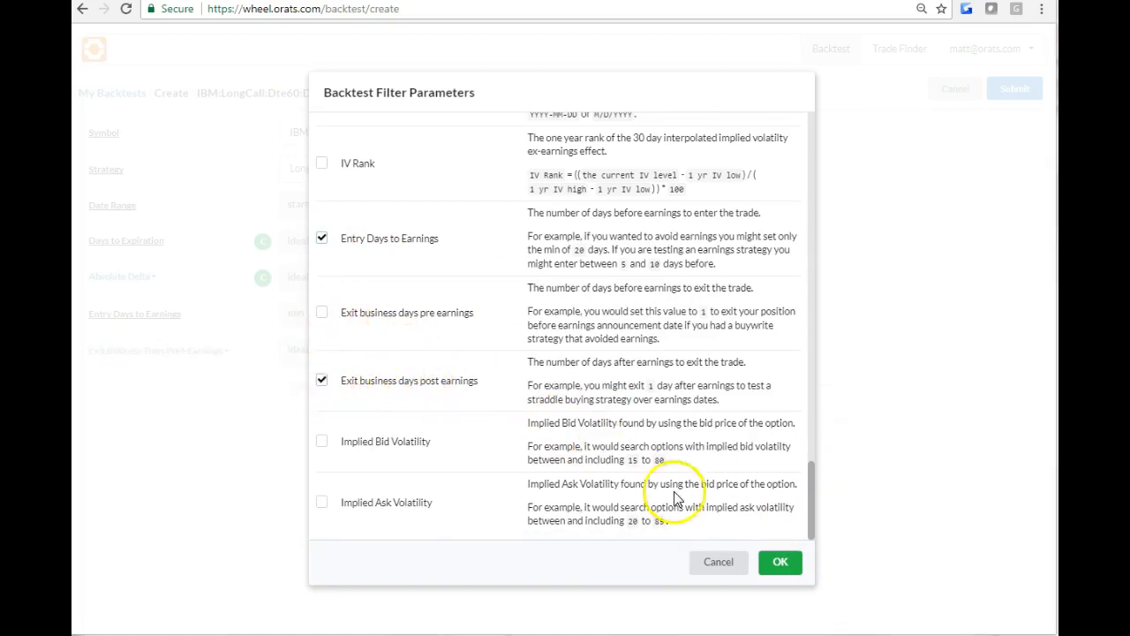
pyautogui.click(780, 561)
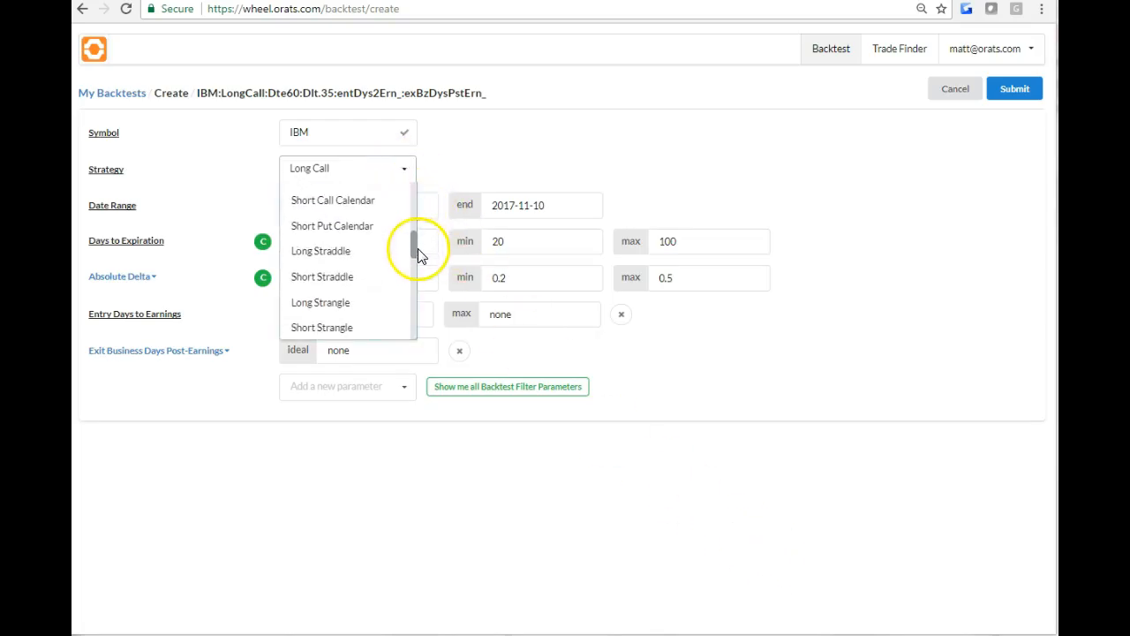
pyautogui.moveTo(375, 259)
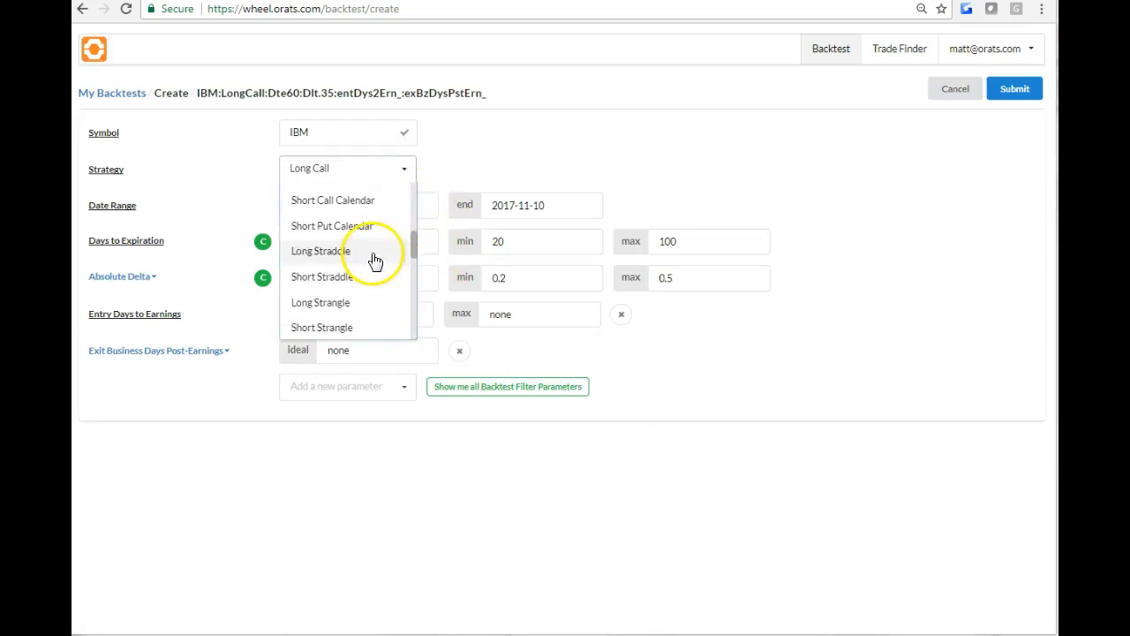
# Submit an IBM Long Straddle with entry 10–14 days before earnings and exit 1 day after.
pyautogui.click(320, 251)
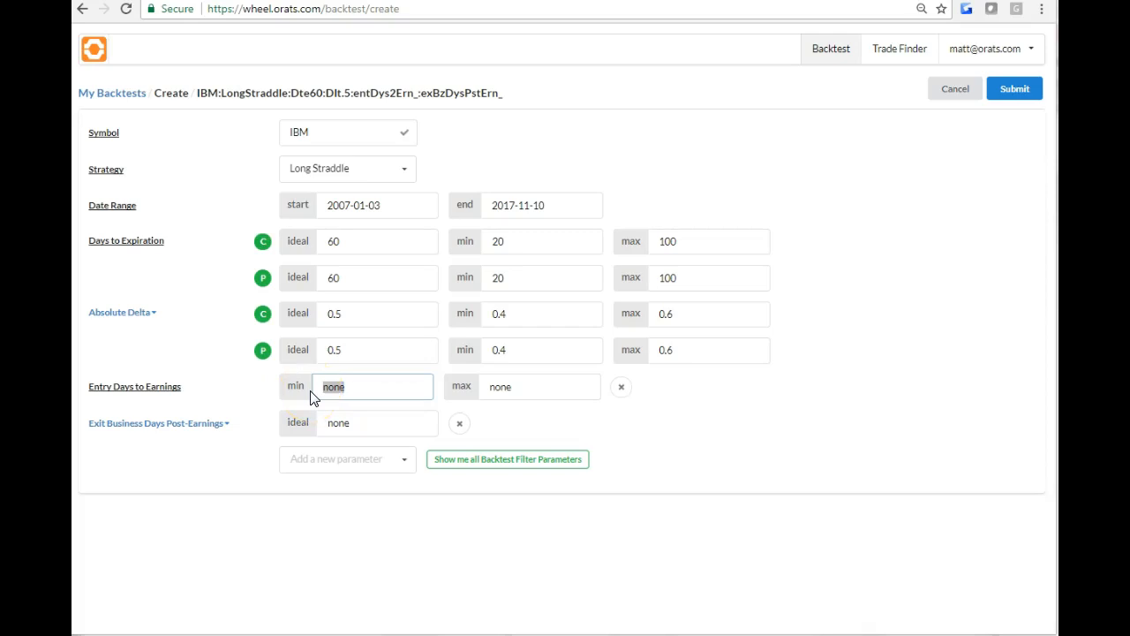
pyautogui.write('10')
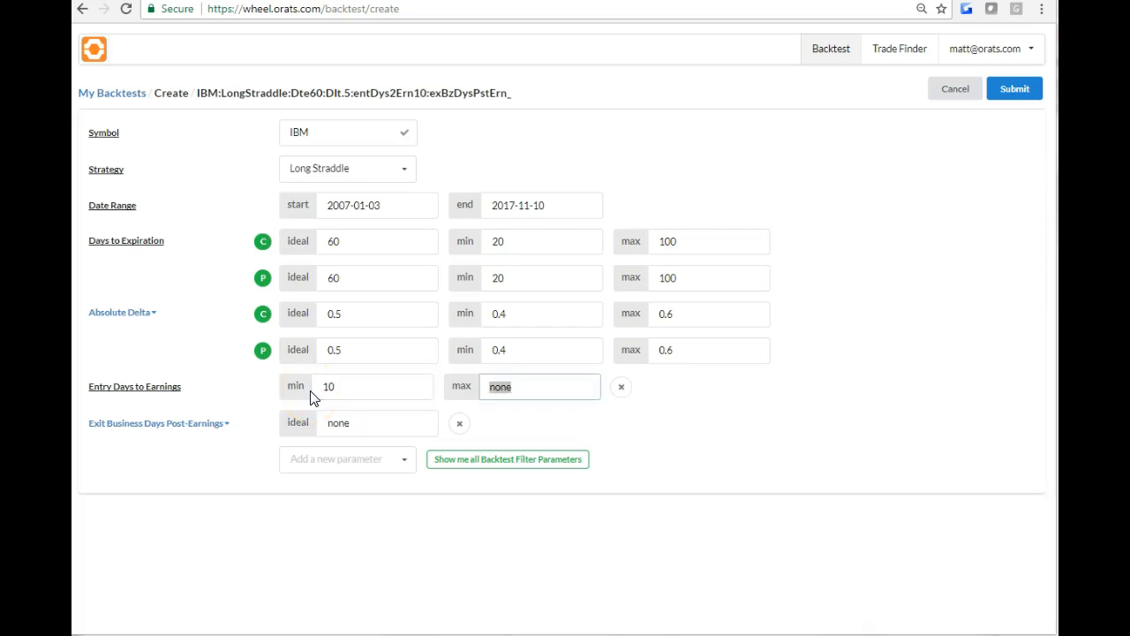
pyautogui.write('14')
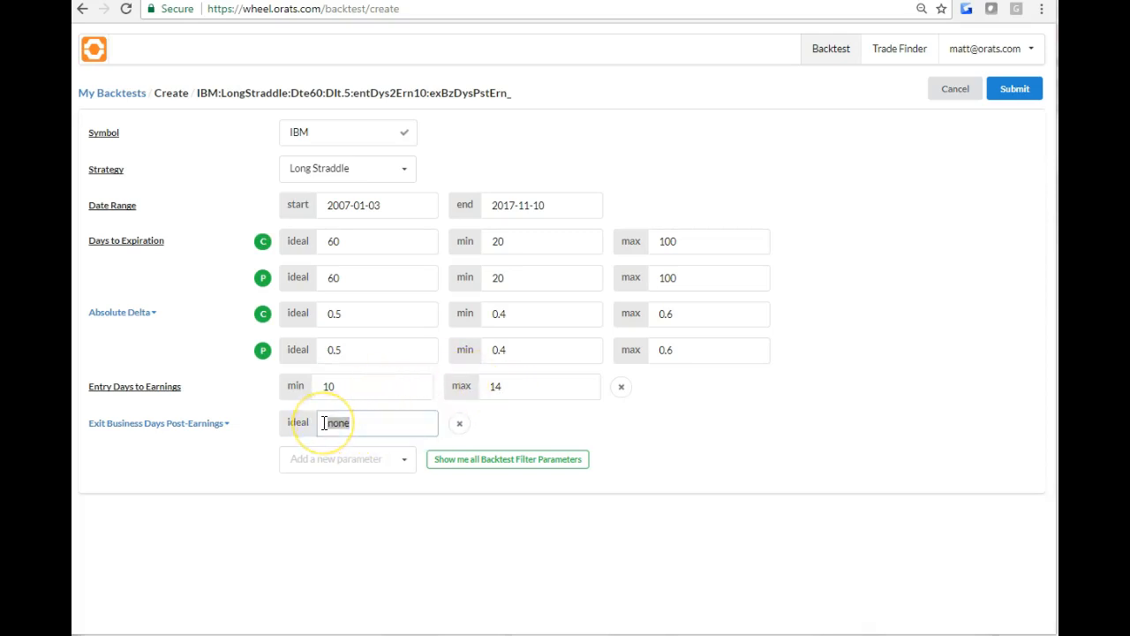
pyautogui.write('1')
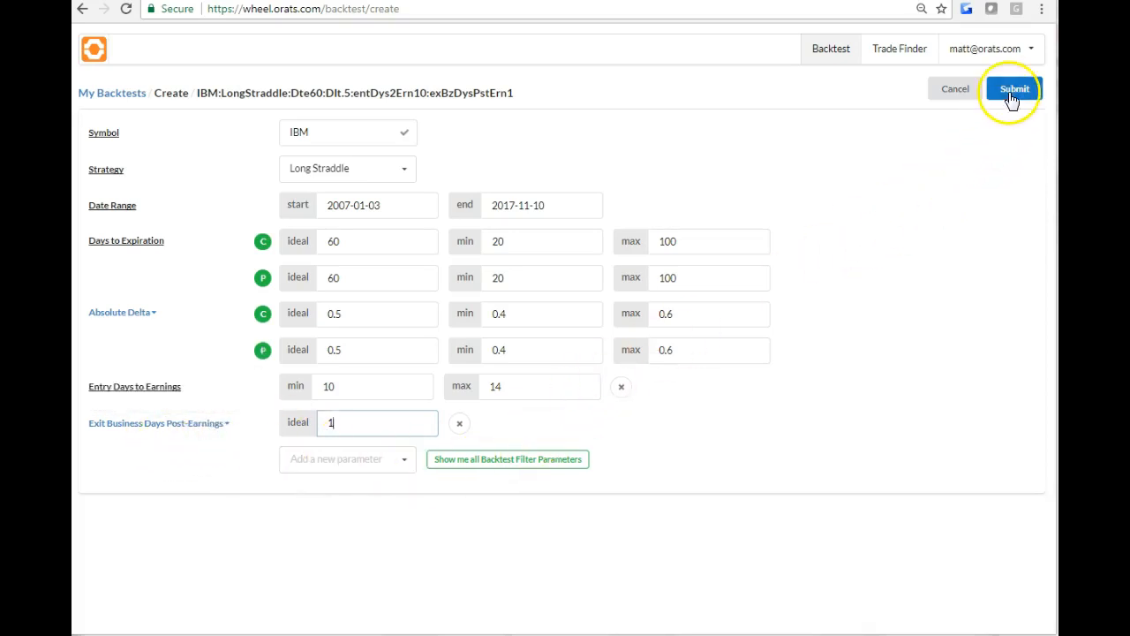
pyautogui.click(1014, 89)
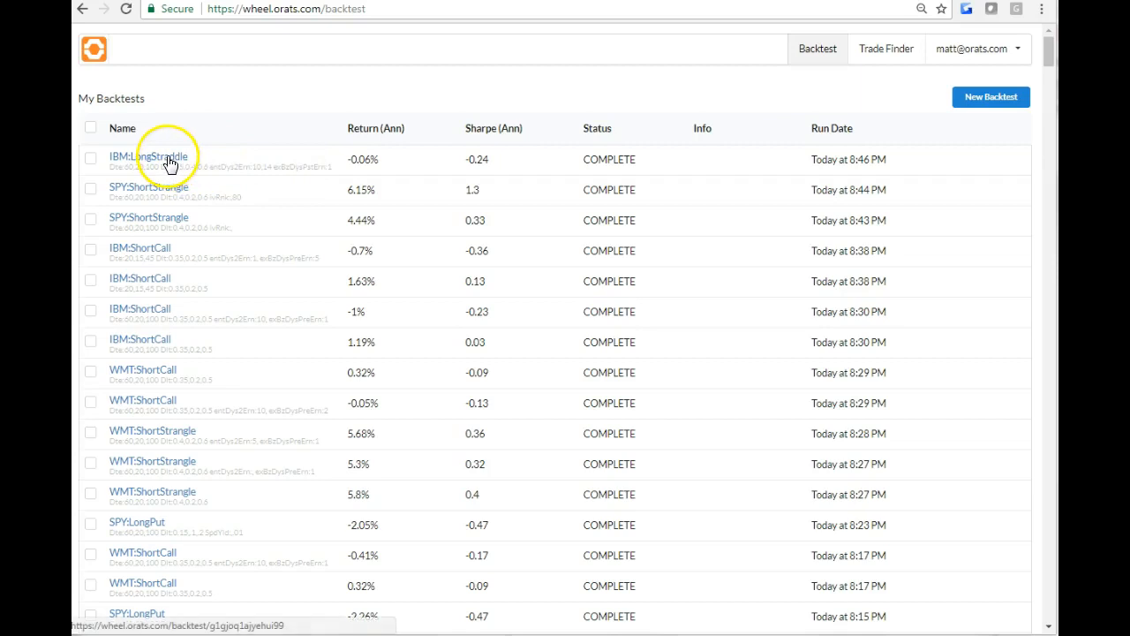
# Scroll through the IBM:LongStraddle returns and trades, then open its Edit form.
pyautogui.click(149, 156)
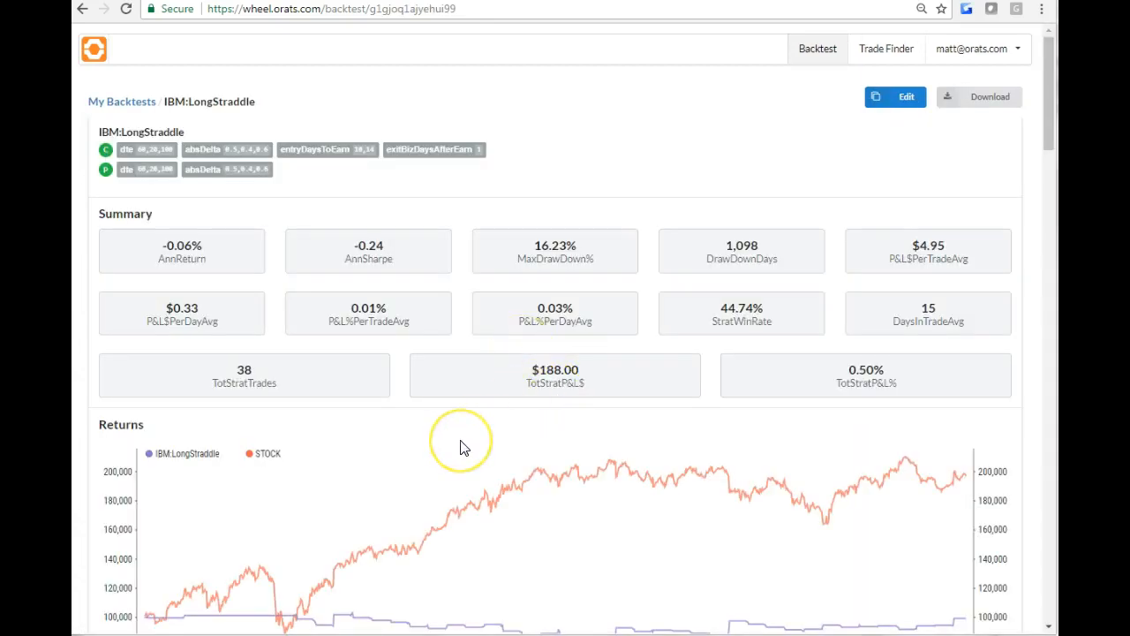
pyautogui.scroll(-3)
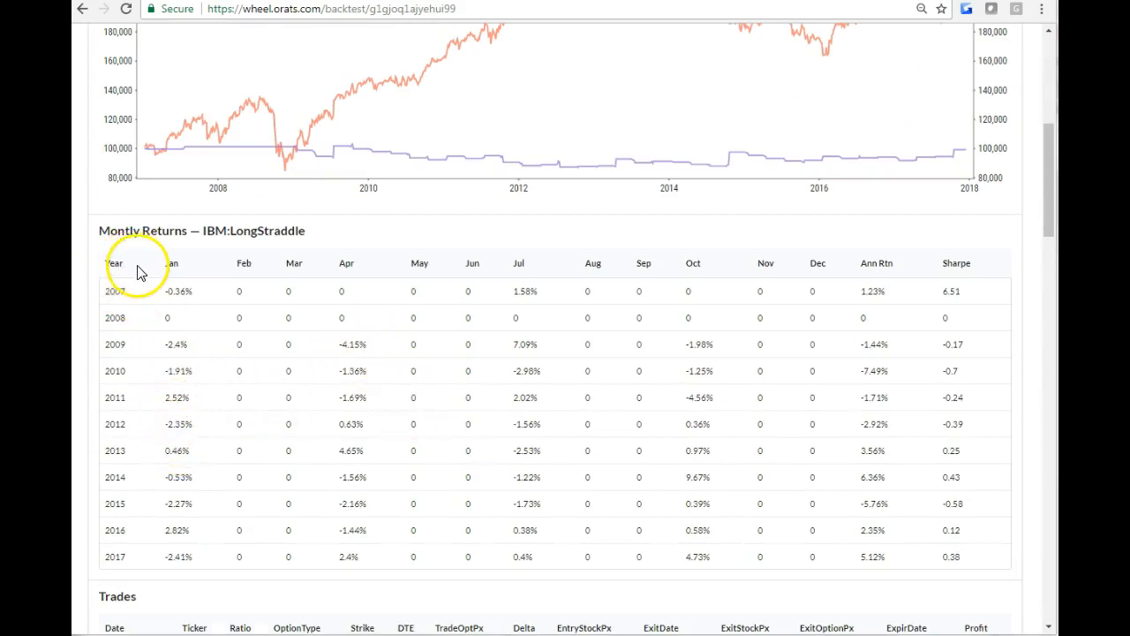
pyautogui.moveTo(172, 263)
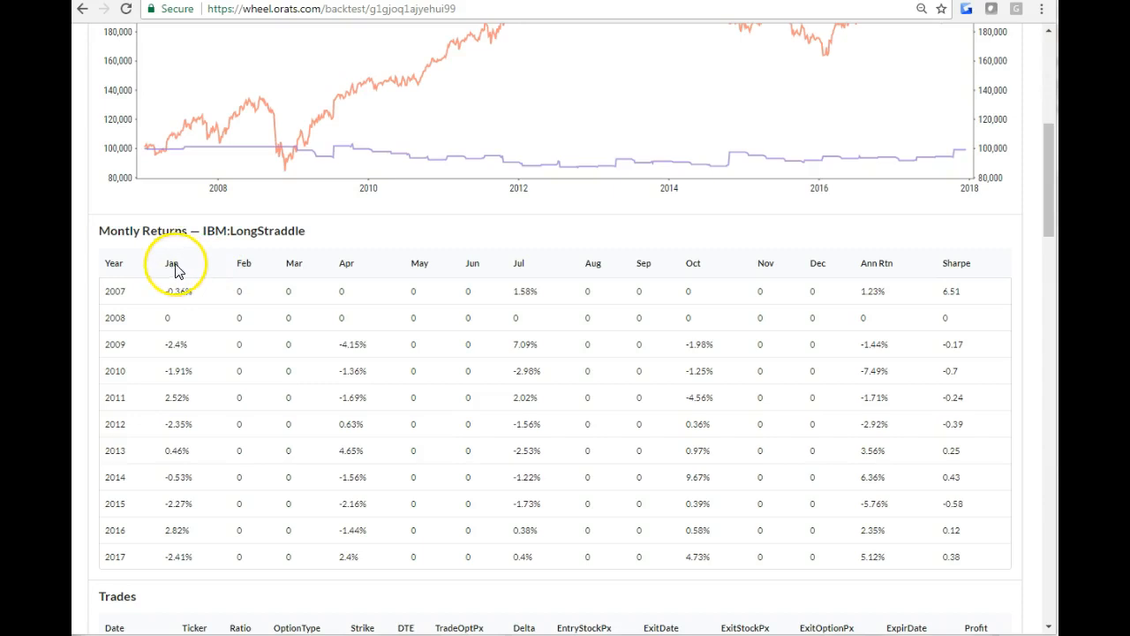
pyautogui.moveTo(518, 263)
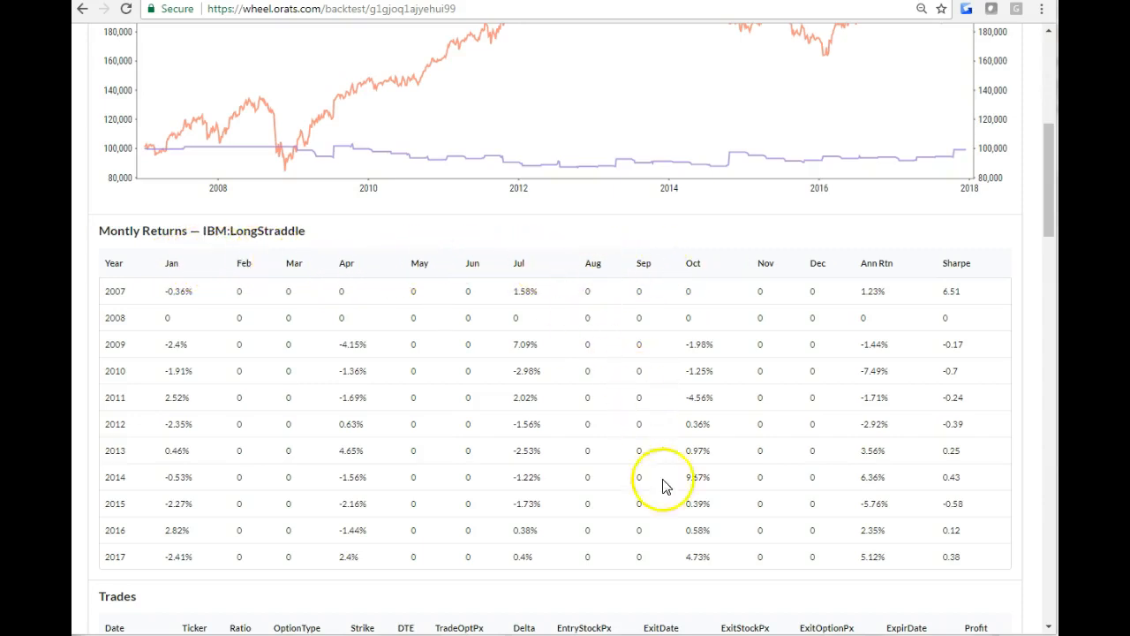
pyautogui.scroll(-3)
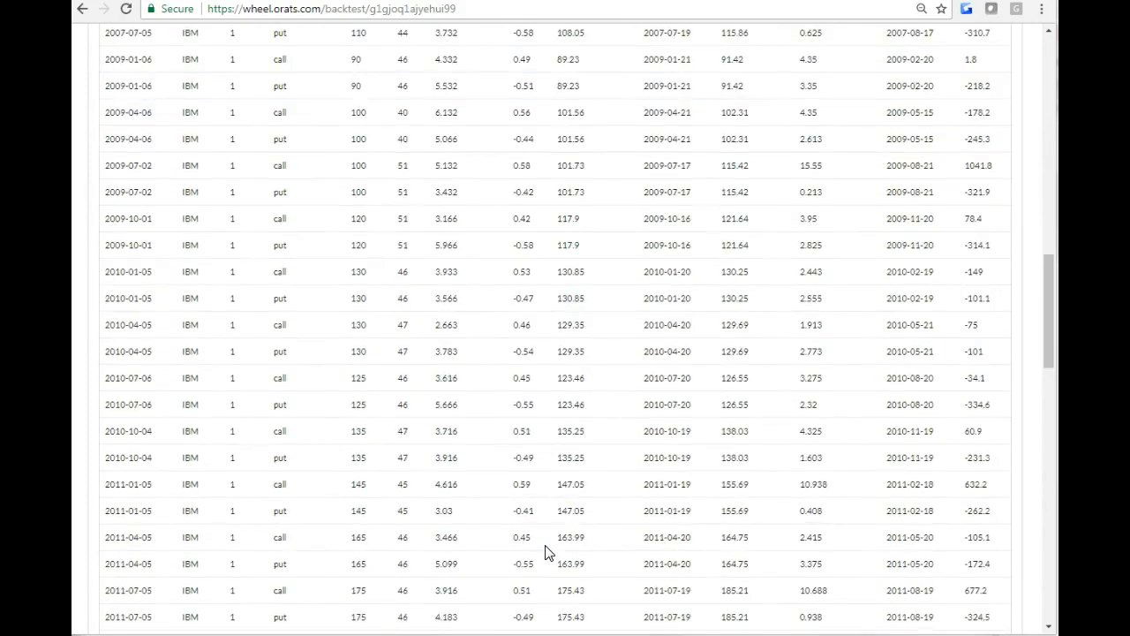
pyautogui.scroll(-3)
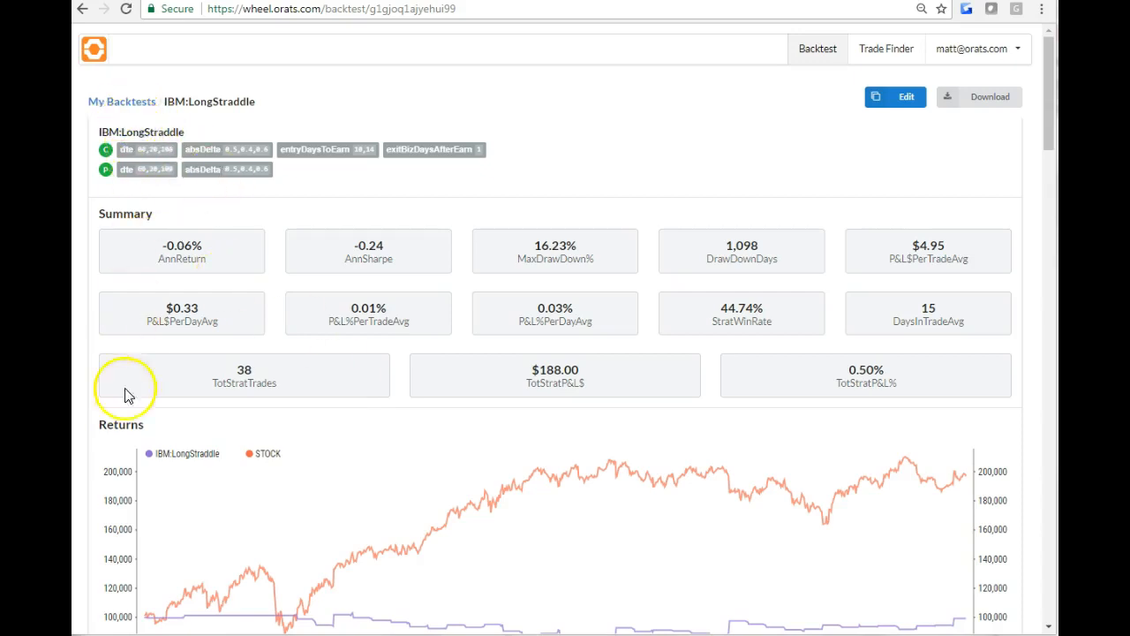
pyautogui.moveTo(830, 106)
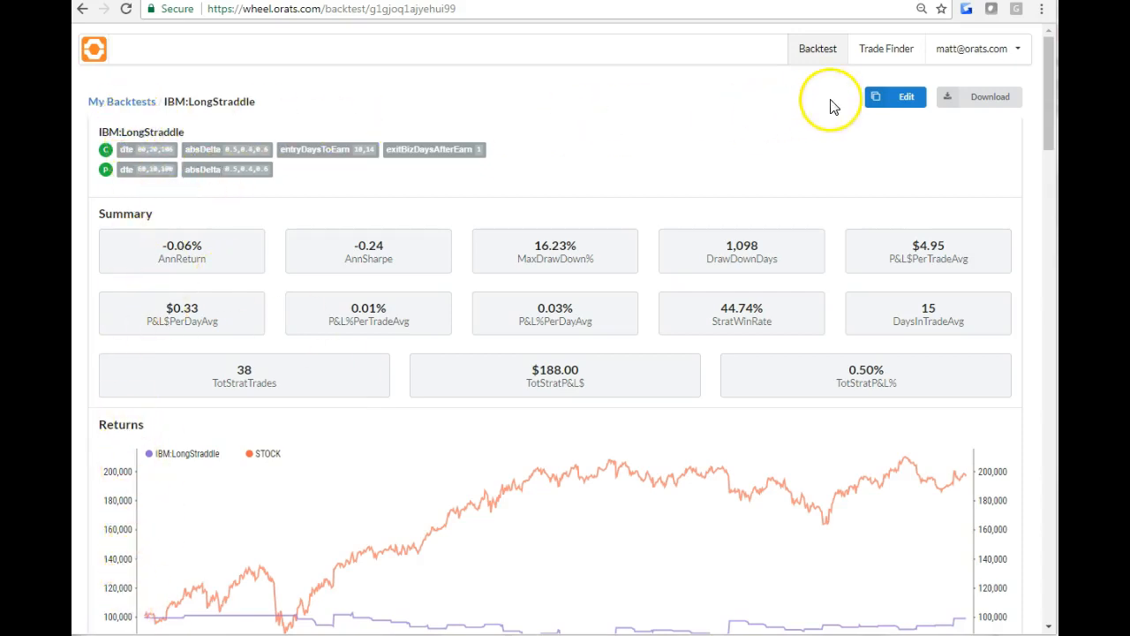
pyautogui.click(906, 96)
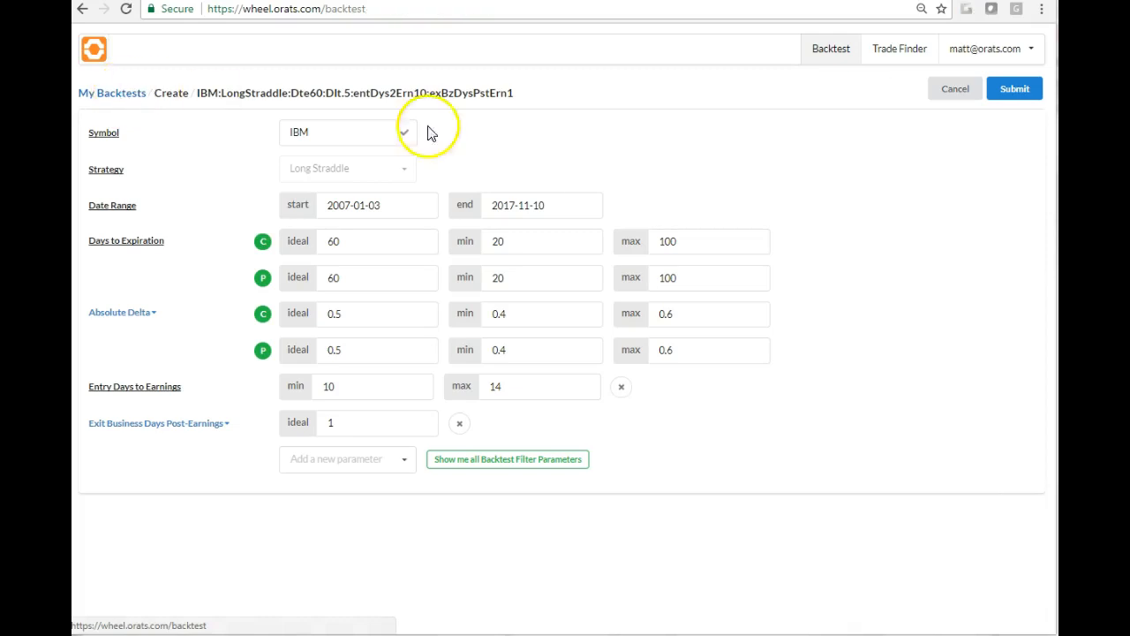
# Start a new backtest and add the Symbol Entry & Exit filter parameter to its form.
pyautogui.click(955, 88)
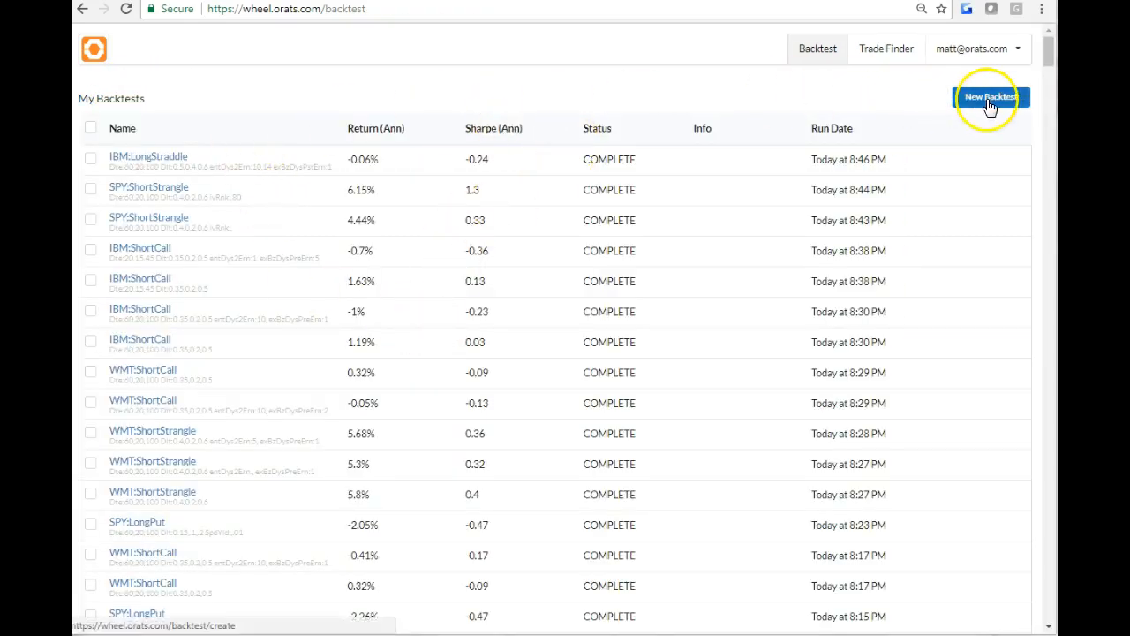
pyautogui.click(988, 98)
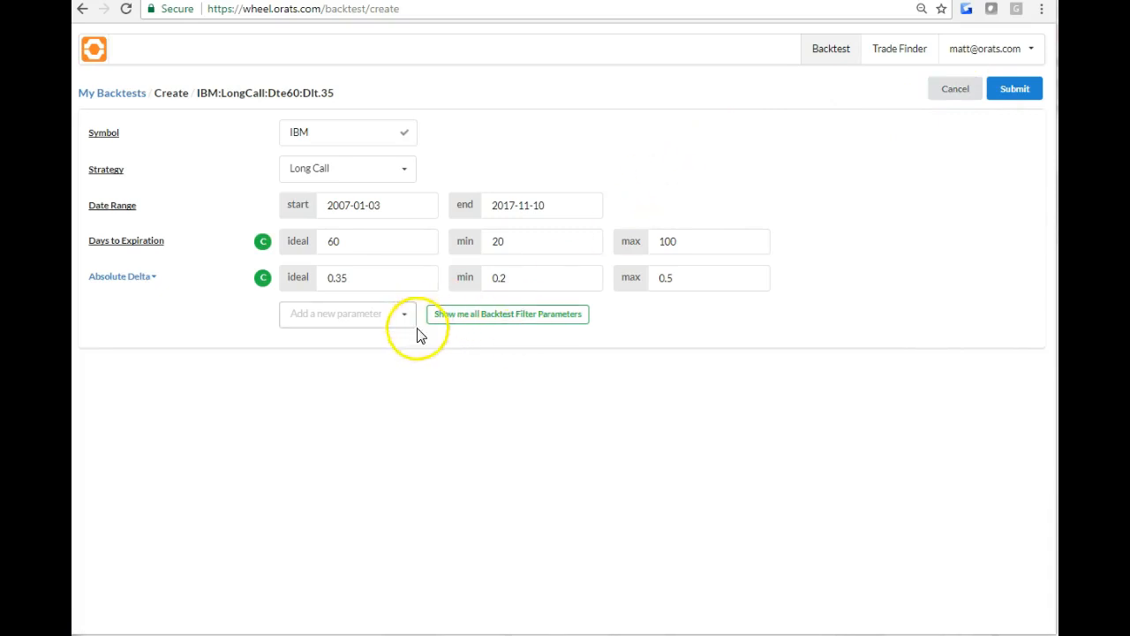
pyautogui.click(507, 314)
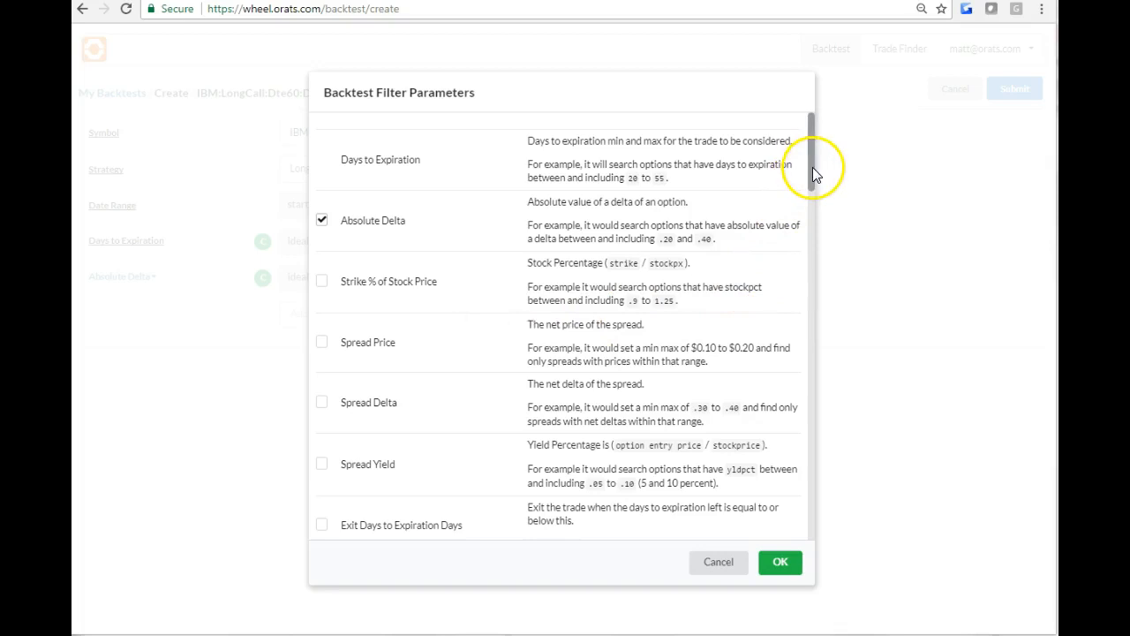
pyautogui.scroll(-3)
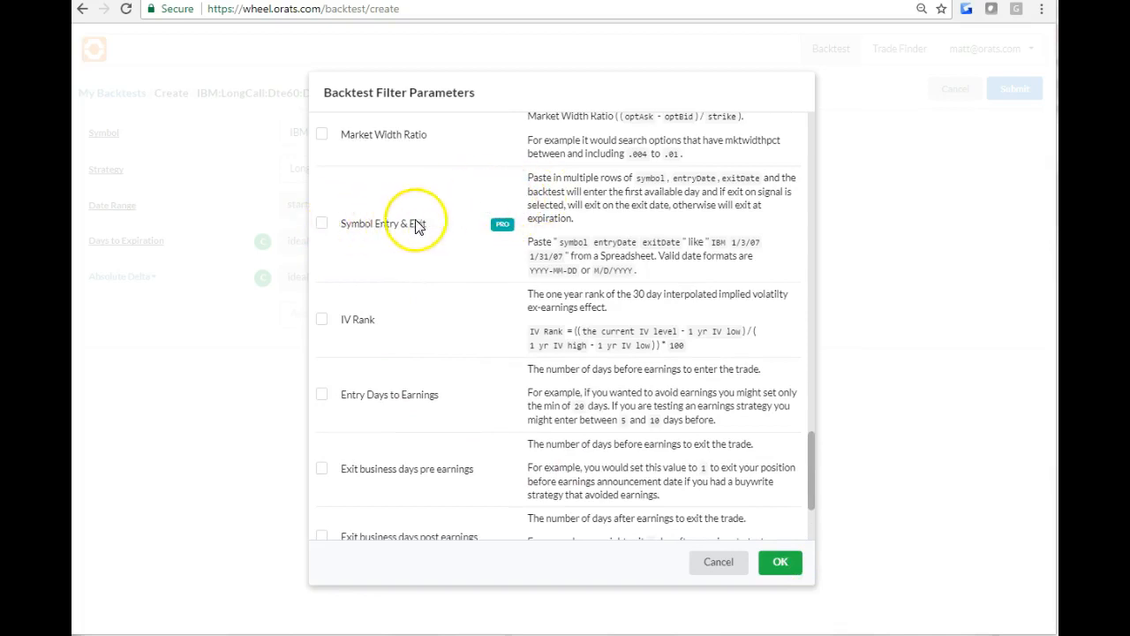
pyautogui.moveTo(676, 190)
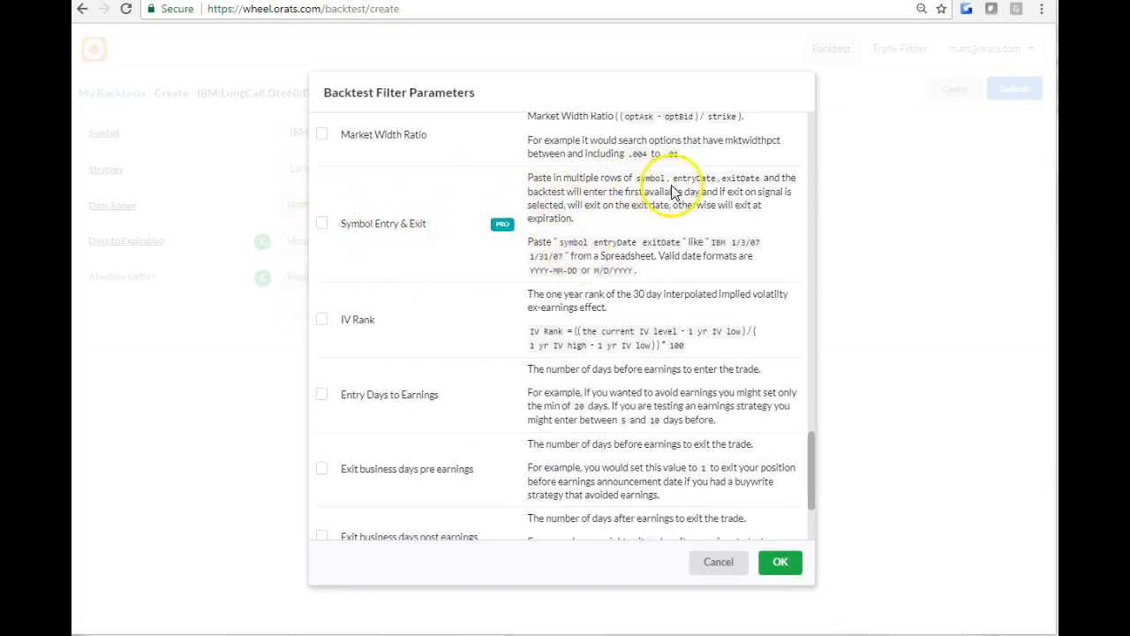
pyautogui.moveTo(693, 219)
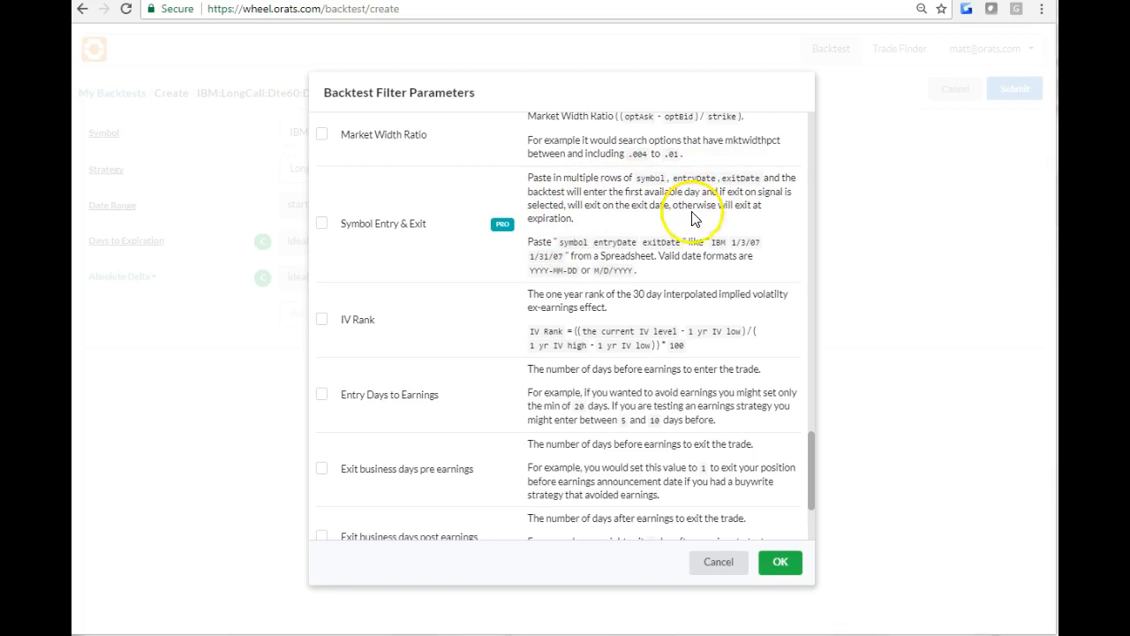
pyautogui.moveTo(644, 256)
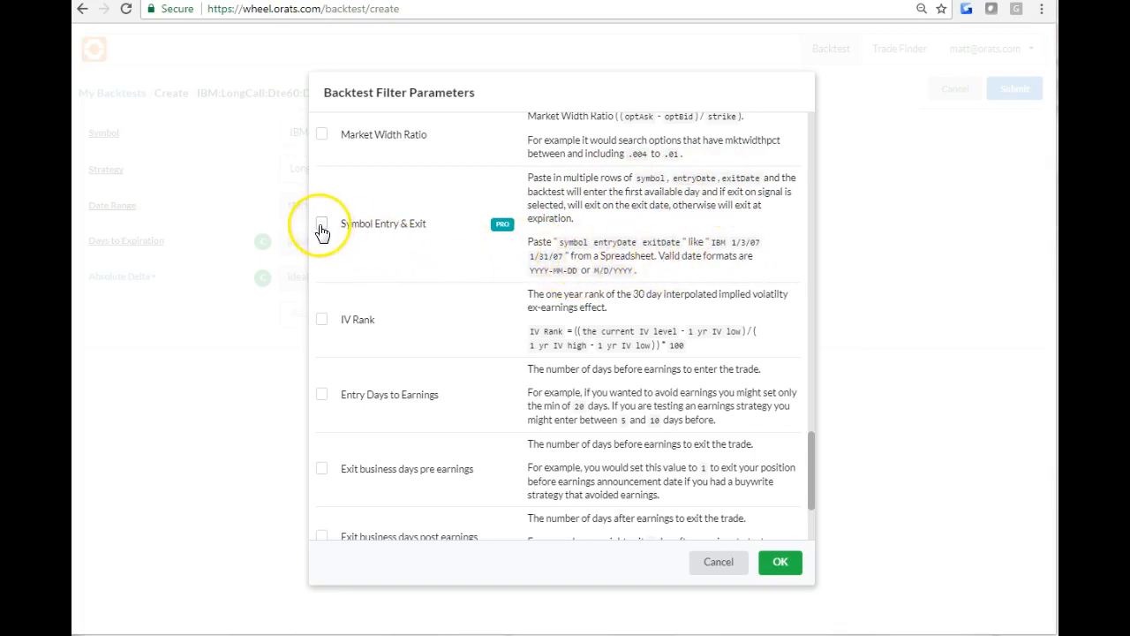
pyautogui.click(321, 223)
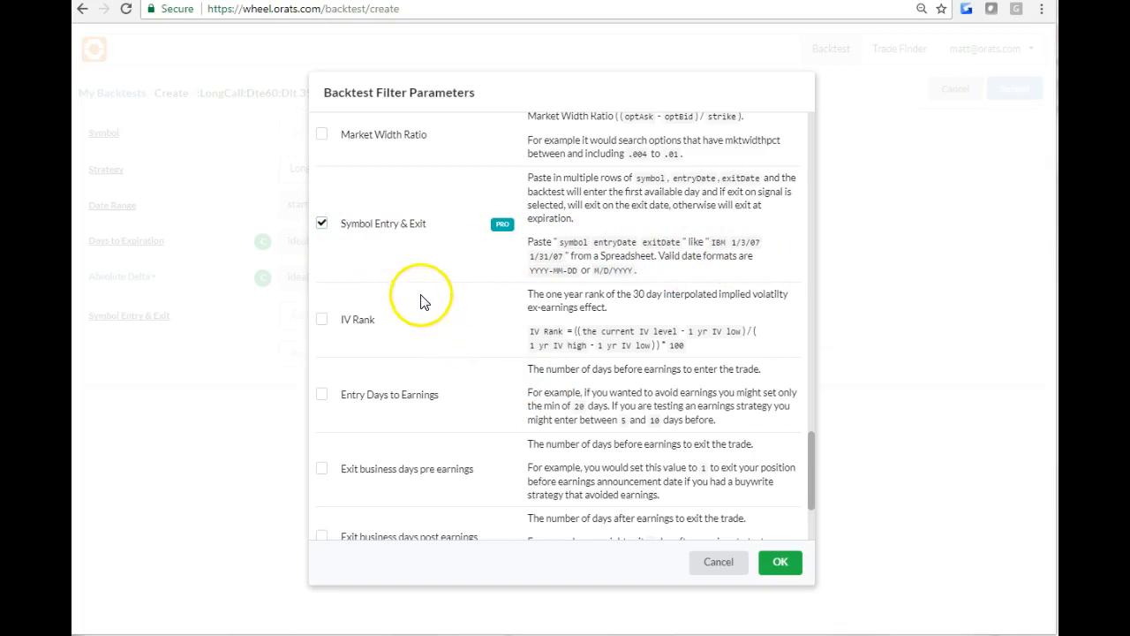
pyautogui.click(779, 561)
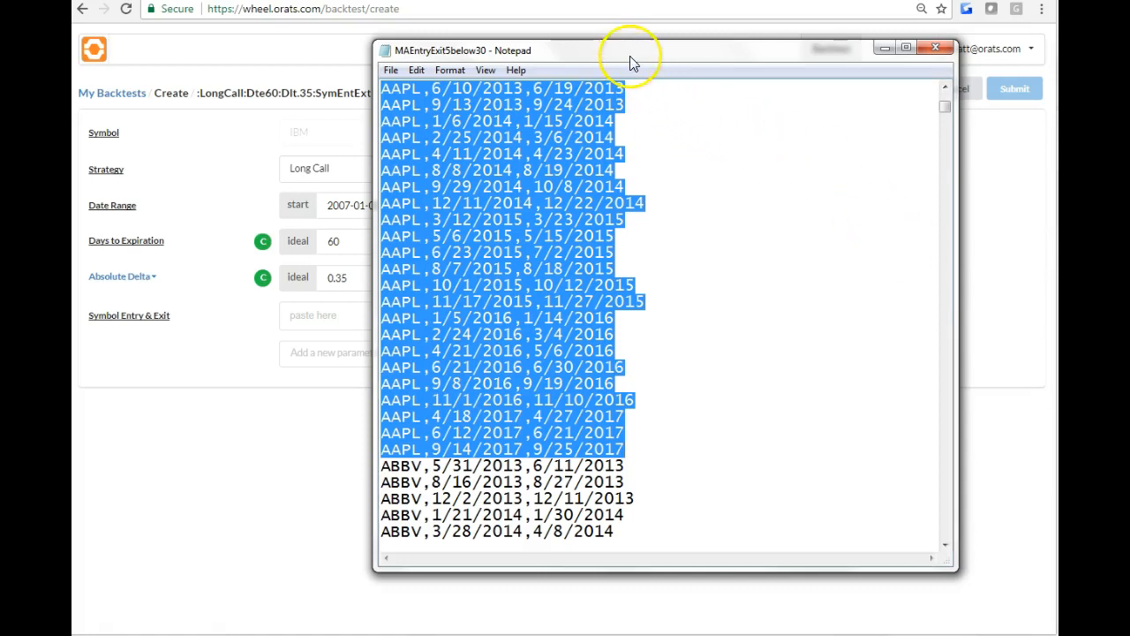
# Submit the AAPL long call backtest using the 58 pasted entry/exit dates.
pyautogui.moveTo(631, 51); pyautogui.dragTo(803, 93)
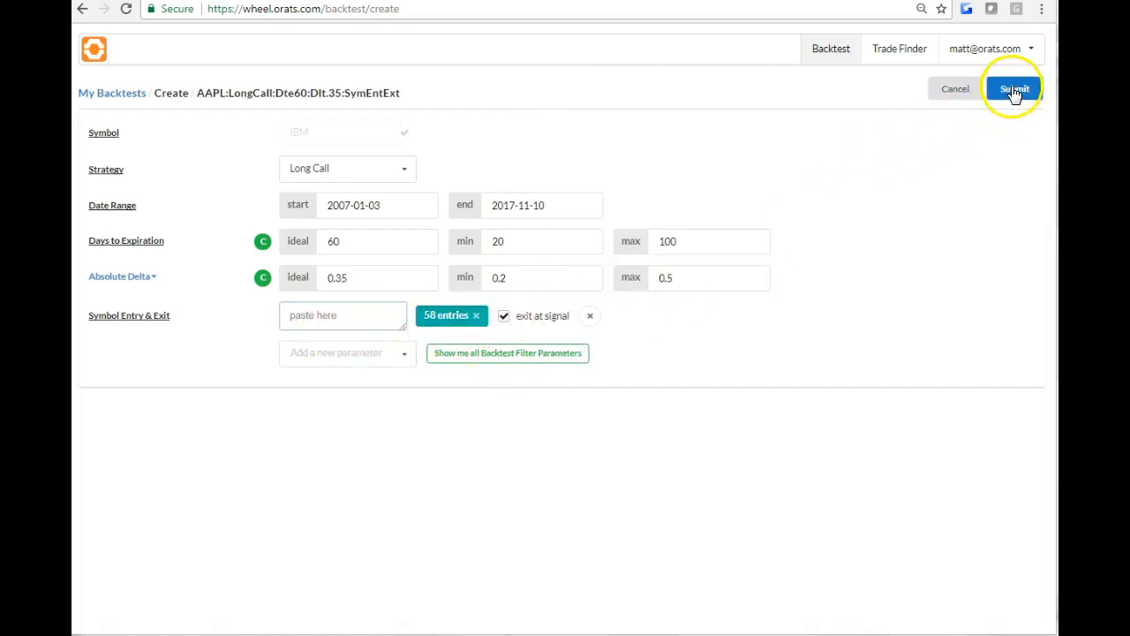
pyautogui.click(1014, 88)
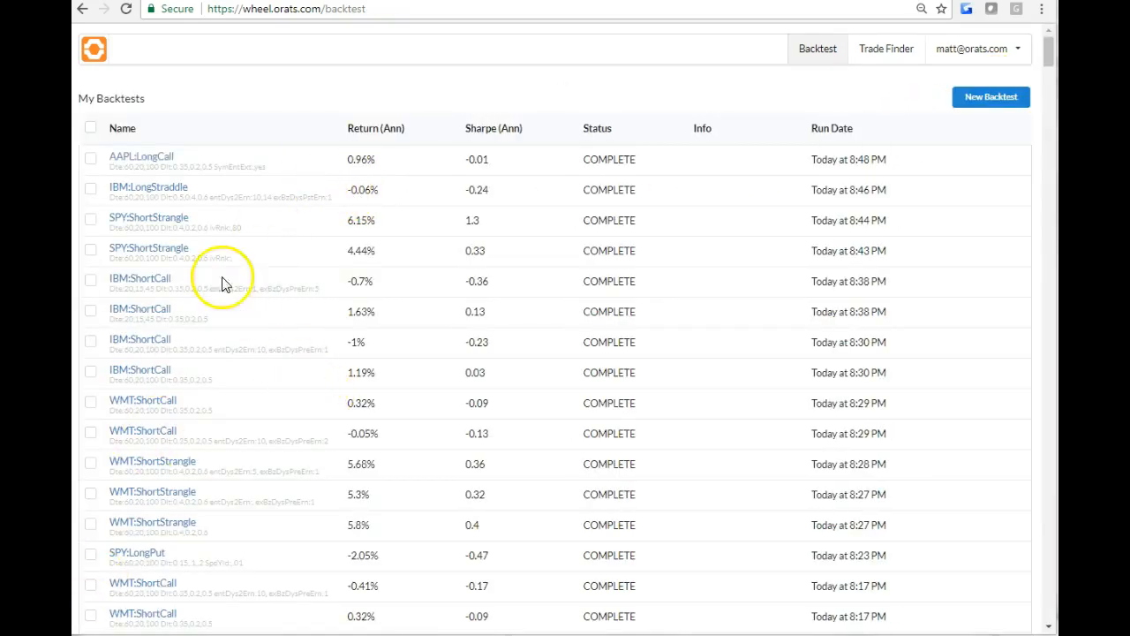
# Review AAPL:LongCall results: 0.96% annual return, 60 trades, and the trades table.
pyautogui.click(142, 156)
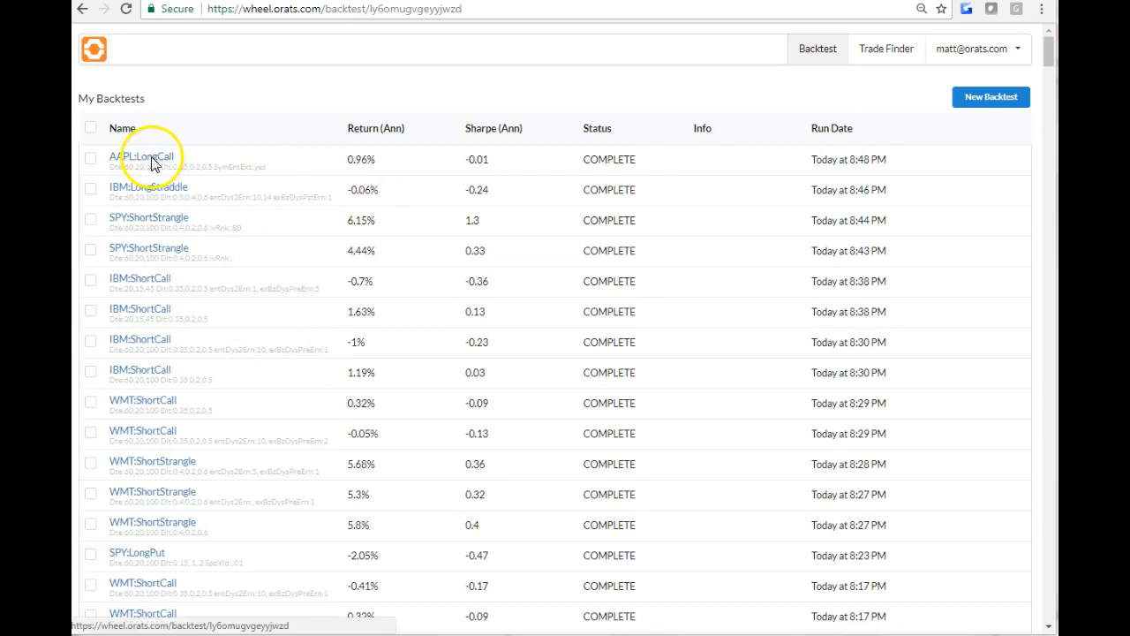
pyautogui.click(143, 157)
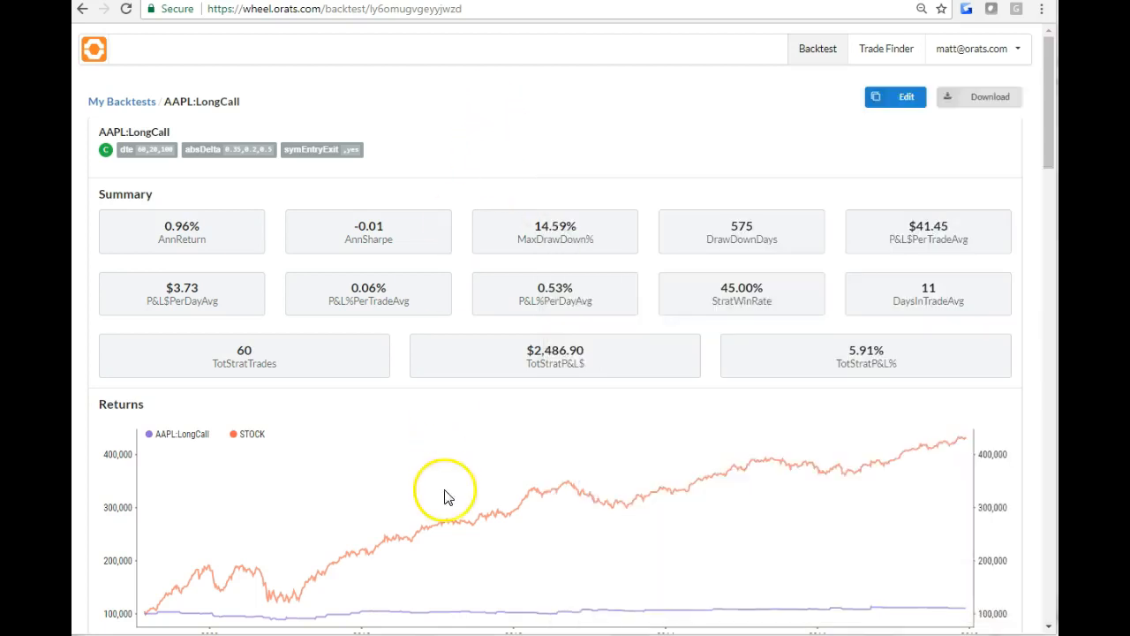
pyautogui.scroll(-3)
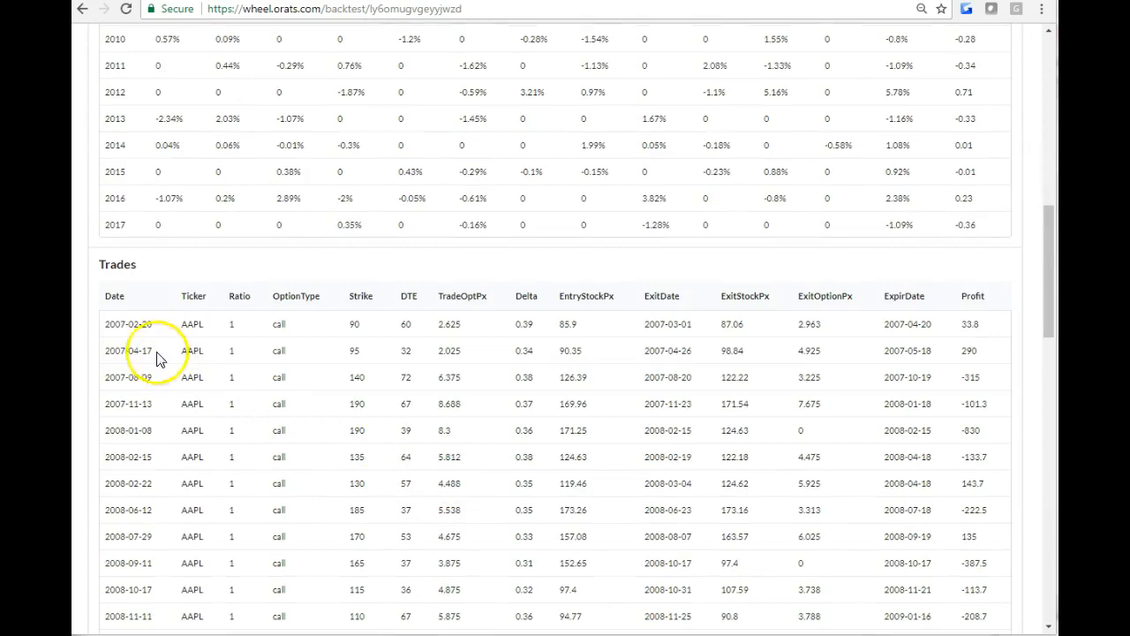
pyautogui.moveTo(627, 333)
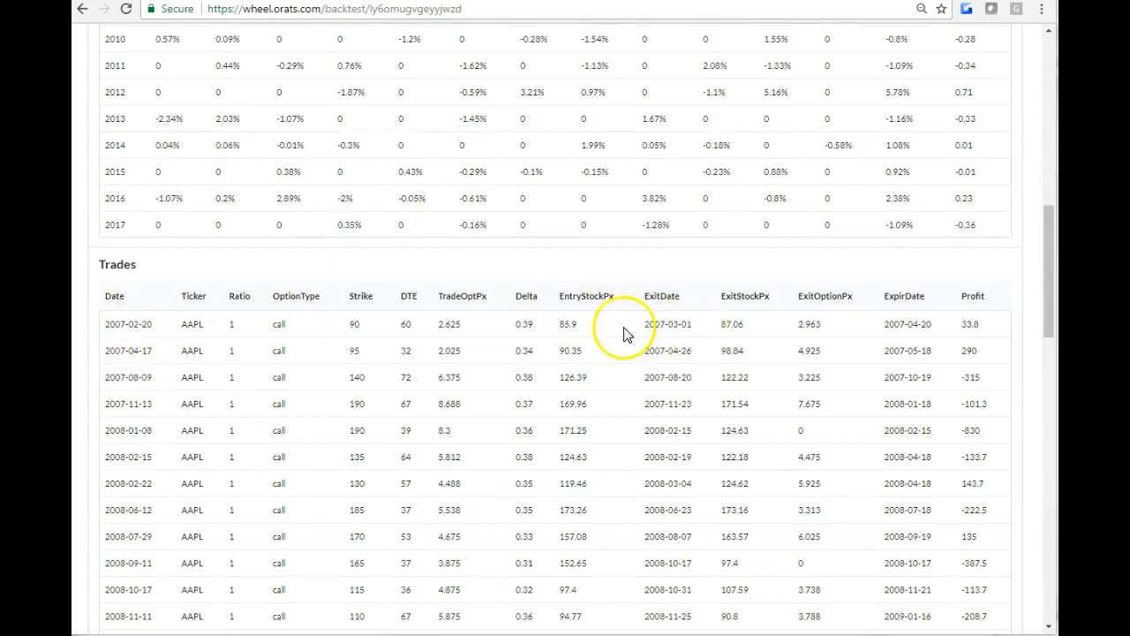
pyautogui.moveTo(132, 334)
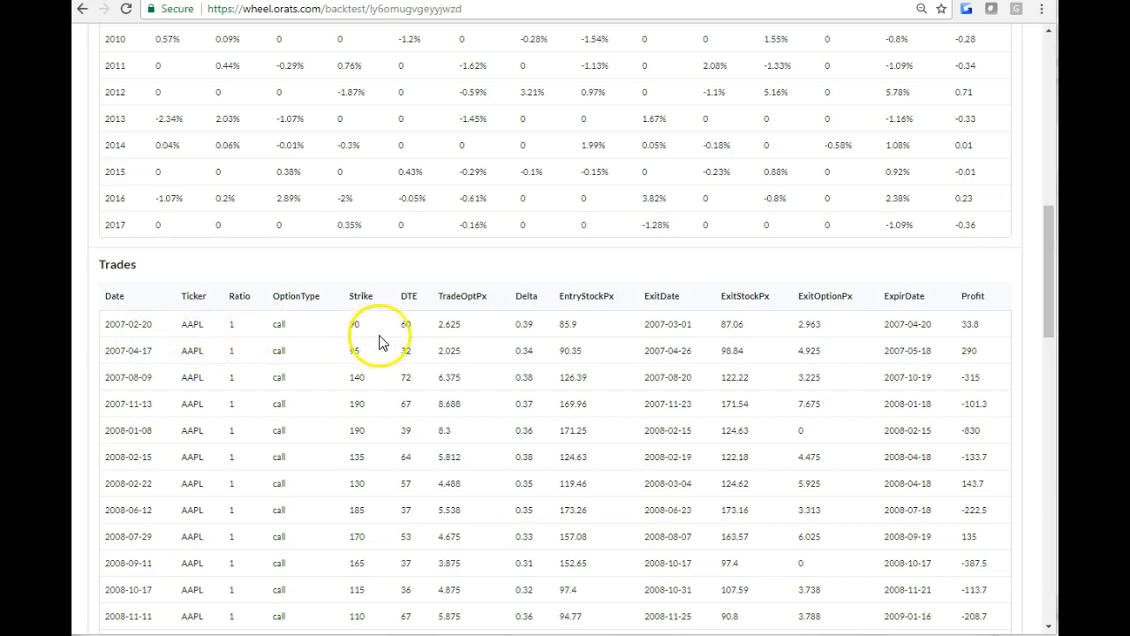
pyautogui.moveTo(468, 322)
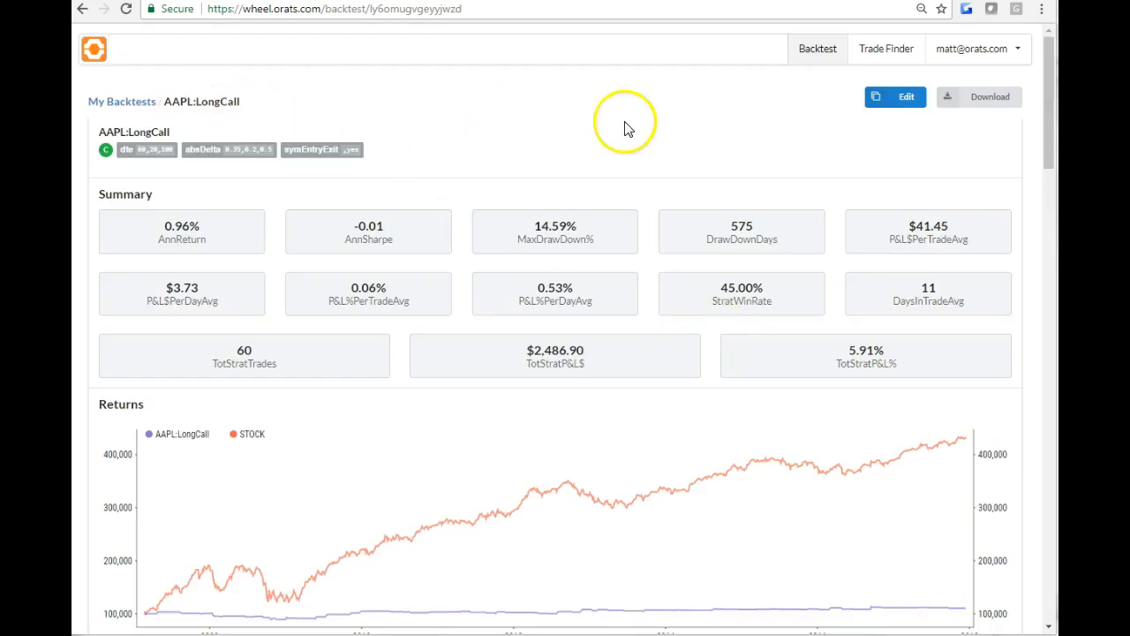
pyautogui.moveTo(130, 101)
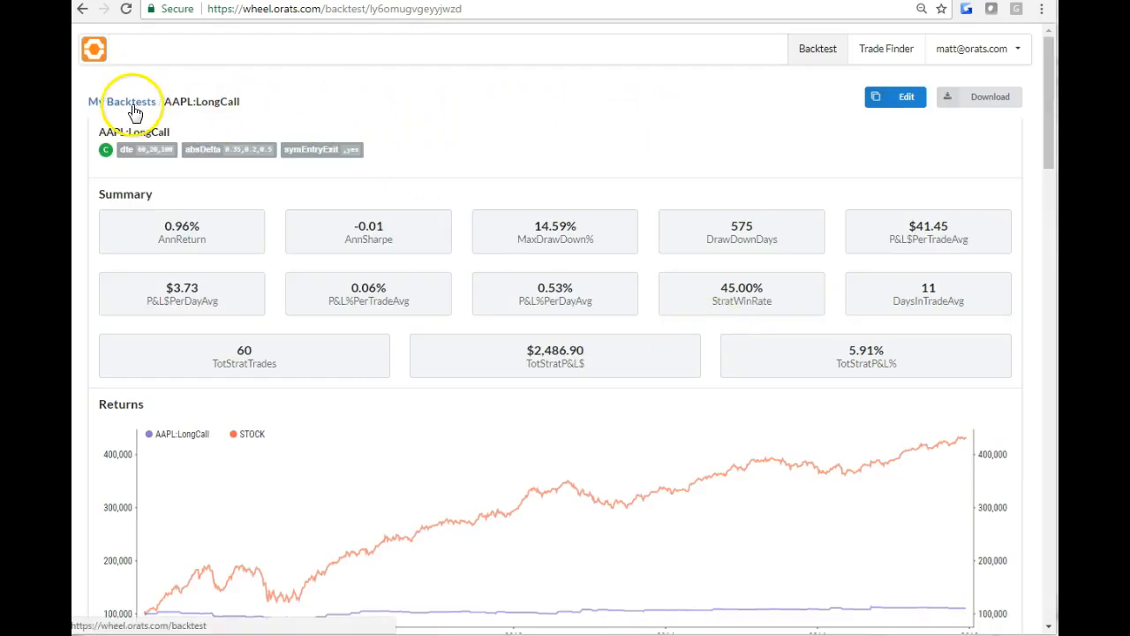
# Back in My Backtests, select SPY:ShortStrangle (6.15%) and SPY:LongPut for combining.
pyautogui.click(130, 101)
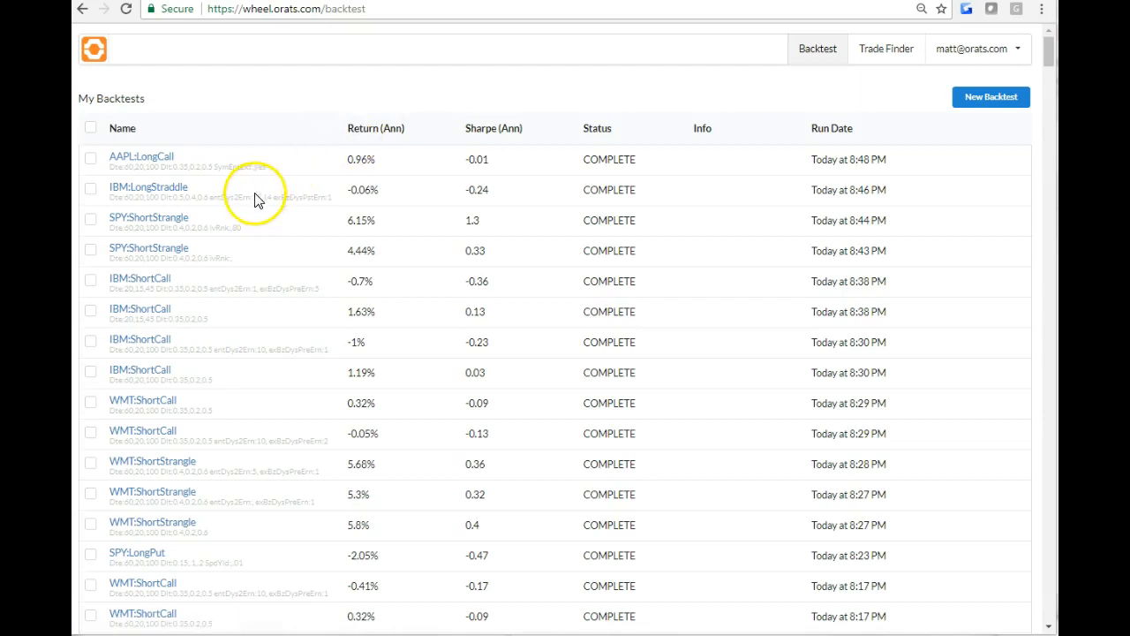
pyautogui.moveTo(234, 230)
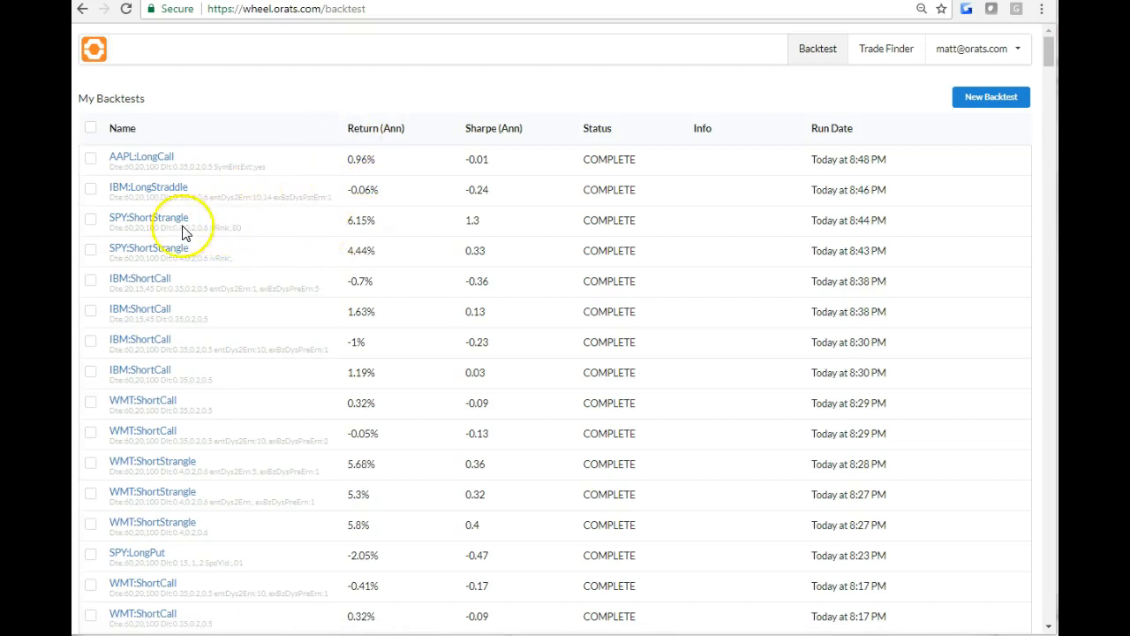
pyautogui.click(90, 220)
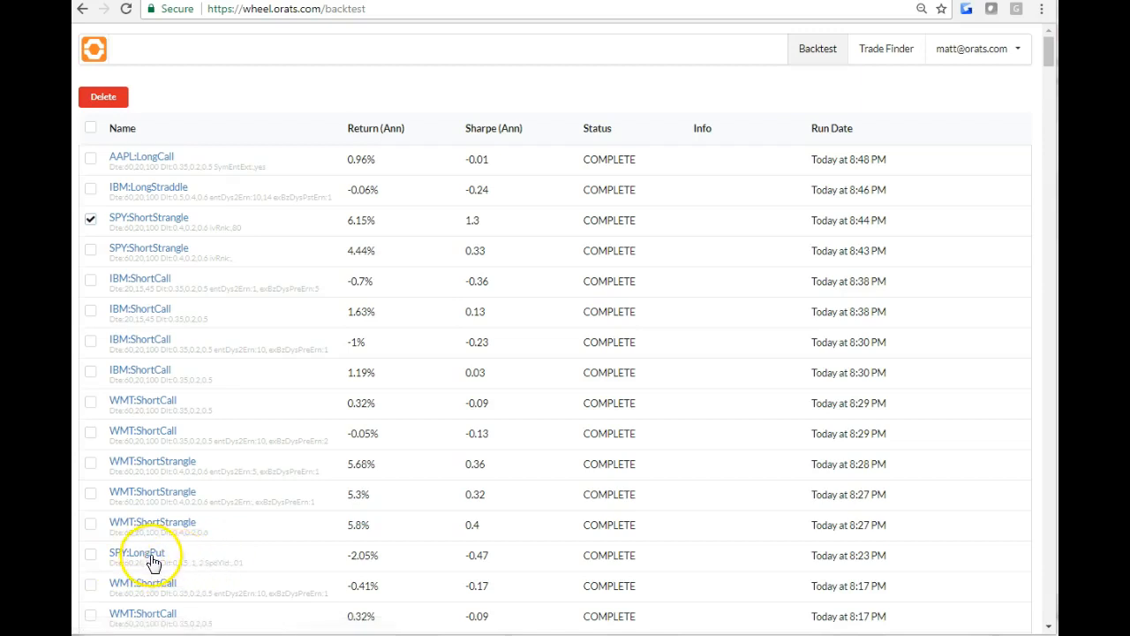
pyautogui.moveTo(369, 567)
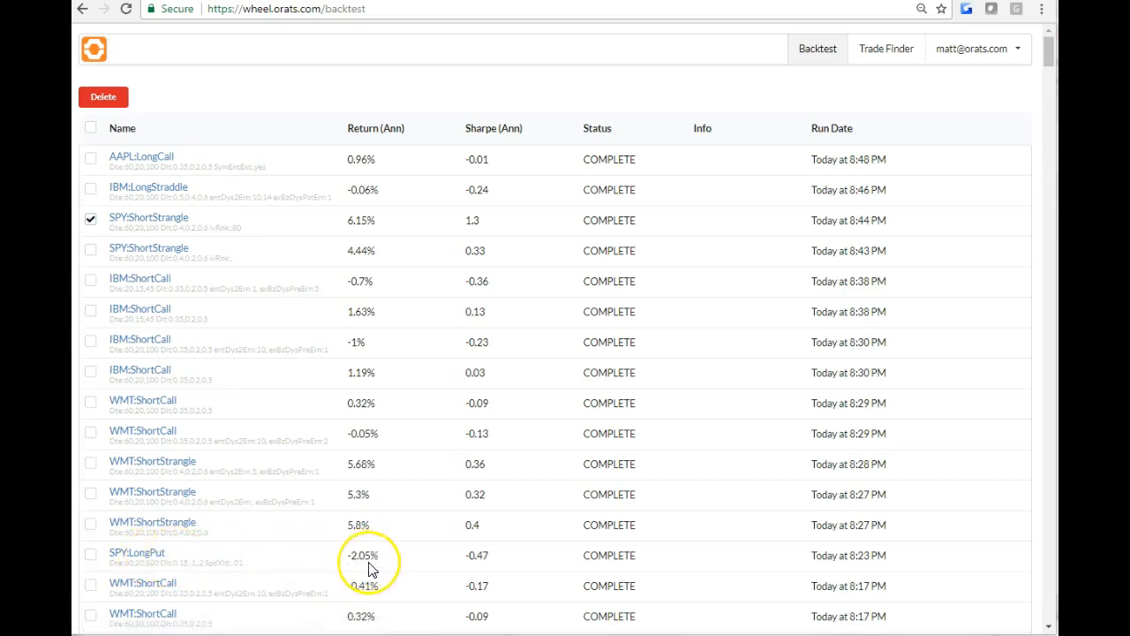
pyautogui.moveTo(316, 567)
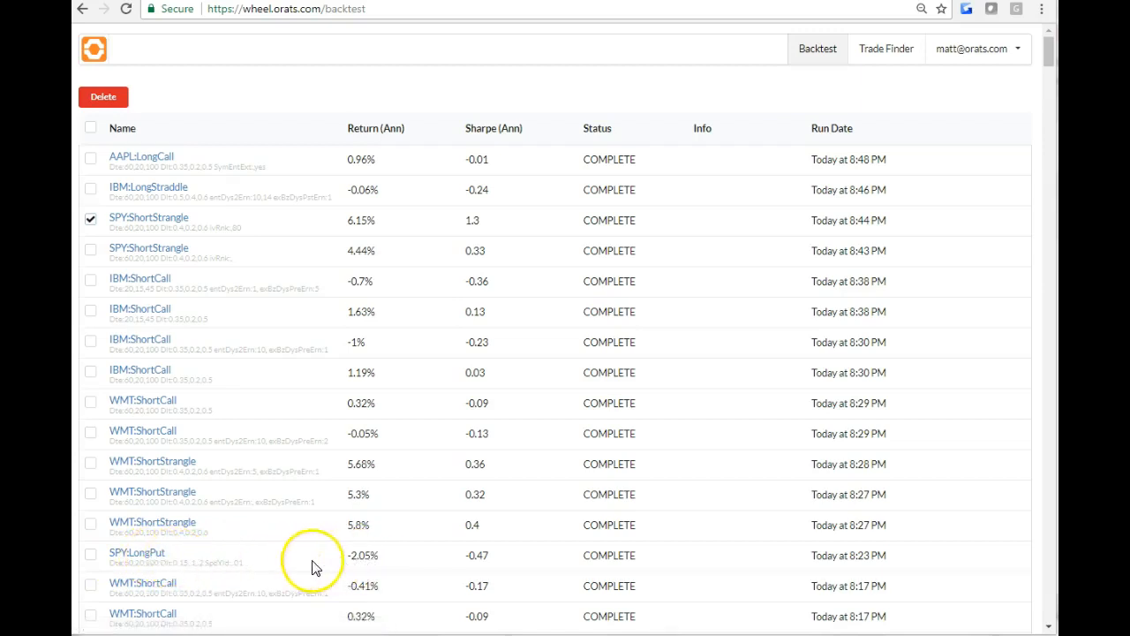
pyautogui.click(90, 554)
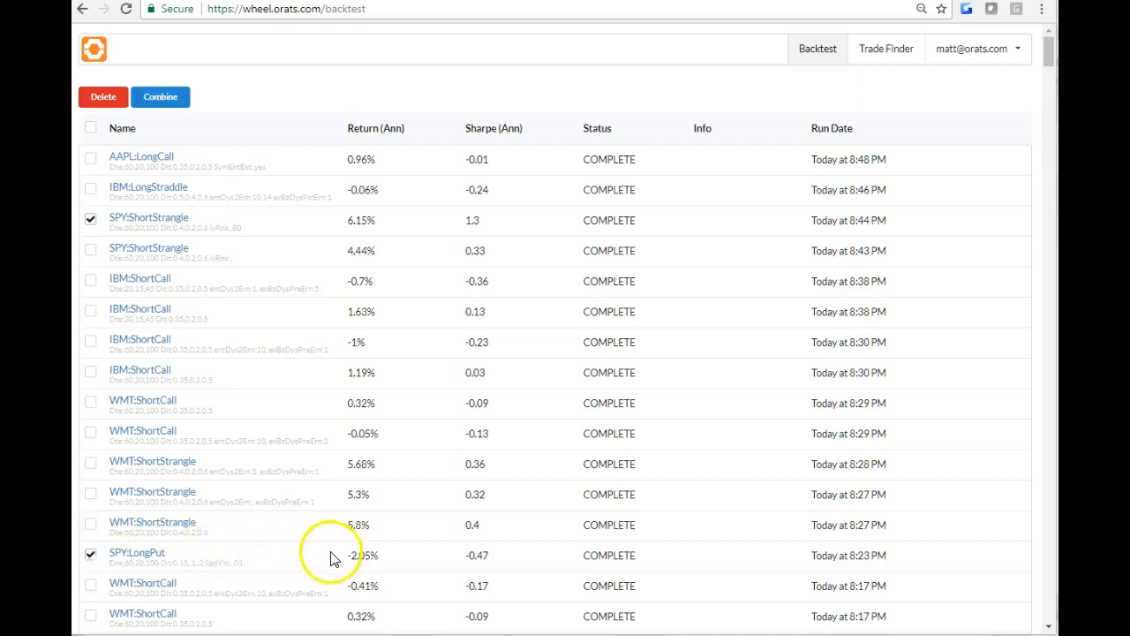
pyautogui.moveTo(173, 586)
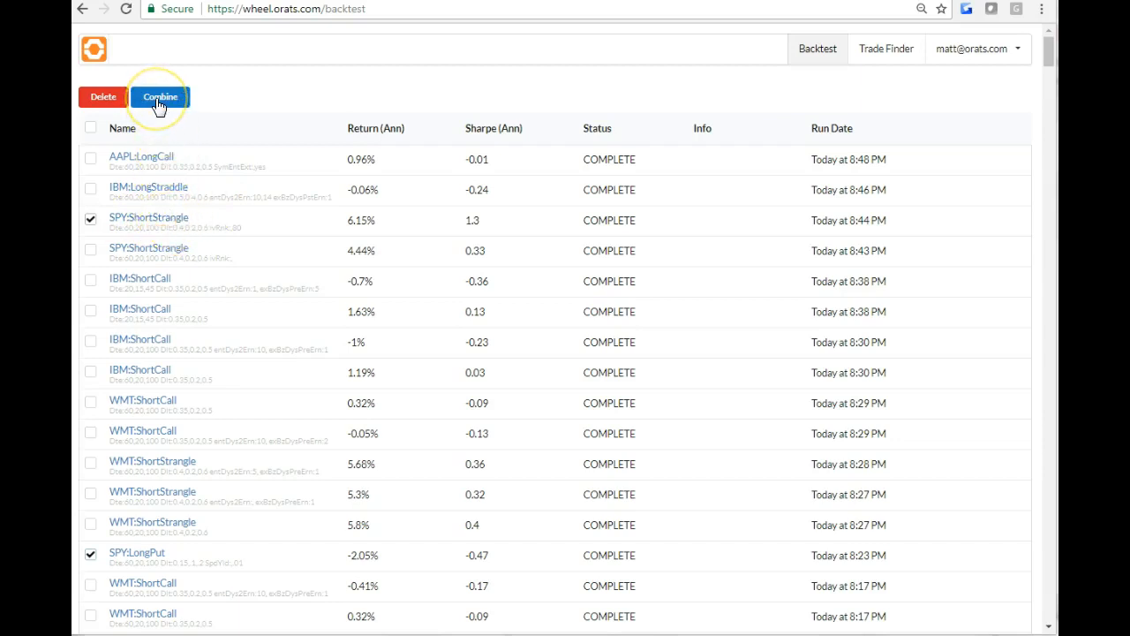
# Submit the SPY short strangle and long put combination with 50/50 weightings.
pyautogui.click(160, 96)
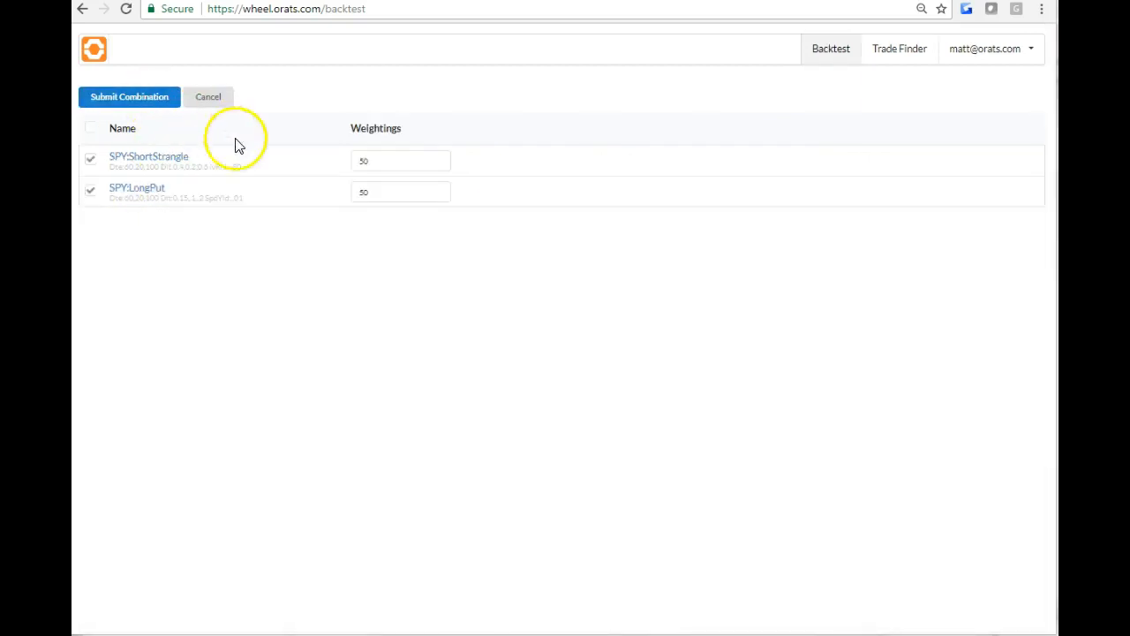
pyautogui.moveTo(311, 194)
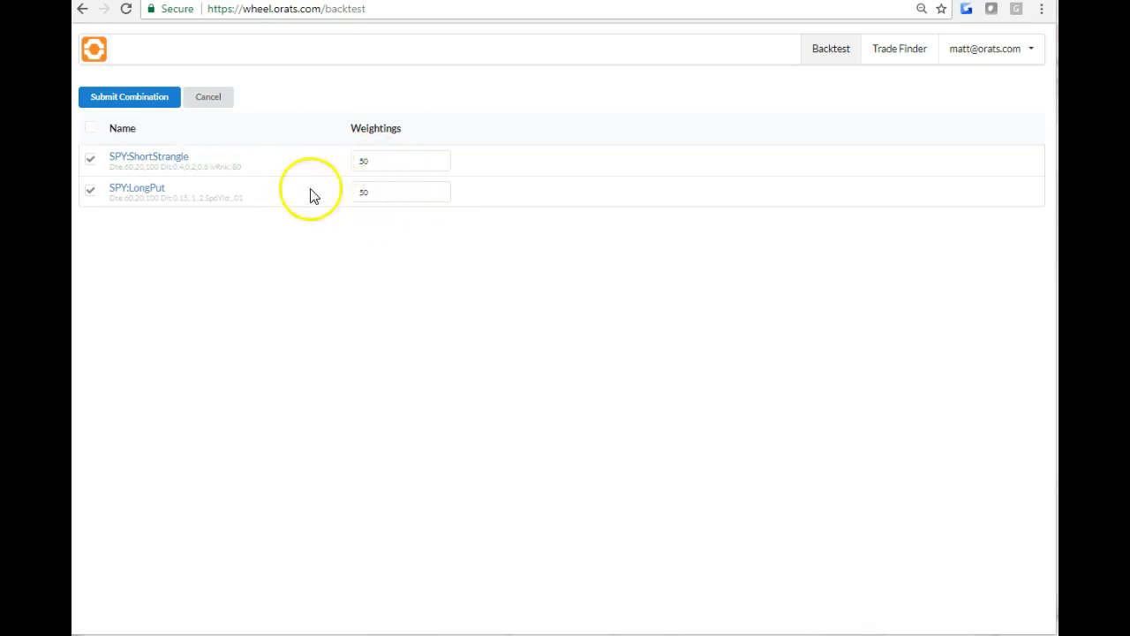
pyautogui.click(129, 96)
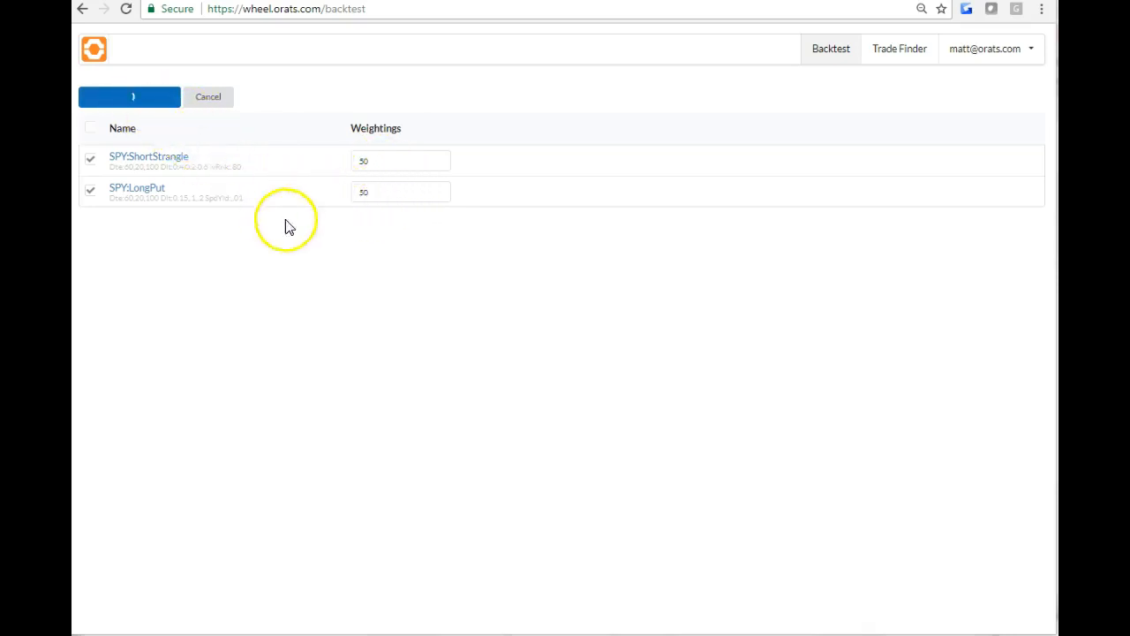
pyautogui.click(129, 96)
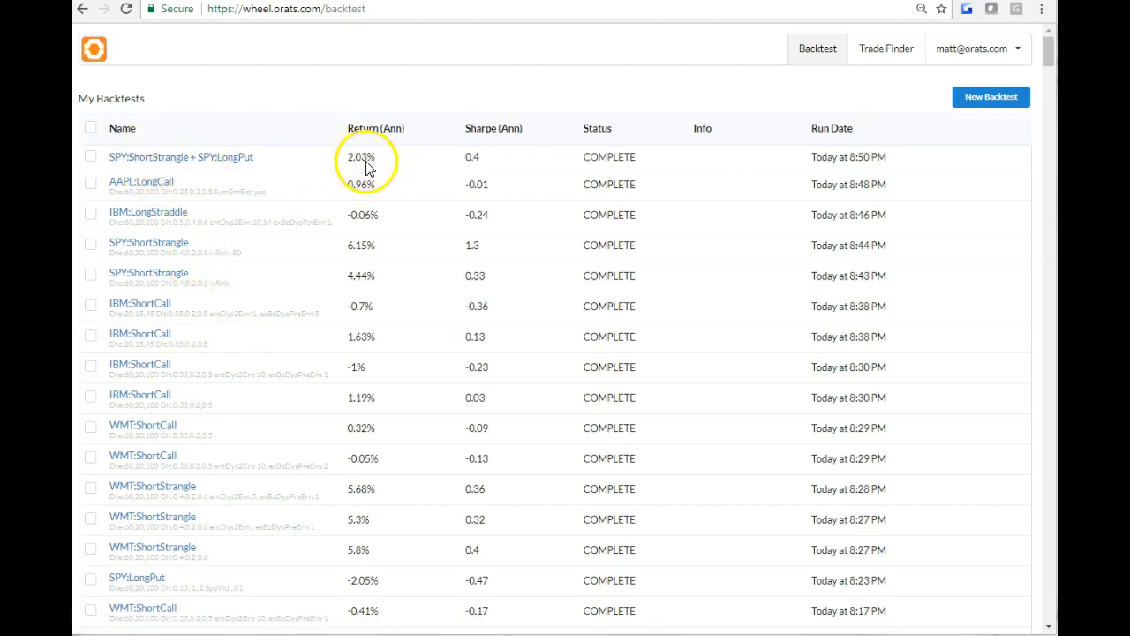
pyautogui.moveTo(211, 167)
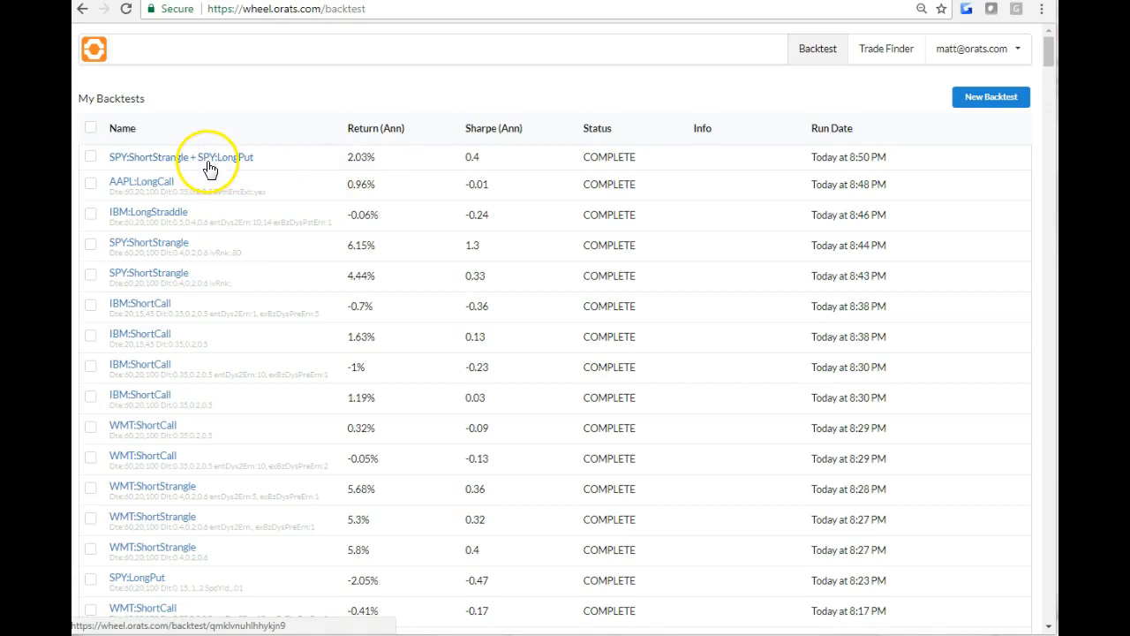
# Review the 50/50 combination: 2.03% annual return, 63 trades, returns chart and monthly returns.
pyautogui.click(181, 156)
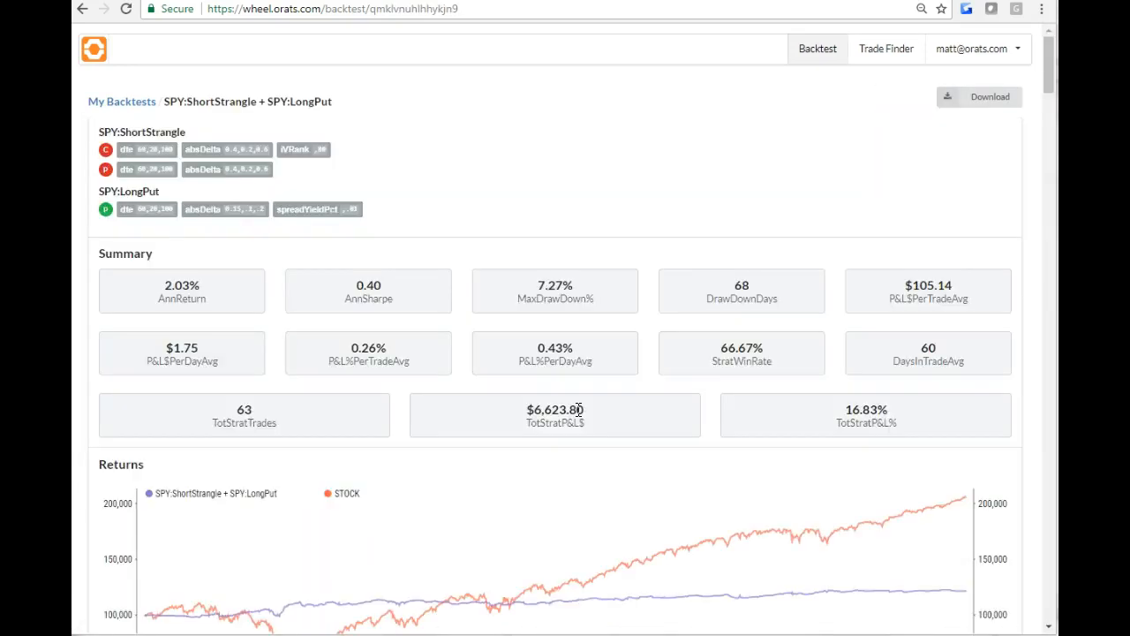
pyautogui.scroll(-3)
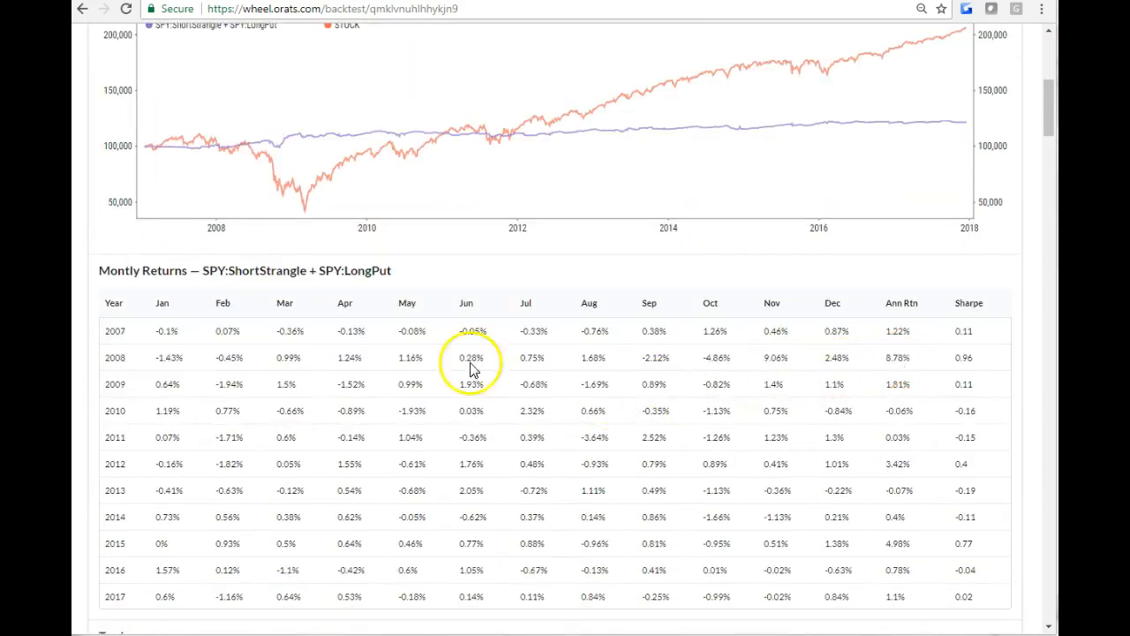
pyautogui.moveTo(910, 517)
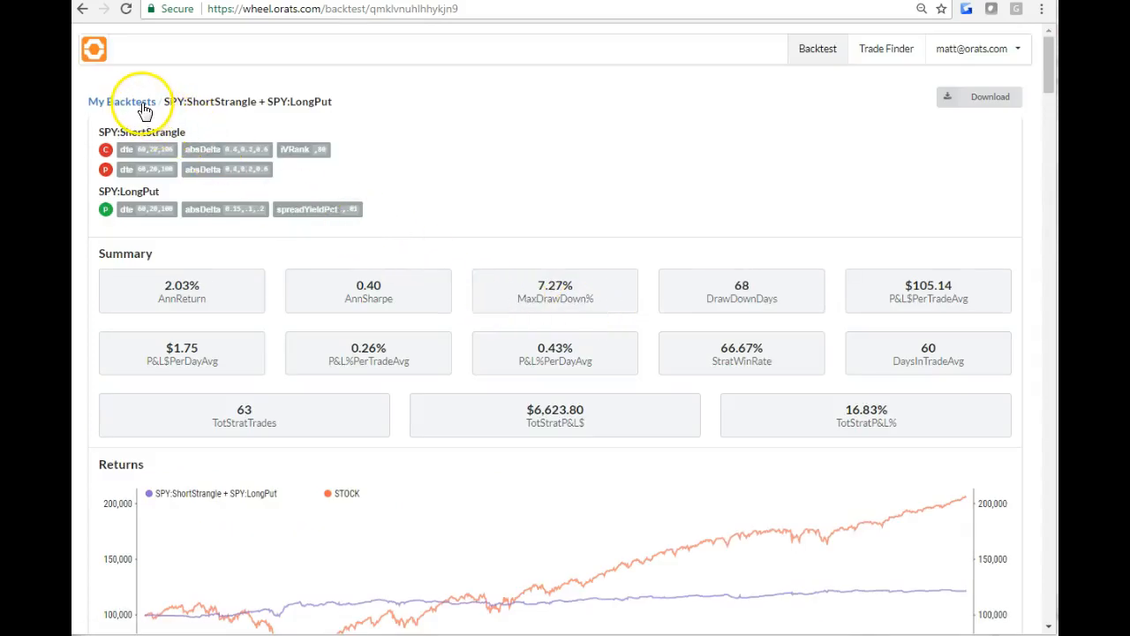
# Reselect both SPY backtests and submit them weighted 30 short strangle, 70 long put.
pyautogui.click(122, 101)
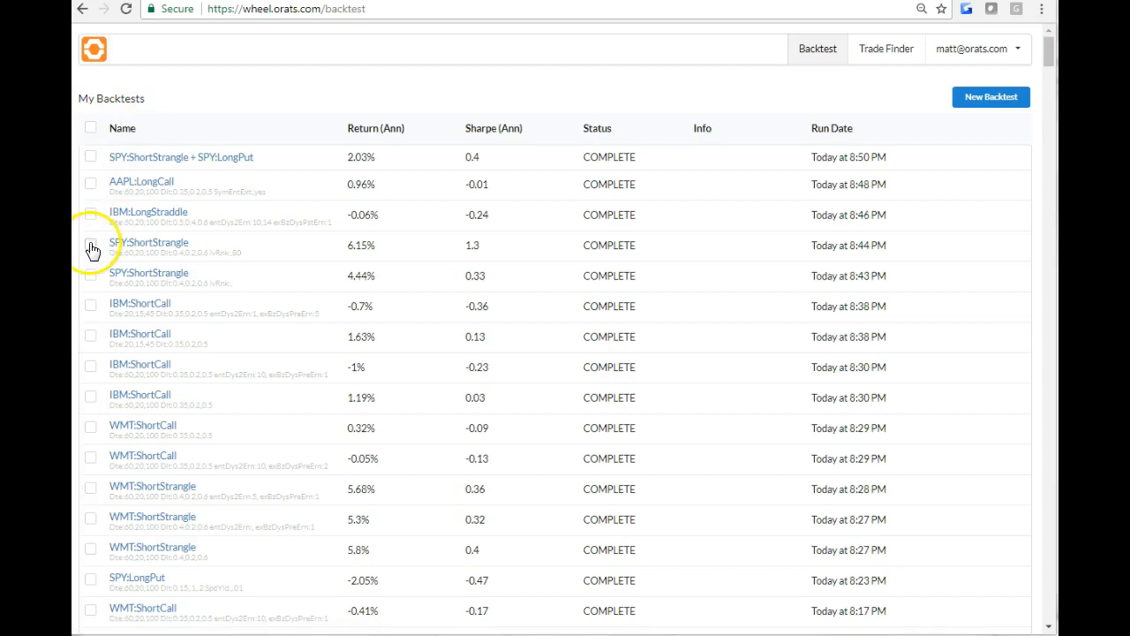
pyautogui.click(90, 244)
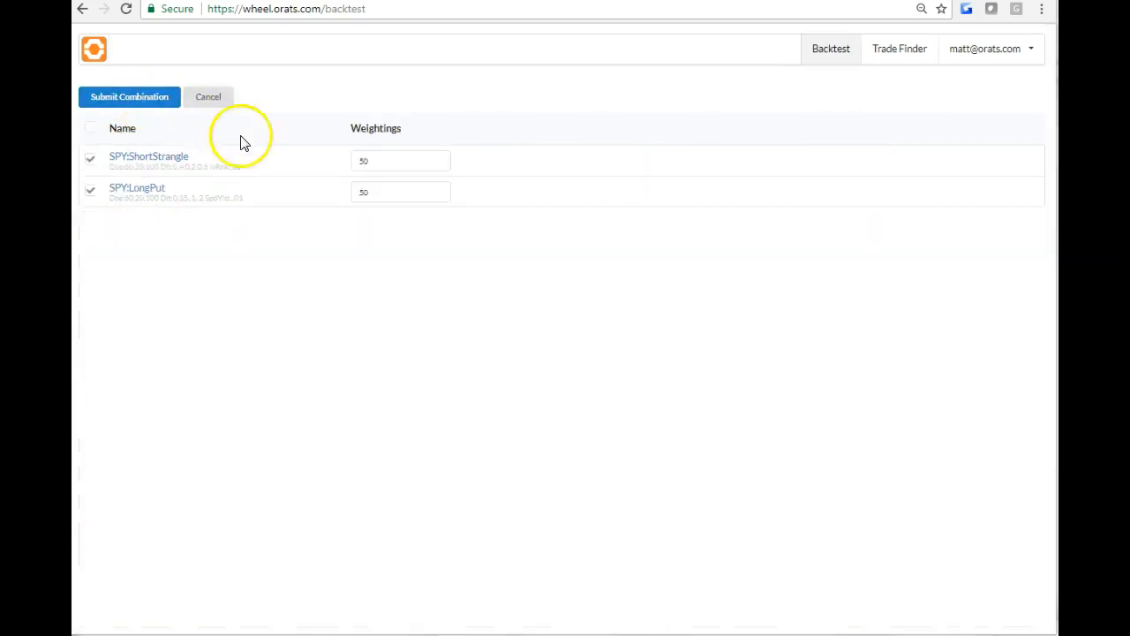
pyautogui.click(401, 161)
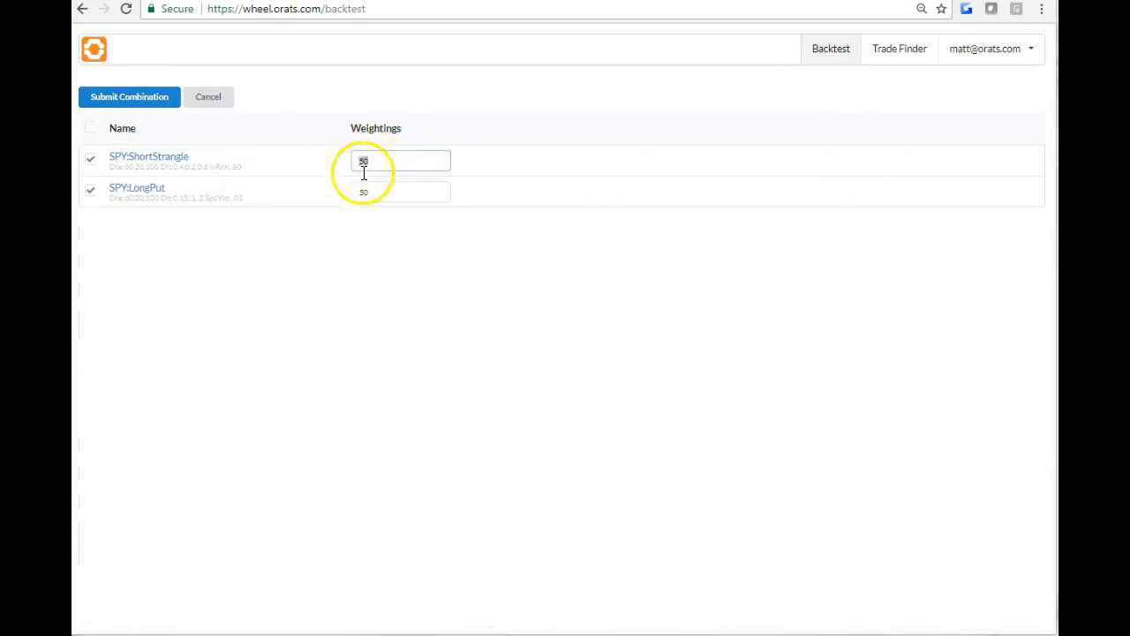
pyautogui.write('30')
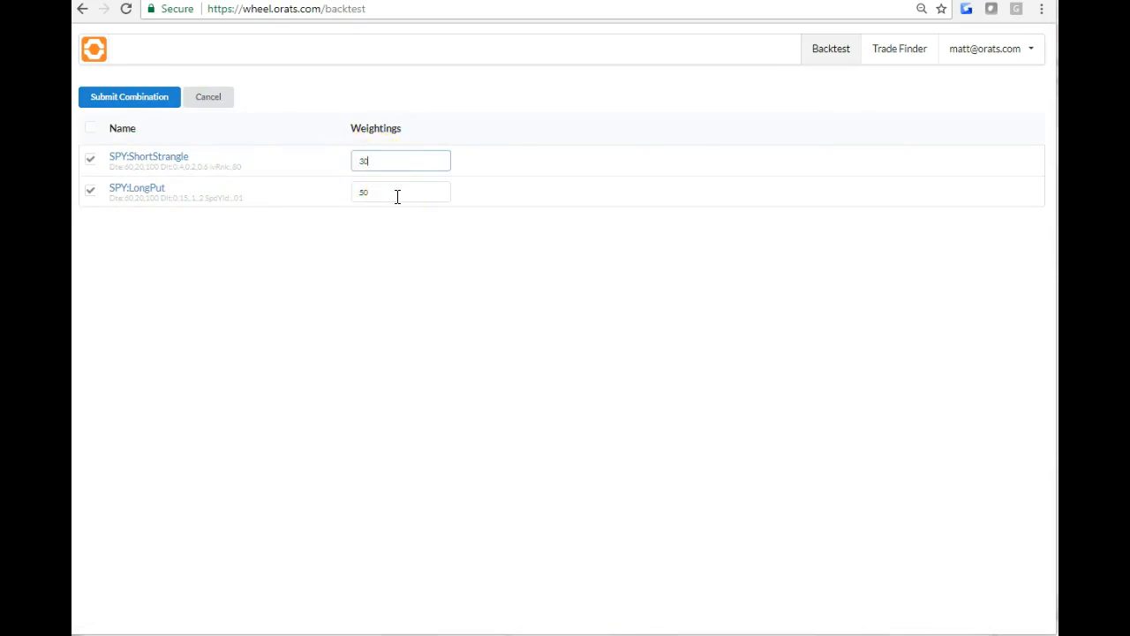
pyautogui.write('70')
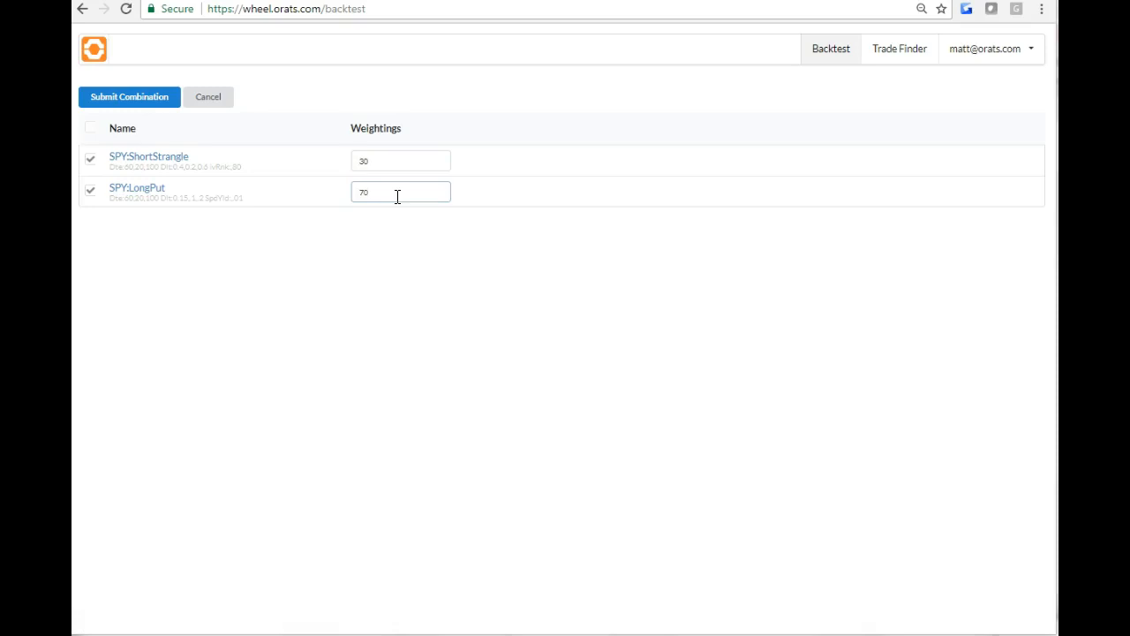
pyautogui.click(129, 97)
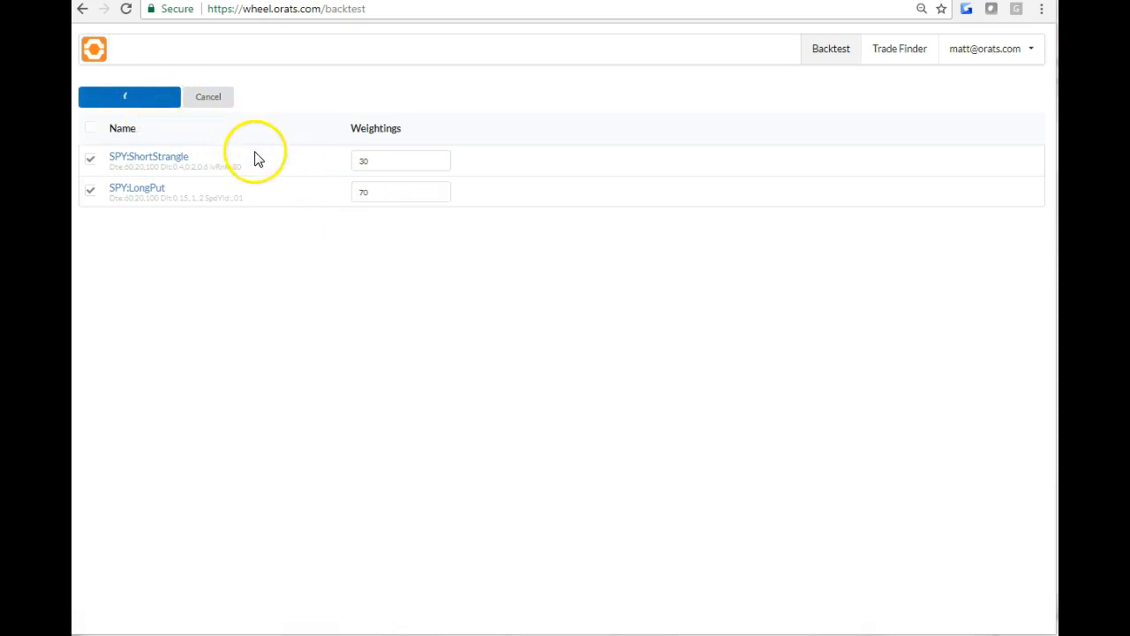
pyautogui.click(129, 96)
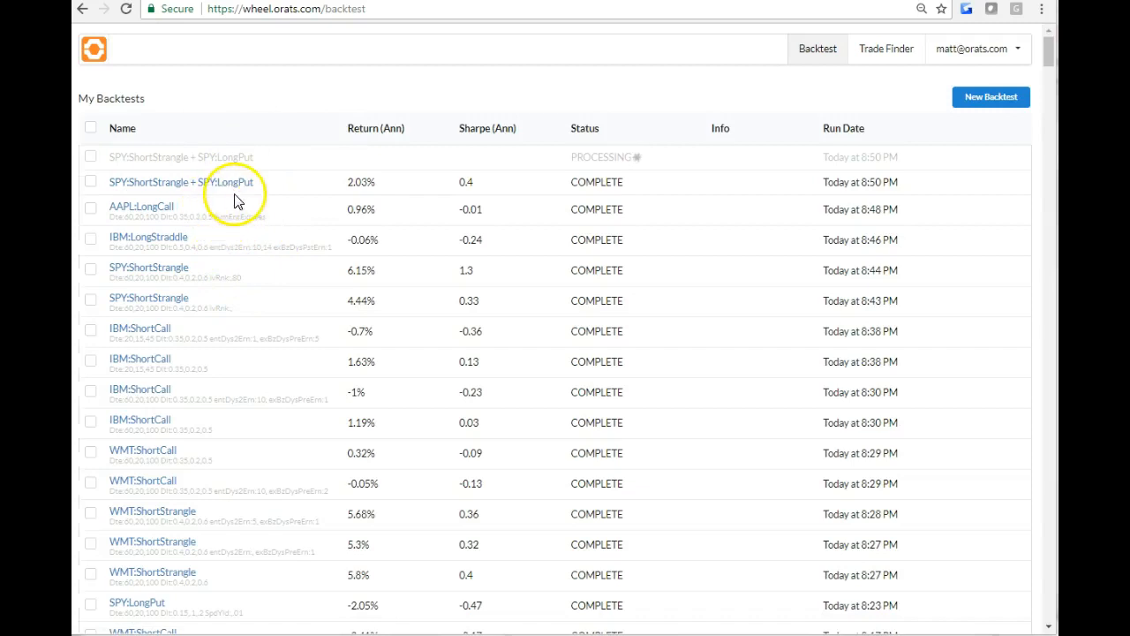
pyautogui.moveTo(300, 199)
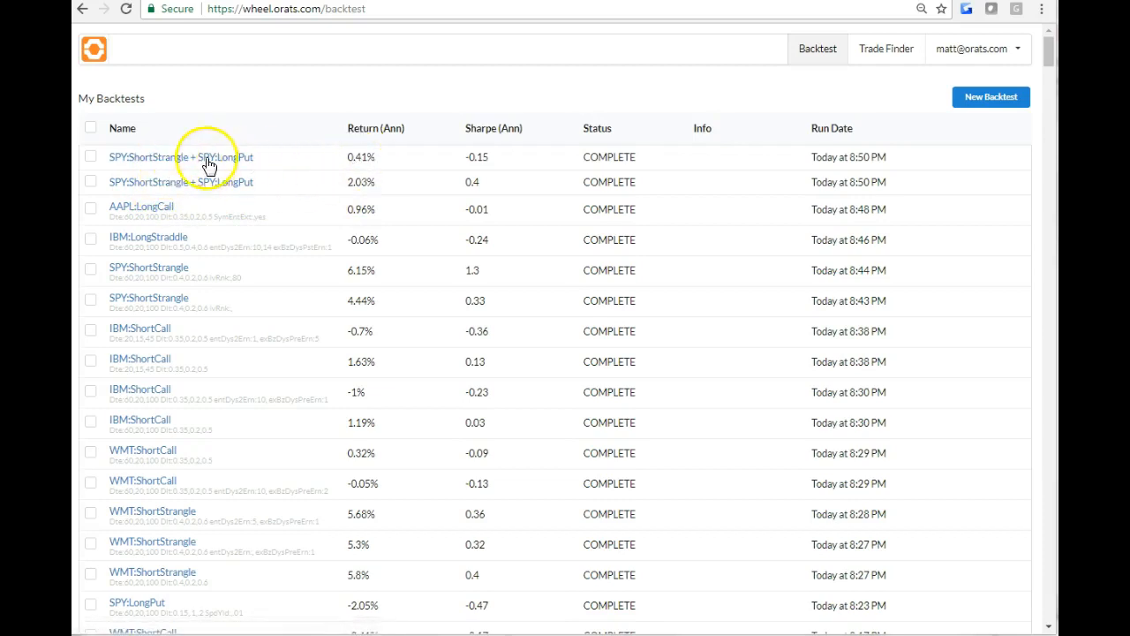
# Review the 30/70 combination: 0.41% annual return, -0.15 Sharpe, 8.24% max drawdown.
pyautogui.click(186, 156)
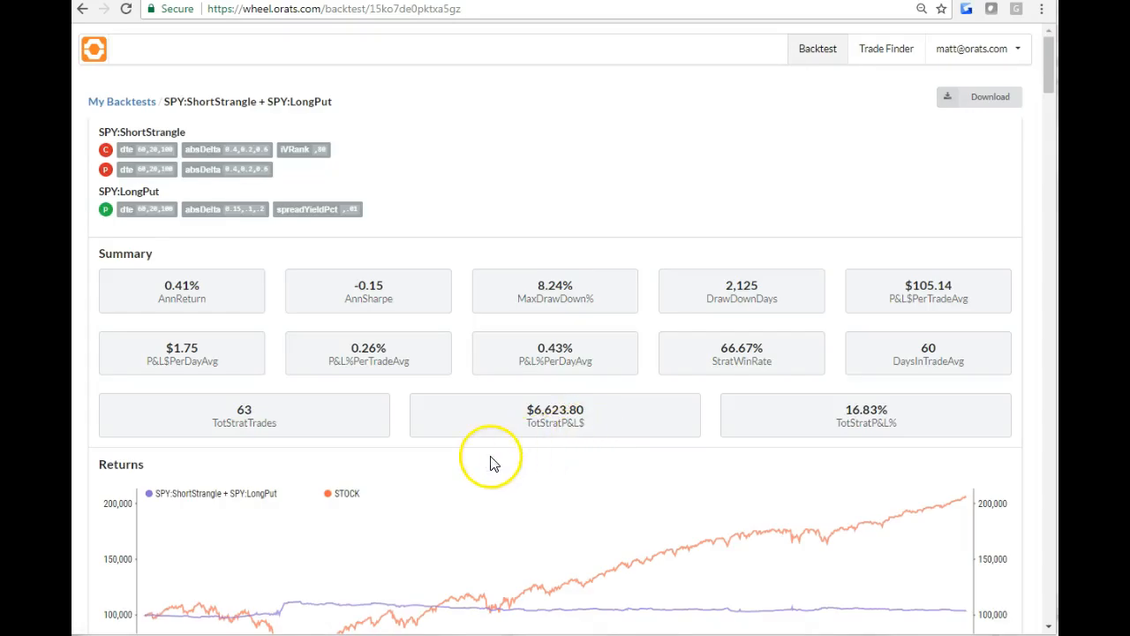
pyautogui.scroll(-3)
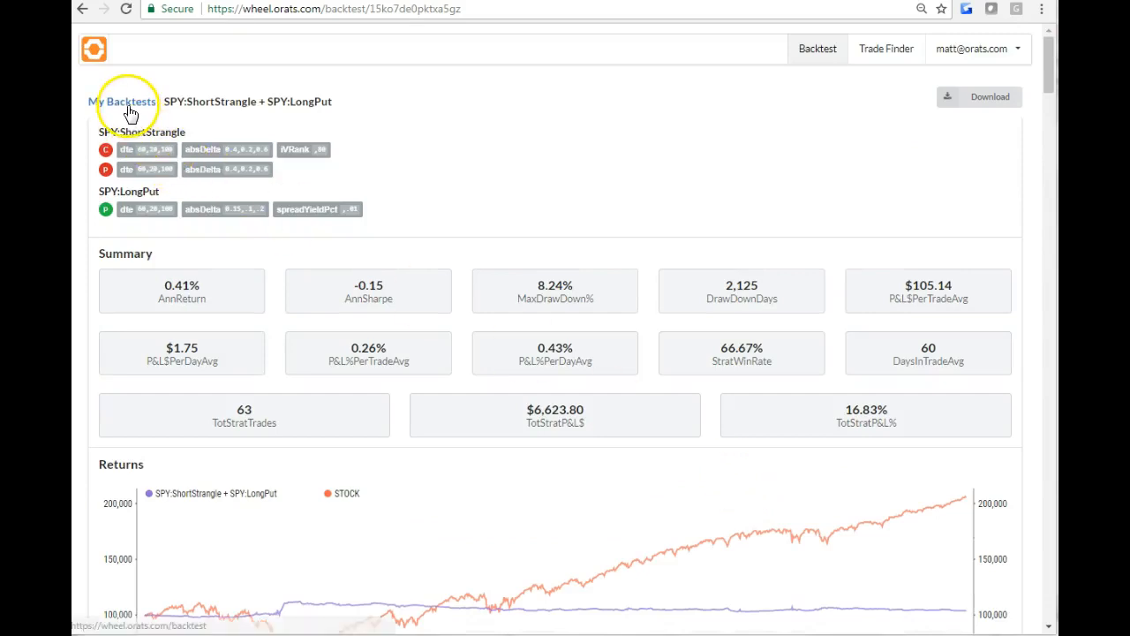
# Return to My Backtests to compare Return (Ann) and Sharpe across backtests.
pyautogui.click(123, 101)
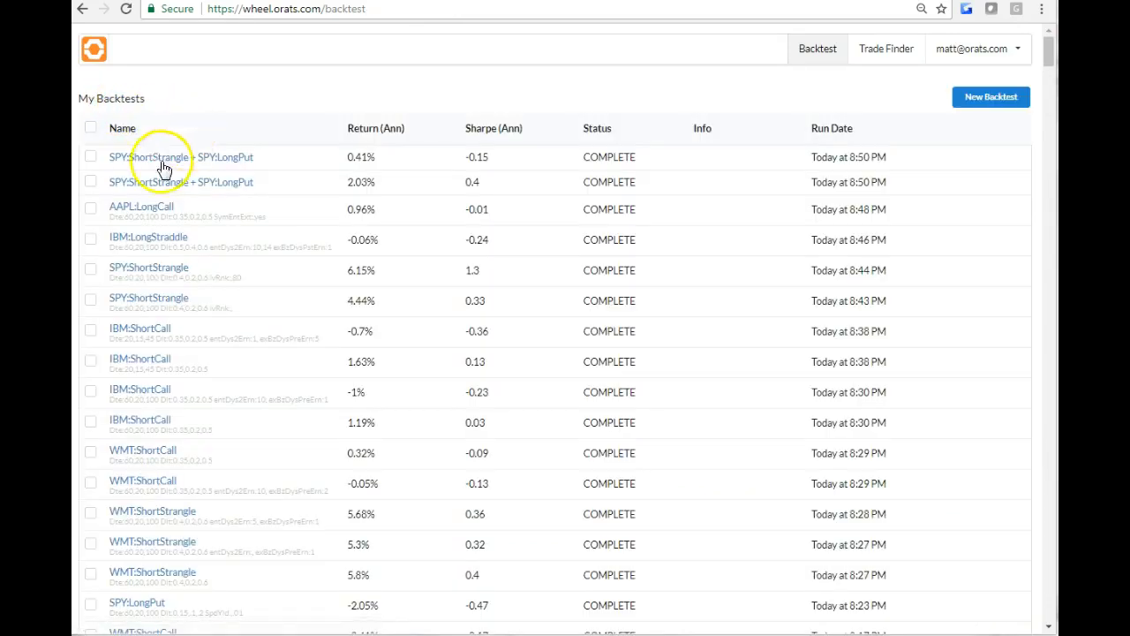
pyautogui.moveTo(135, 215)
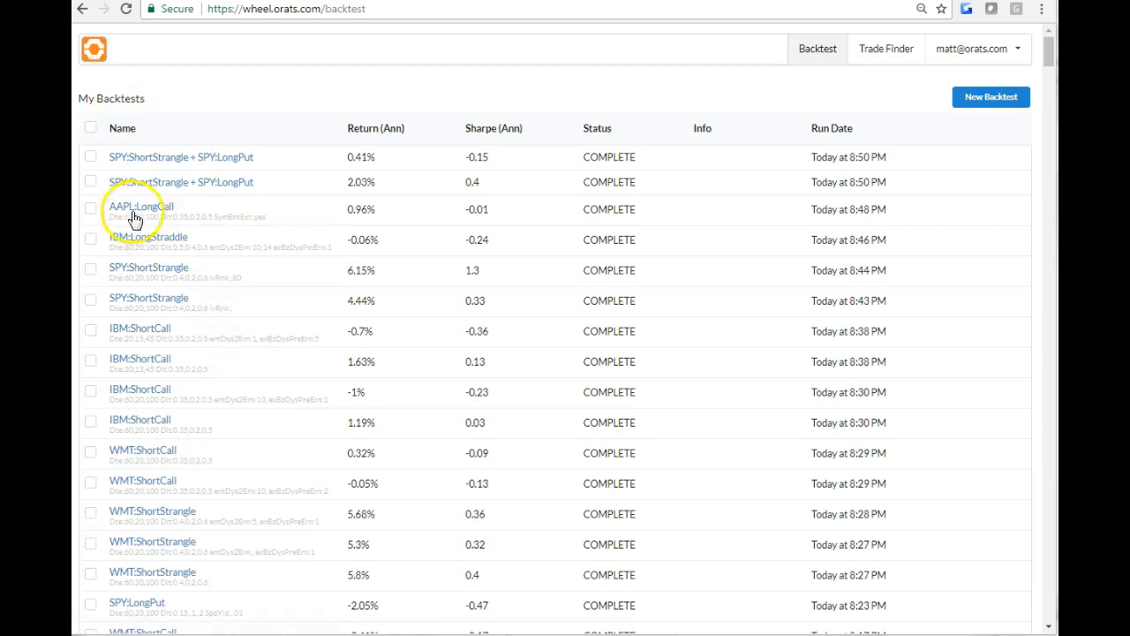
pyautogui.moveTo(221, 334)
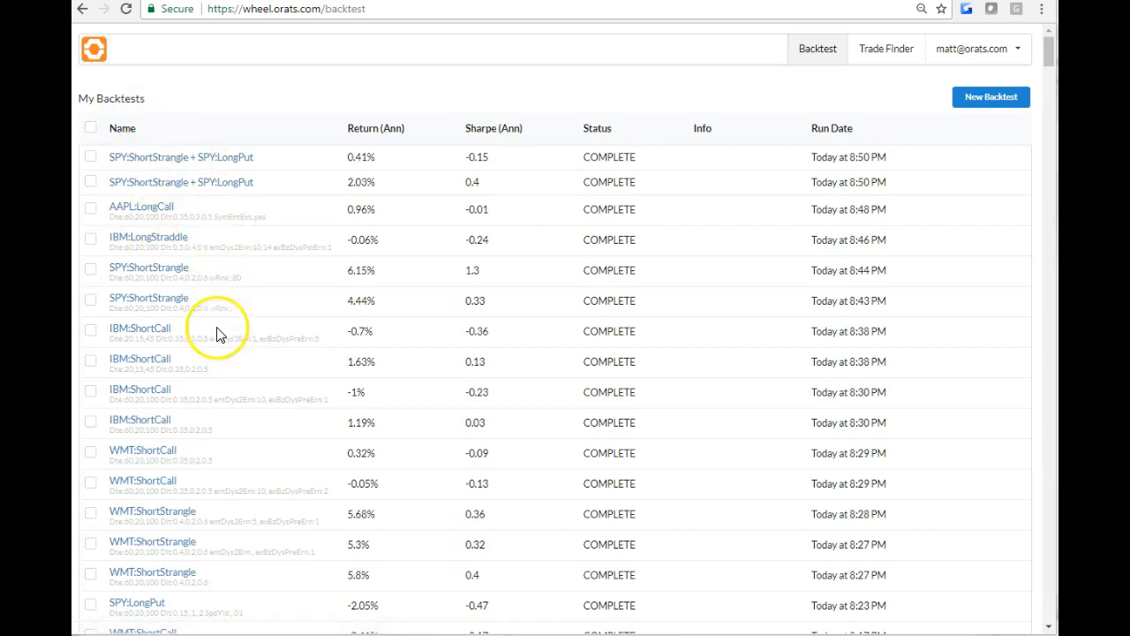
pyautogui.moveTo(160, 272)
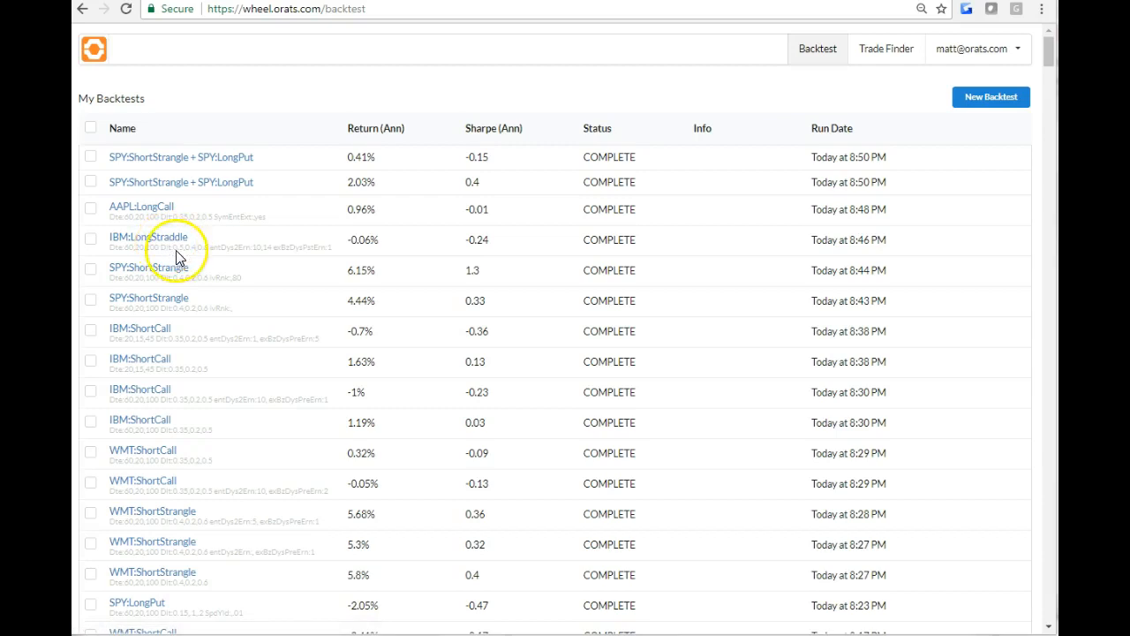
pyautogui.moveTo(150, 210)
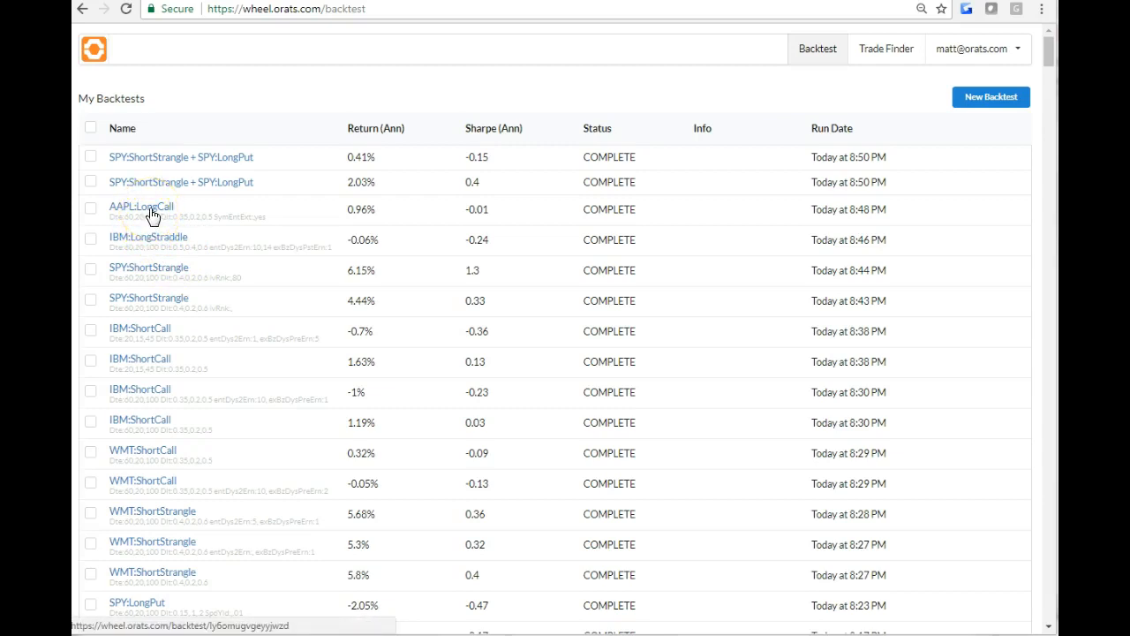
pyautogui.moveTo(142, 218)
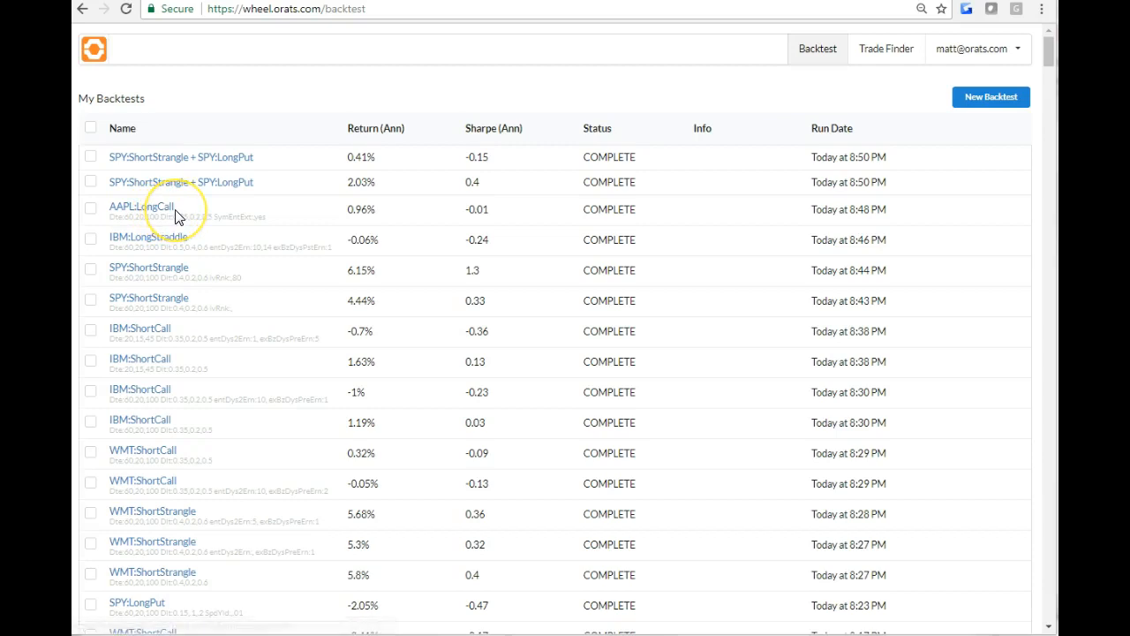
pyautogui.moveTo(148, 206)
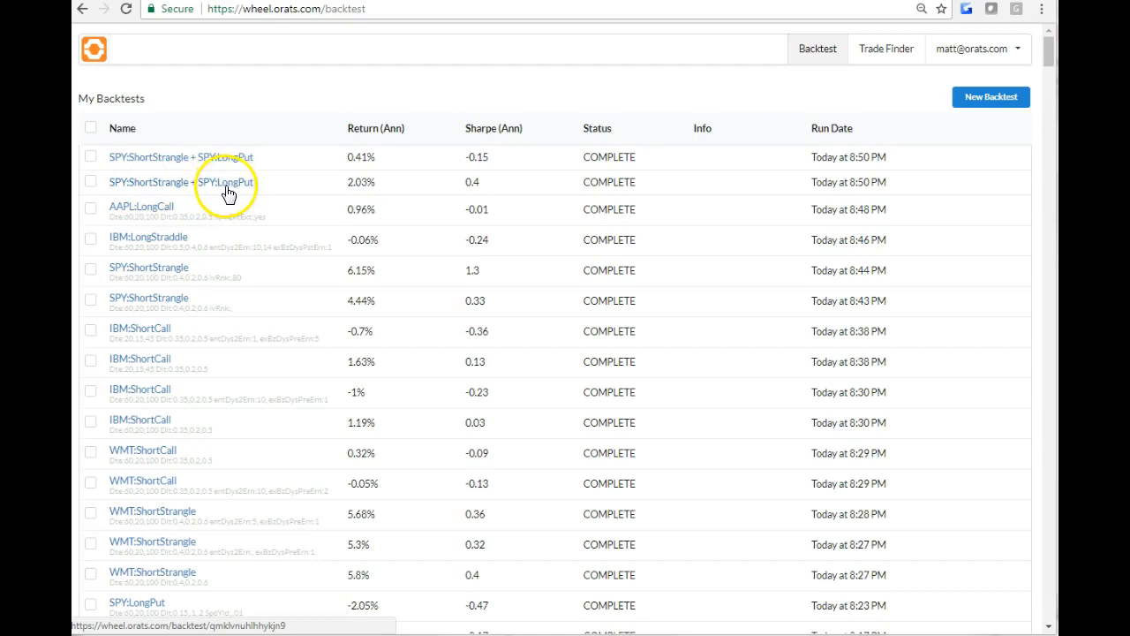
pyautogui.moveTo(188, 112)
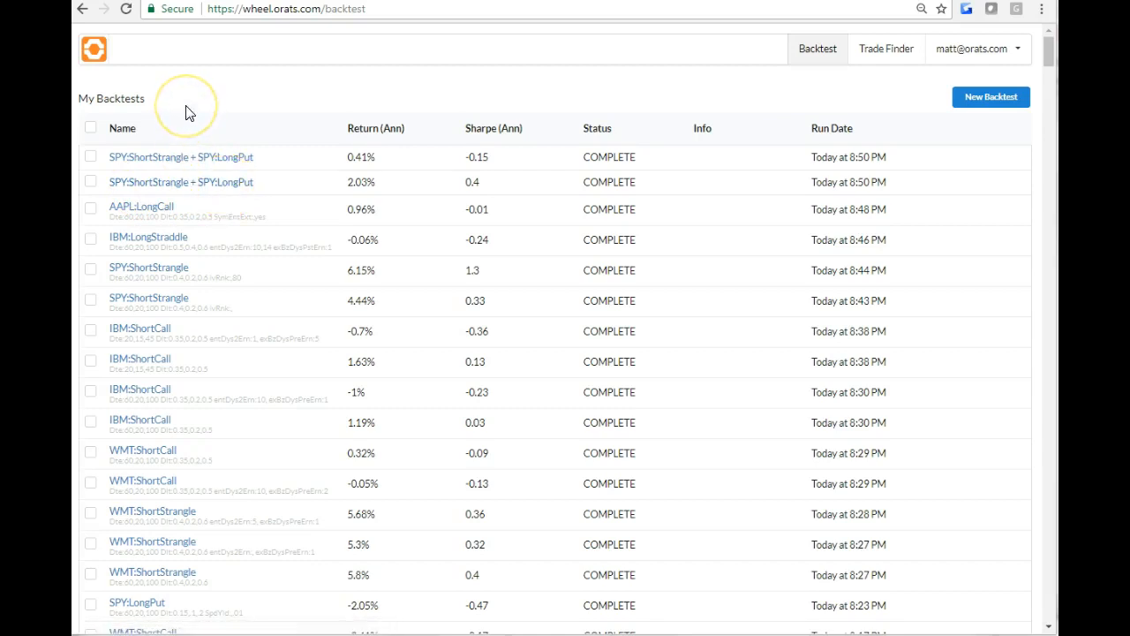
pyautogui.moveTo(209, 96)
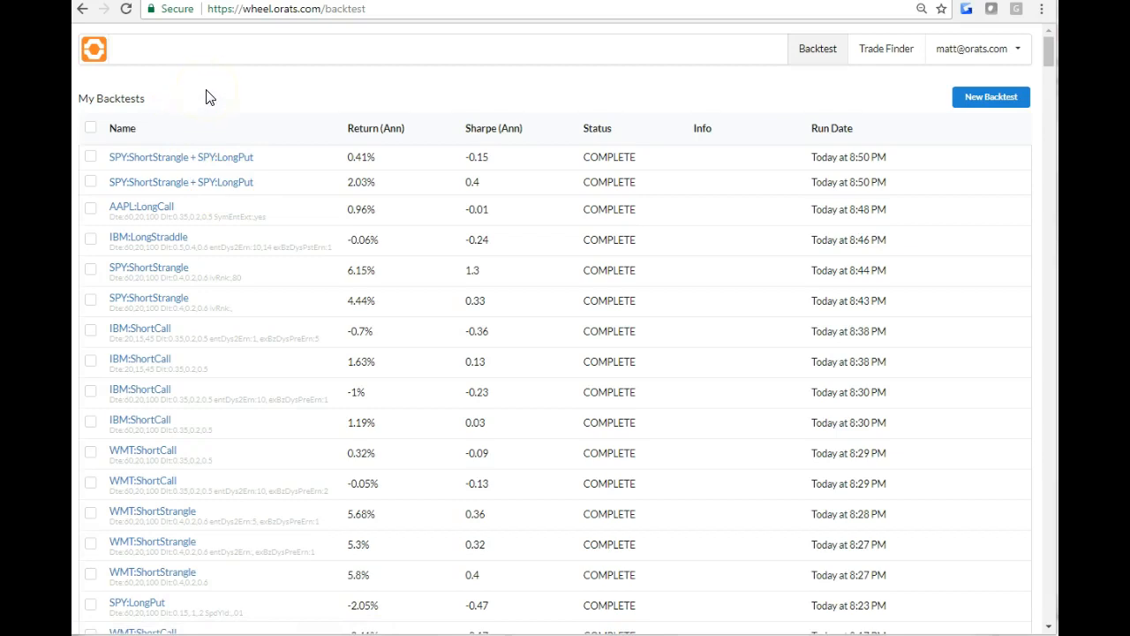